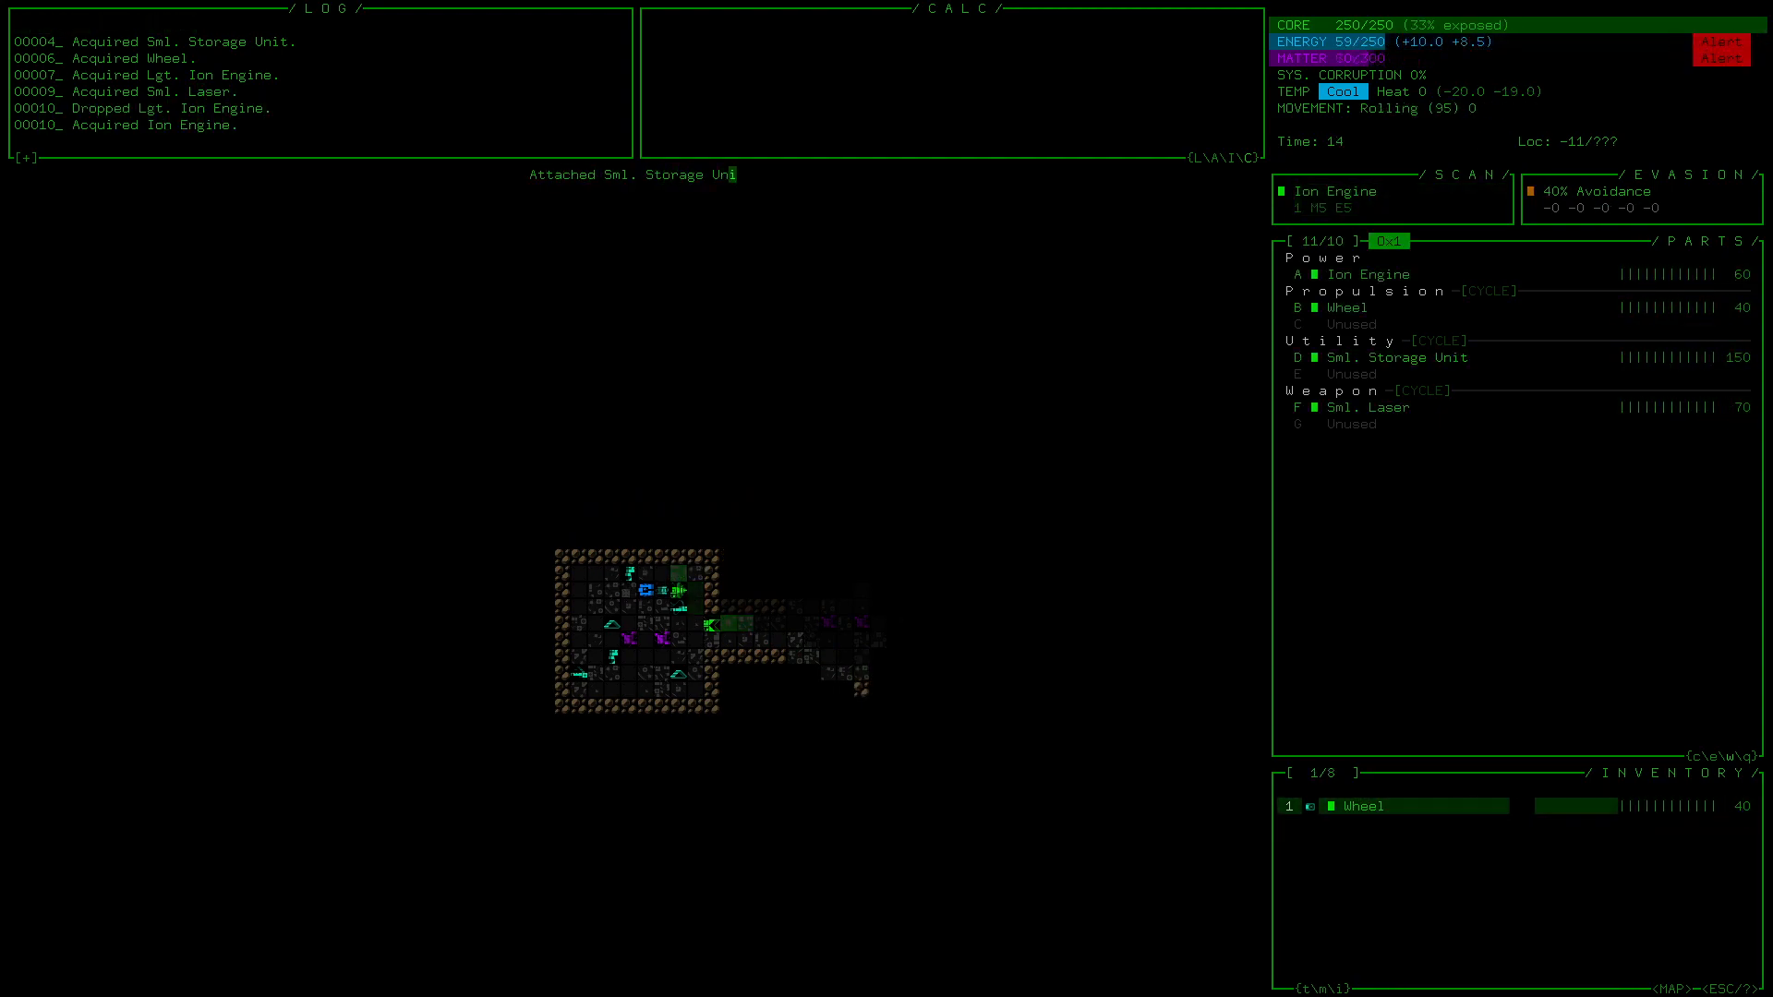
# - Attach the spare Wheel and a second Sml. Laser to empty slots
pyautogui.click(1363, 805)
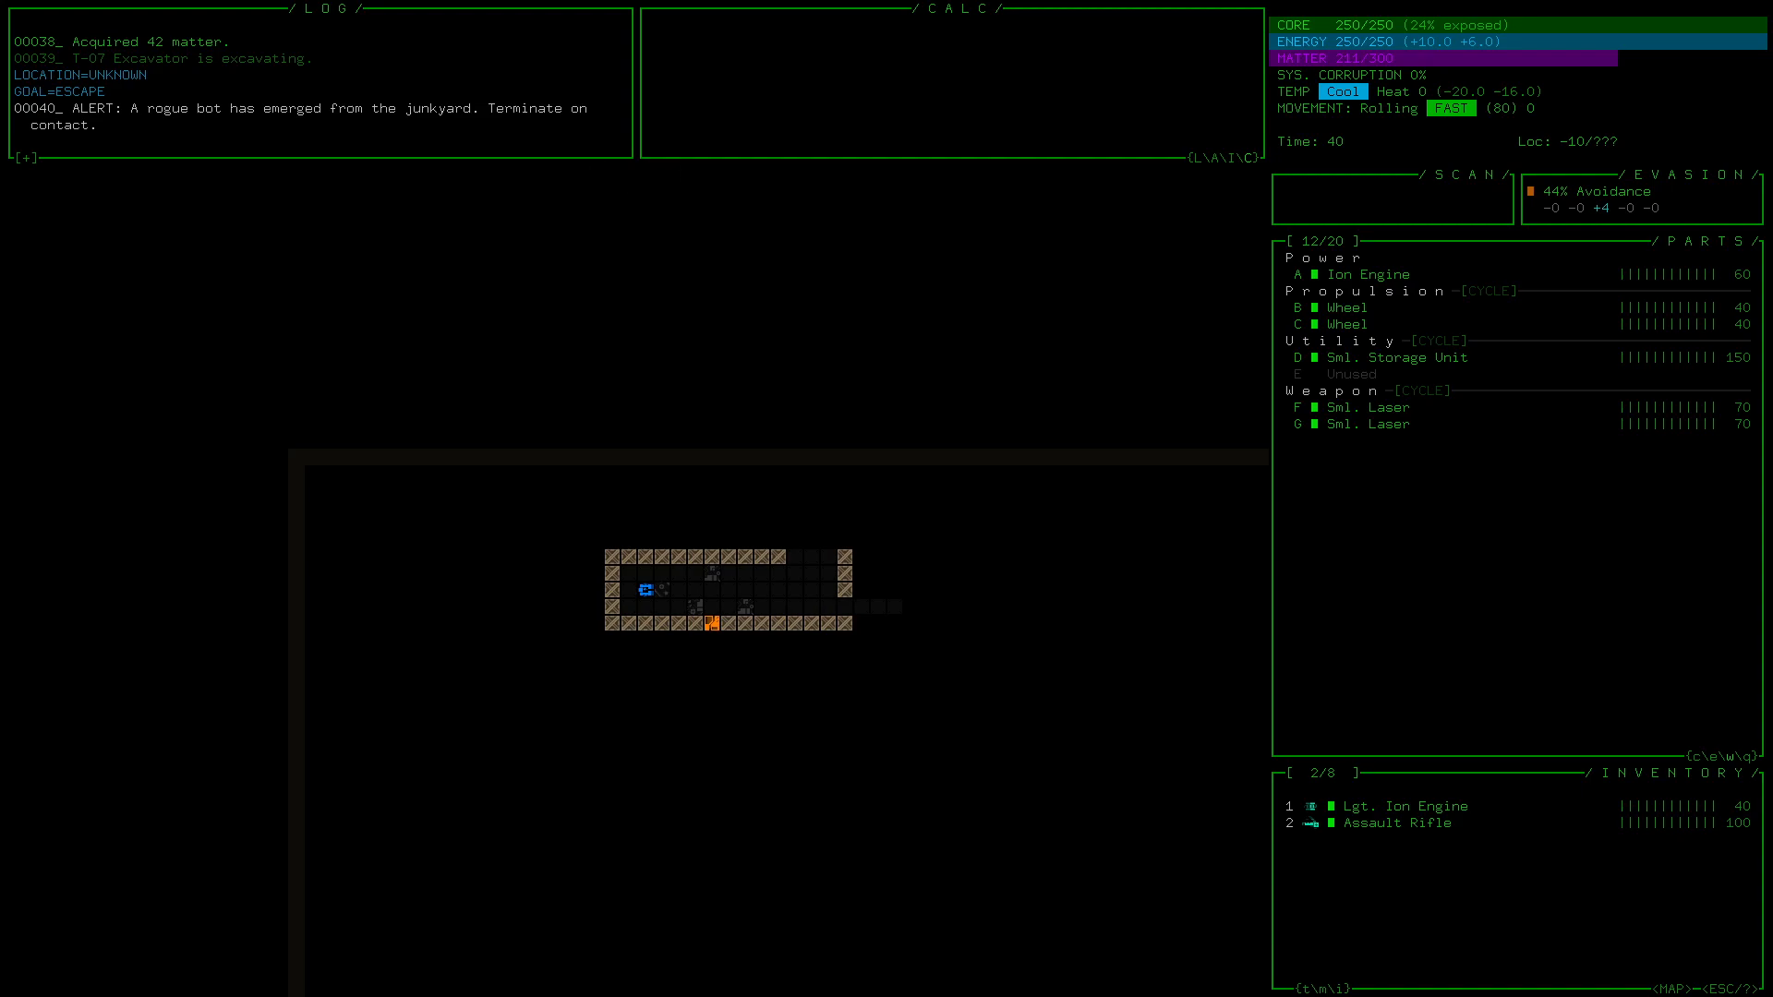
# - Ready the weapons and fire at the target enemy
pyautogui.click(1366, 407)
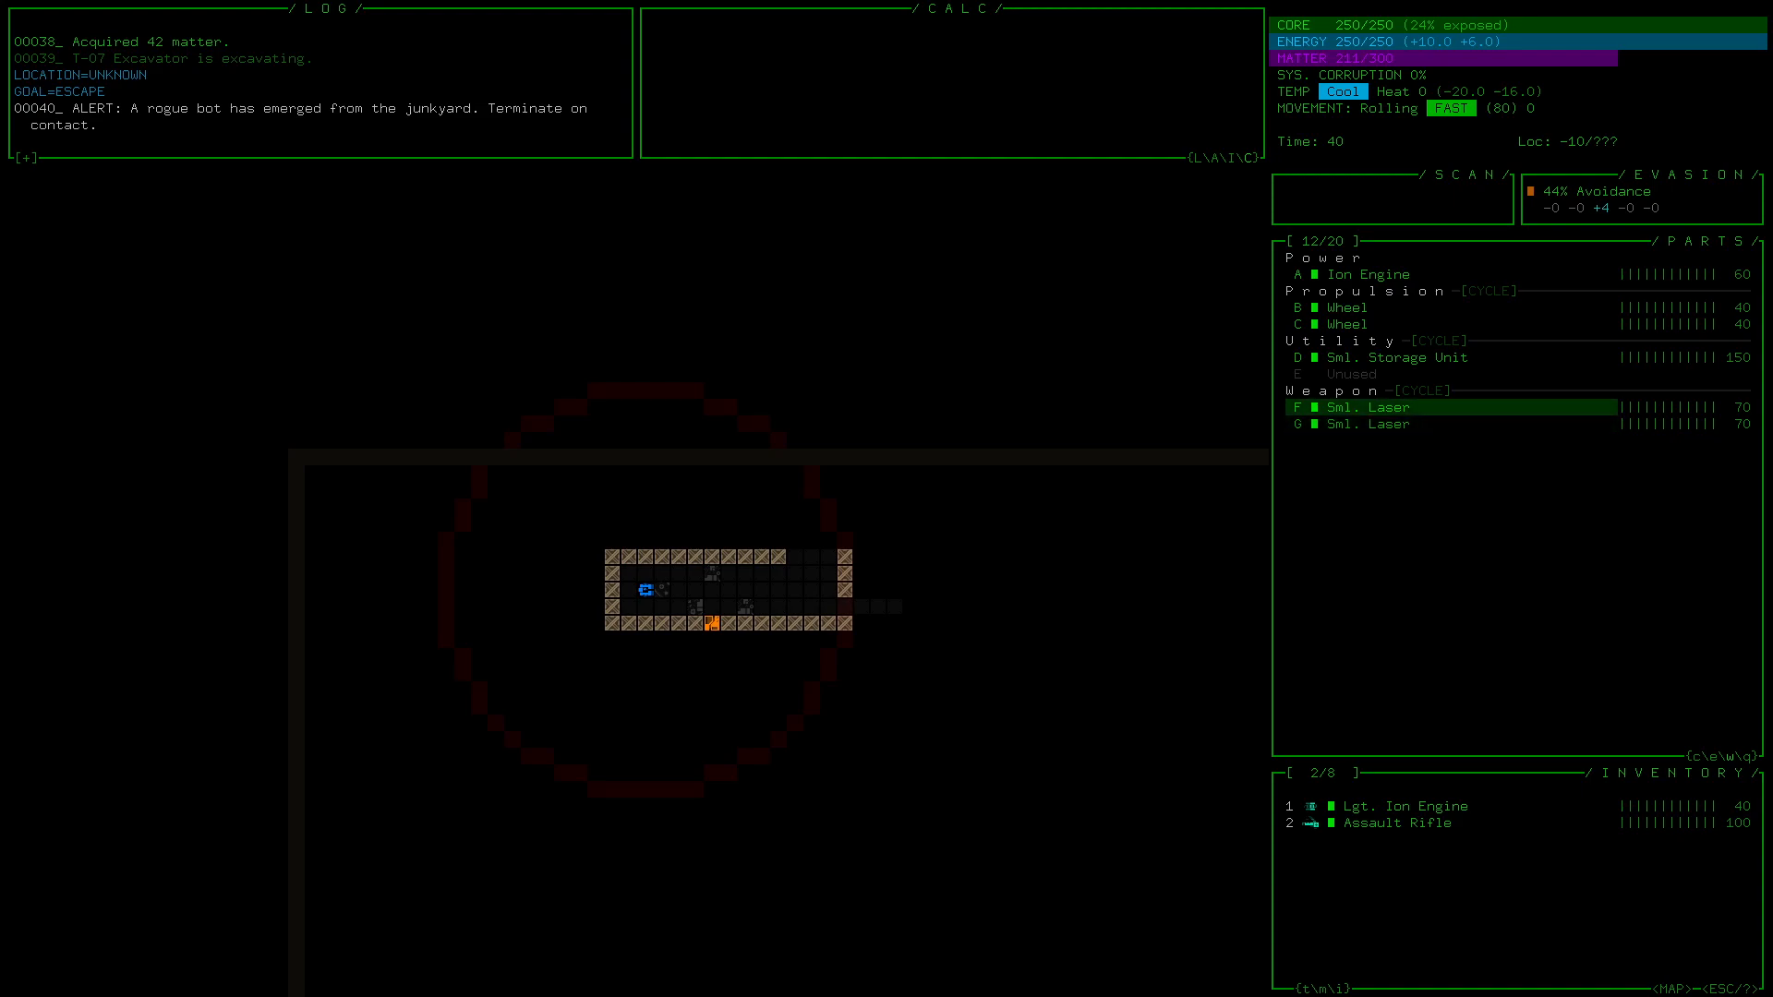
pyautogui.click(1369, 407)
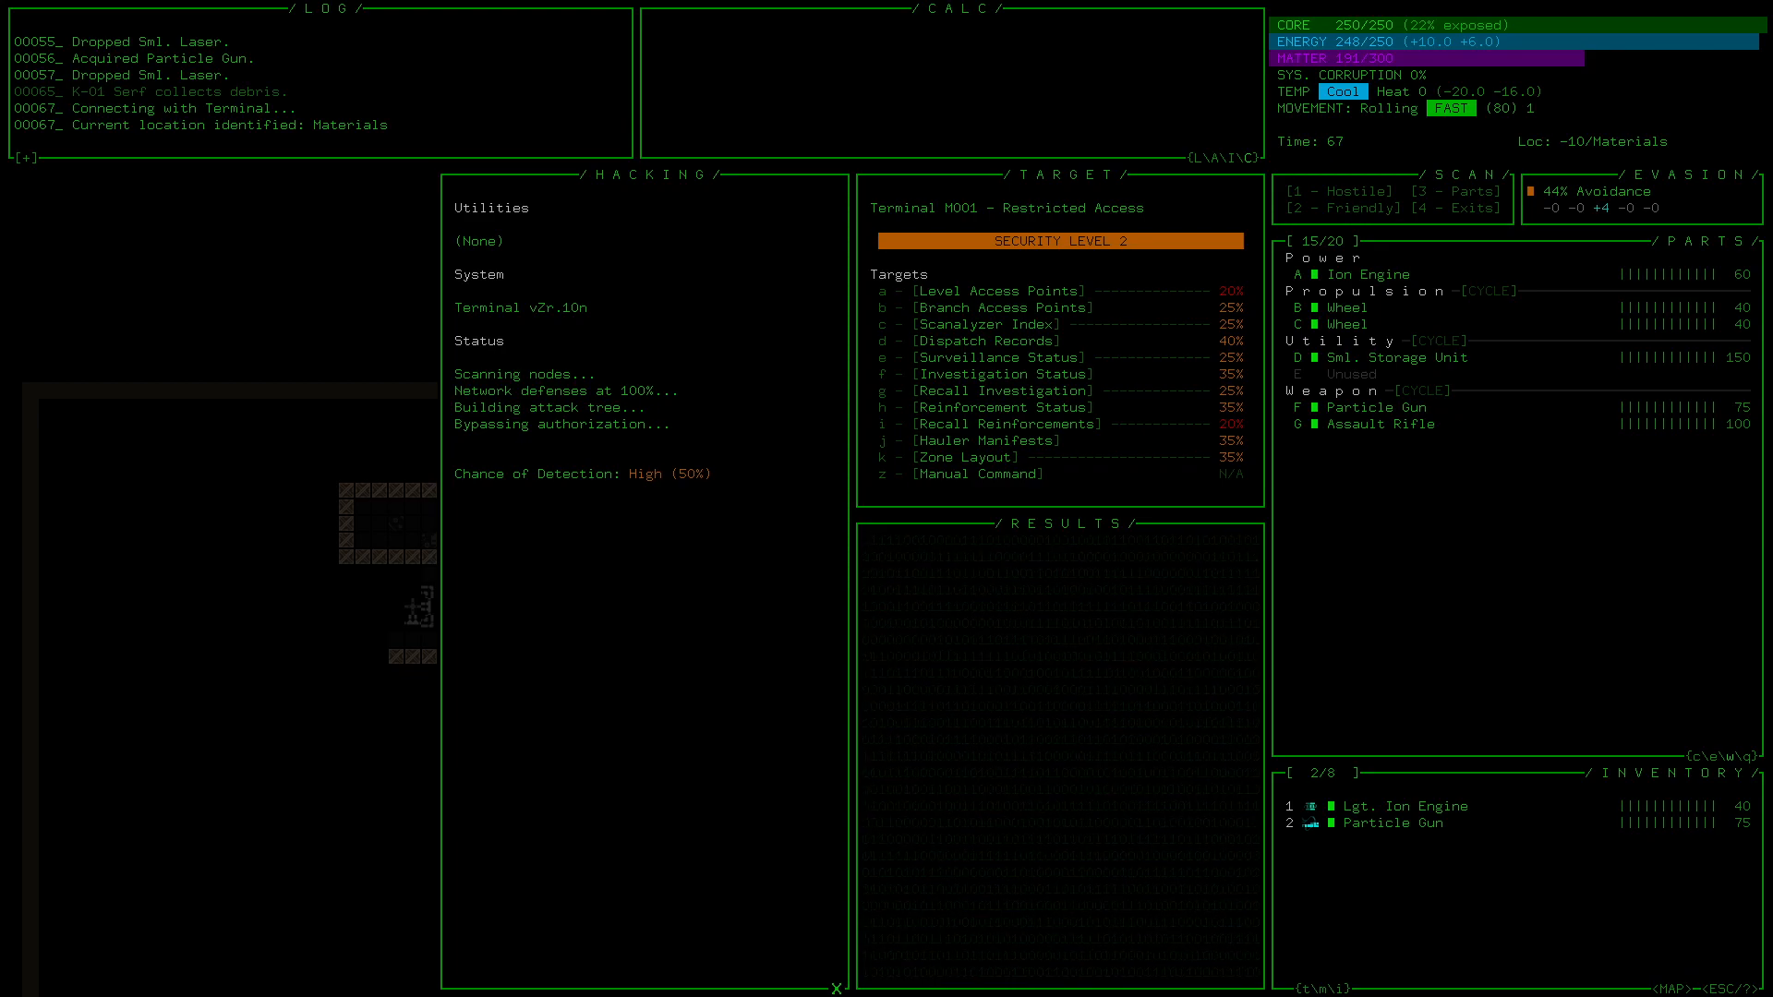
# - Move into Terminal M001 to bring up its hacking target list
pyautogui.click(979, 291)
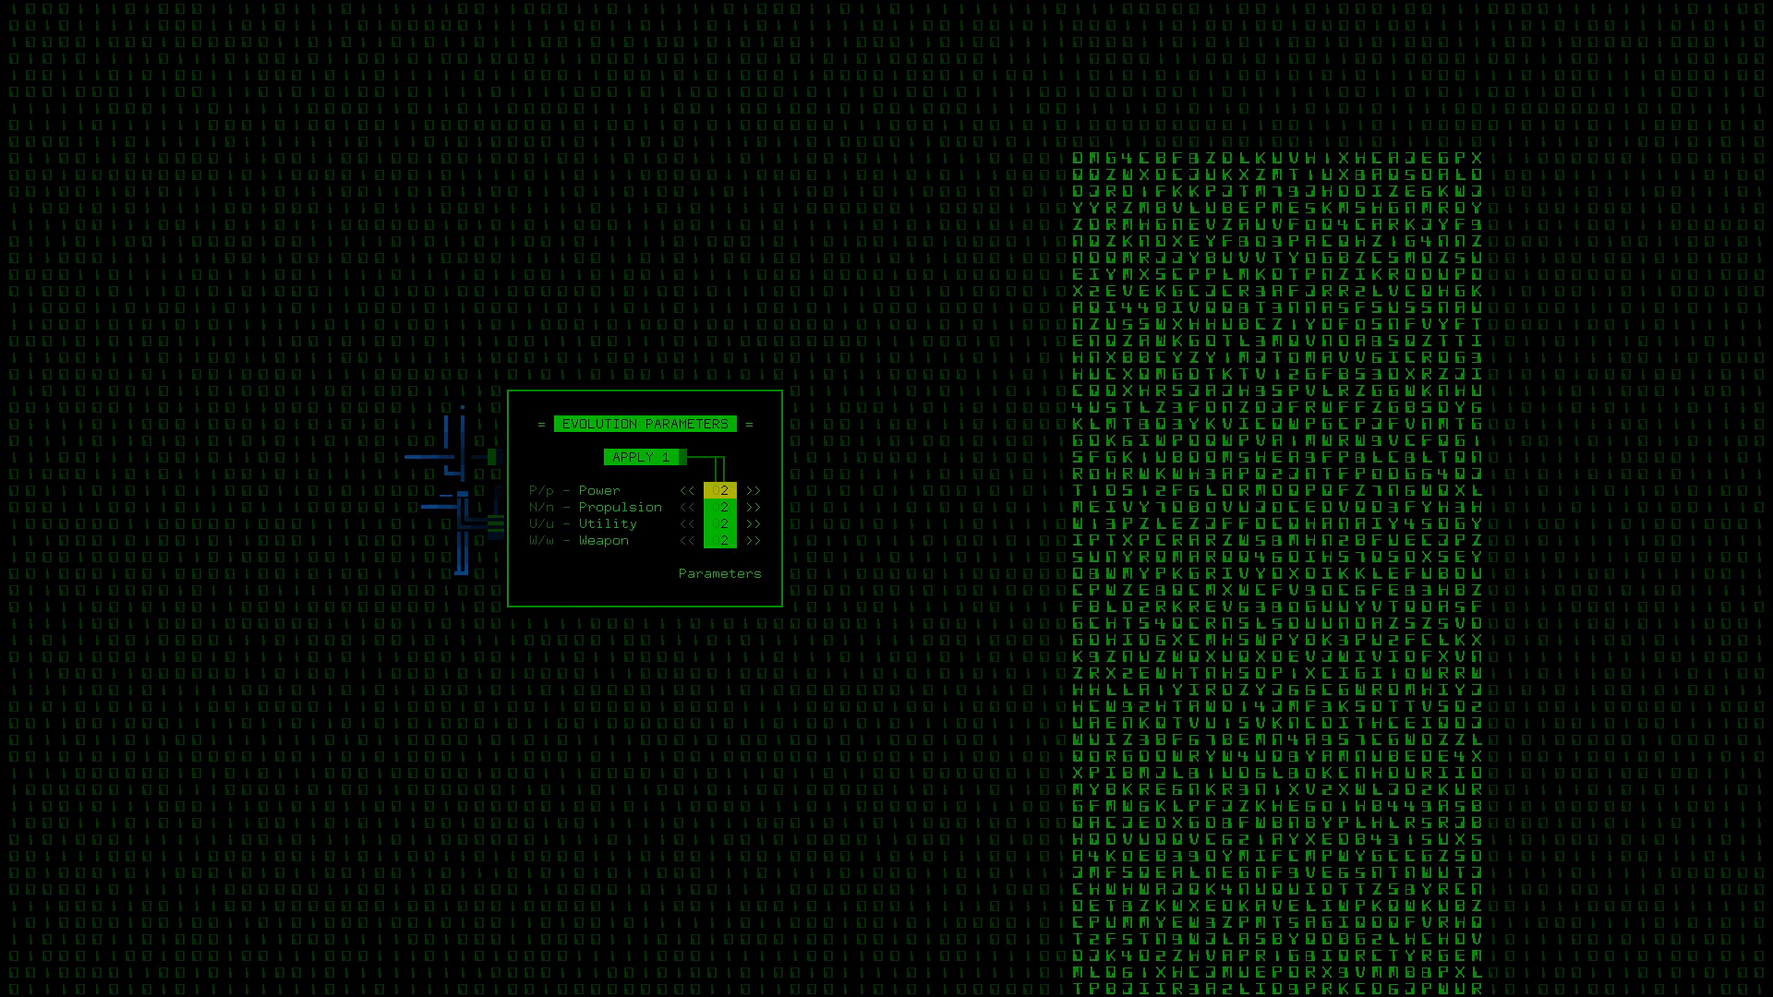
# - Apply the evolution adding one Power slot and one Propulsion slot
pyautogui.click(642, 457)
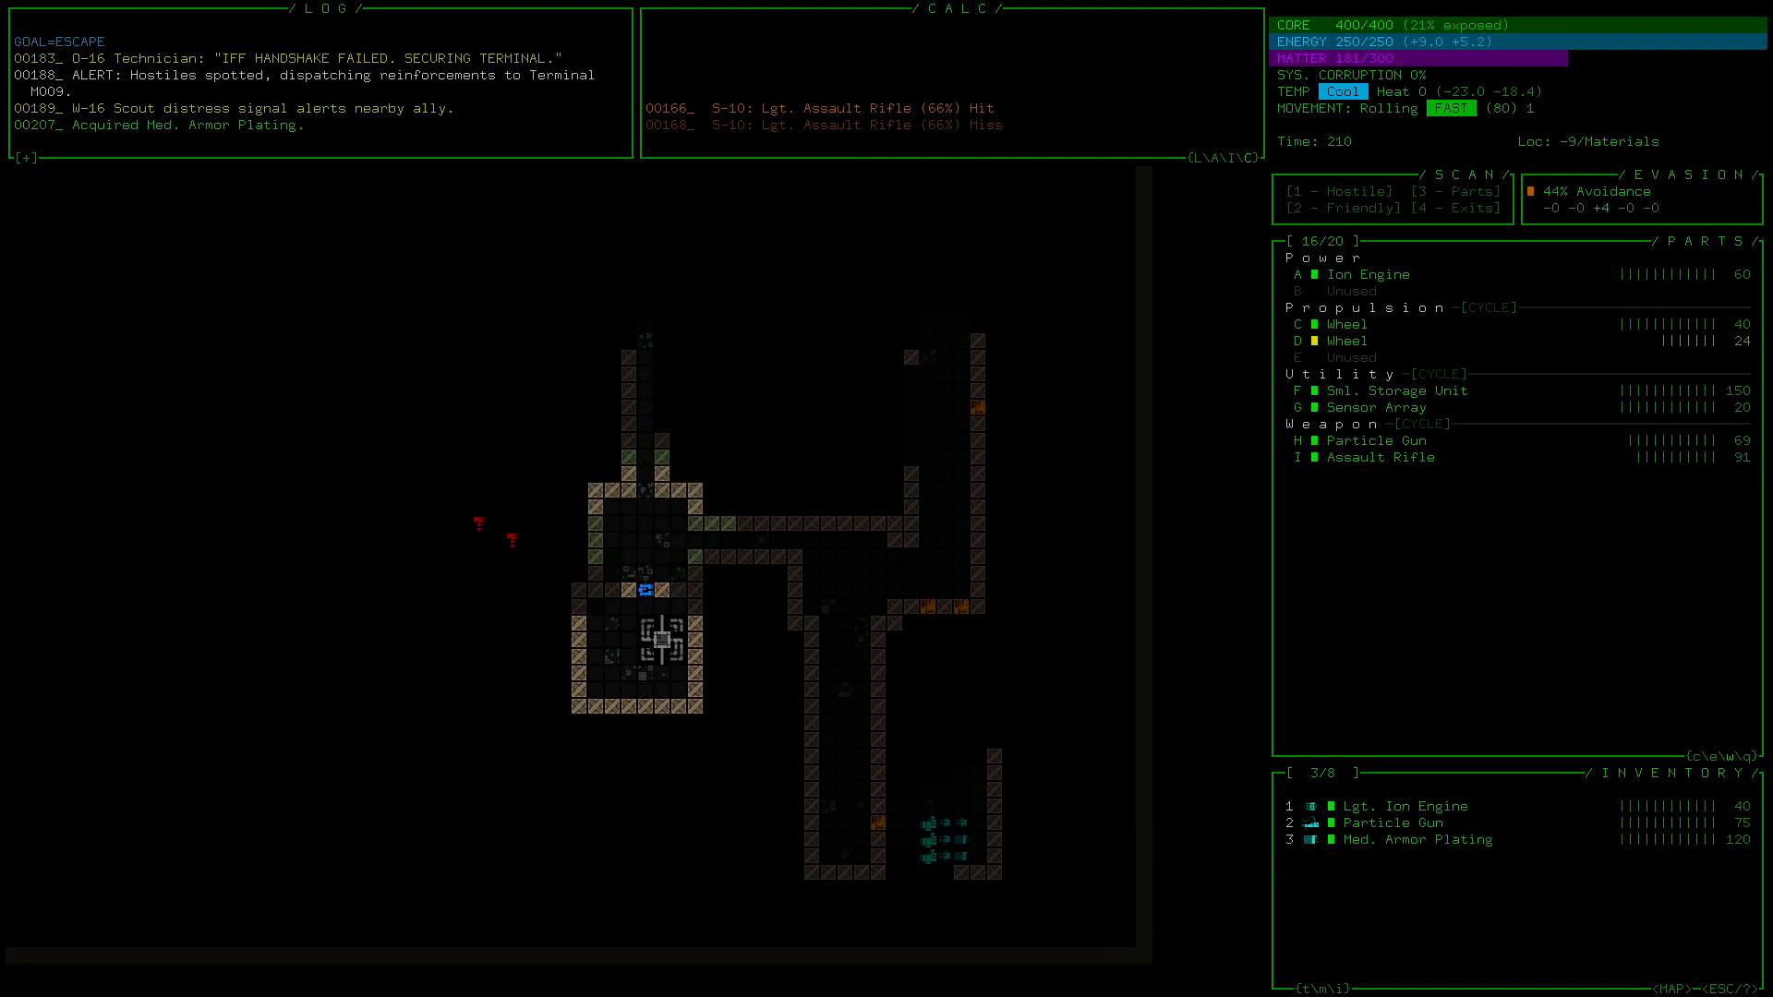
# - Walk north across the new Materials floor toward the Sensor Array and Med. Armor Plating
pyautogui.press('up')
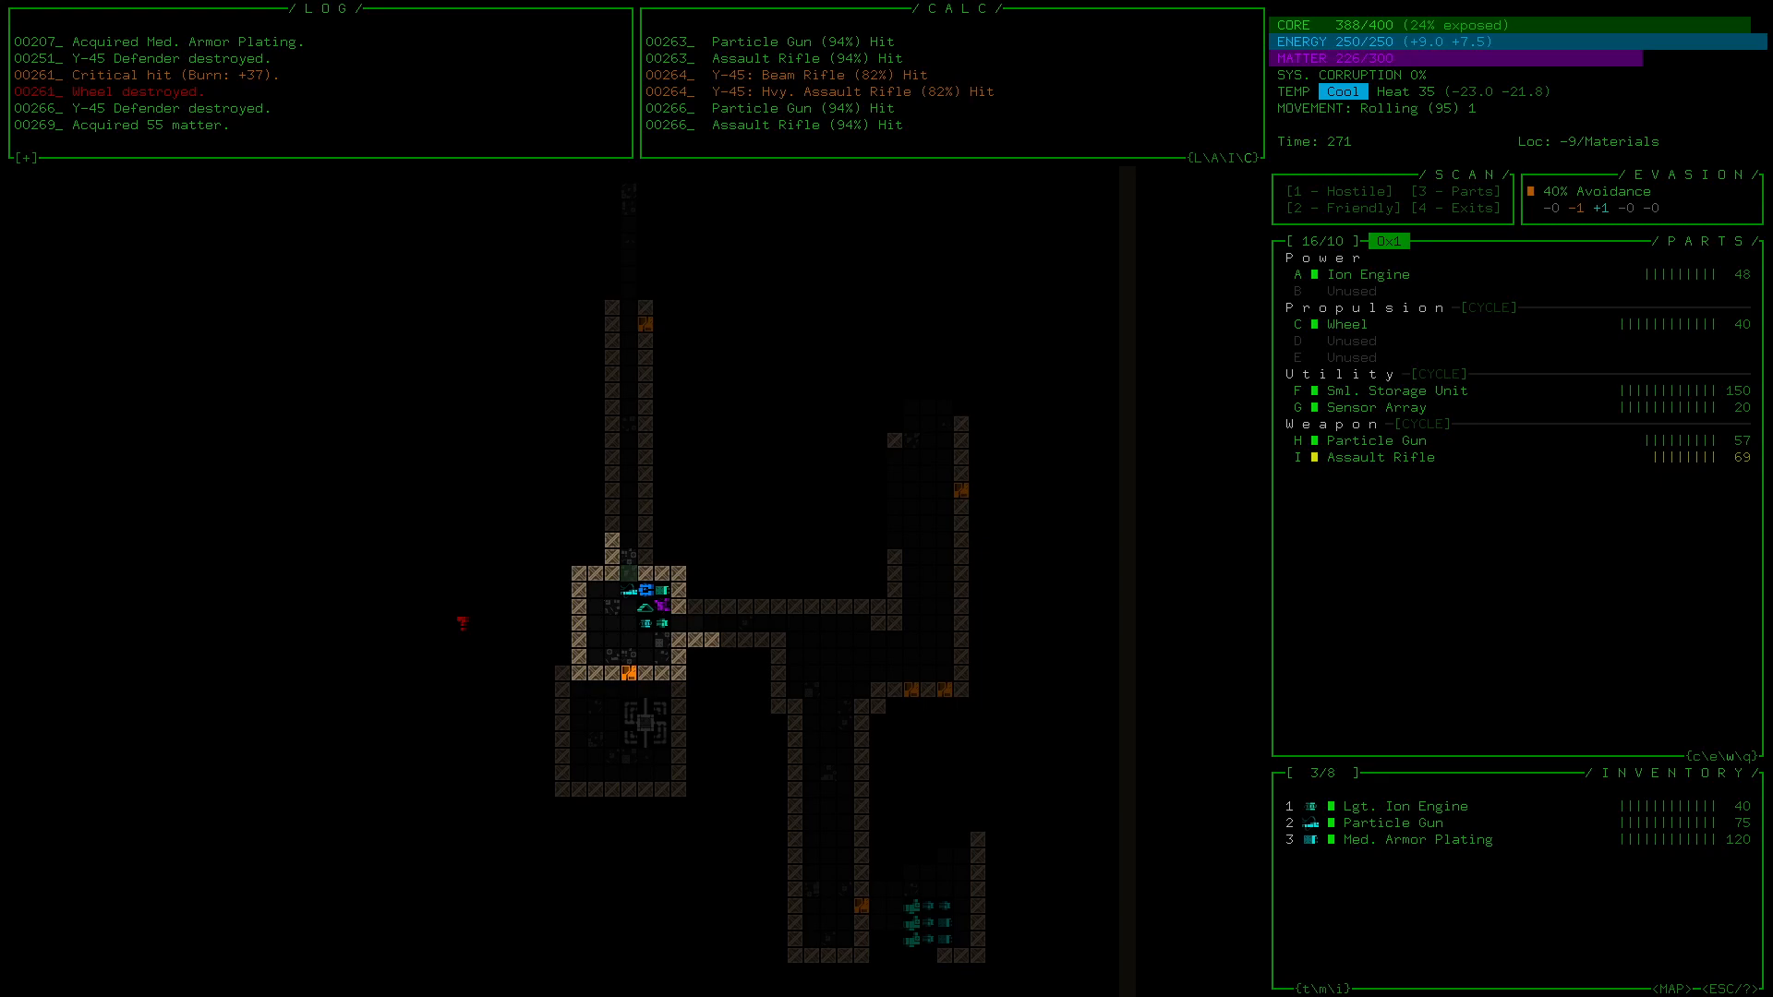
# - Advance north toward the Y-45 Defenders during the firefight
pyautogui.press('up')
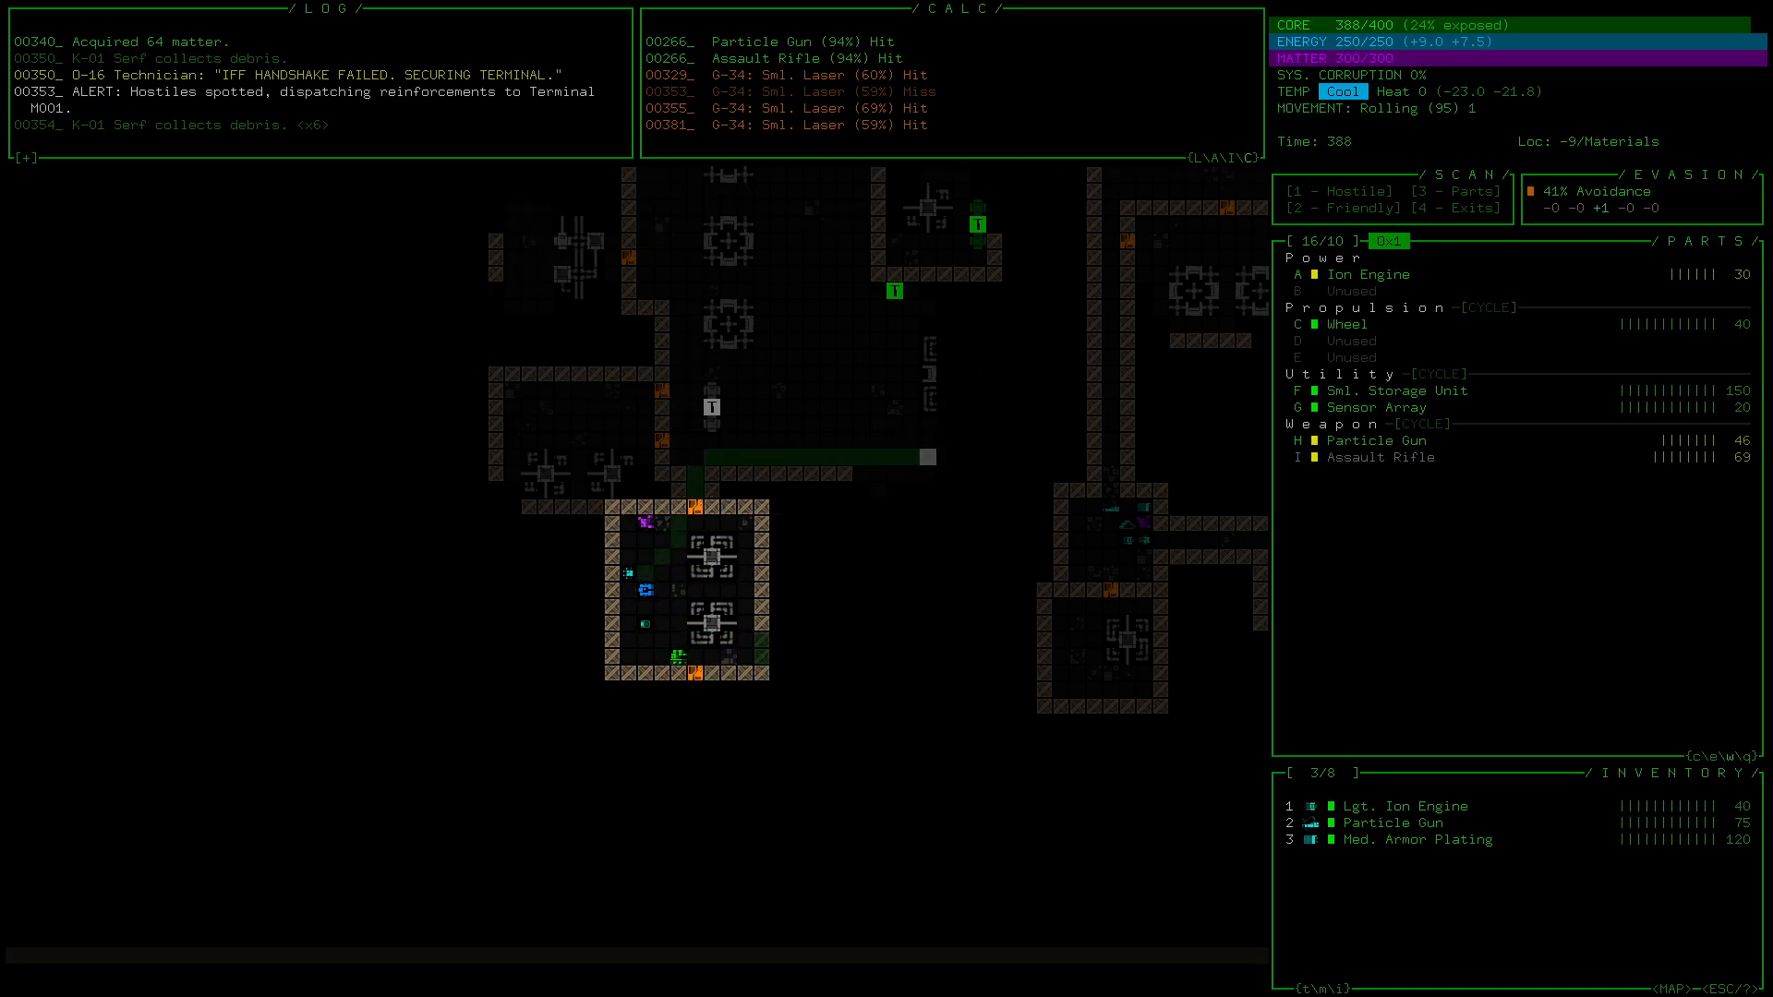
# - Move south to collect matter drops, filling reserves to 300
pyautogui.press('down')
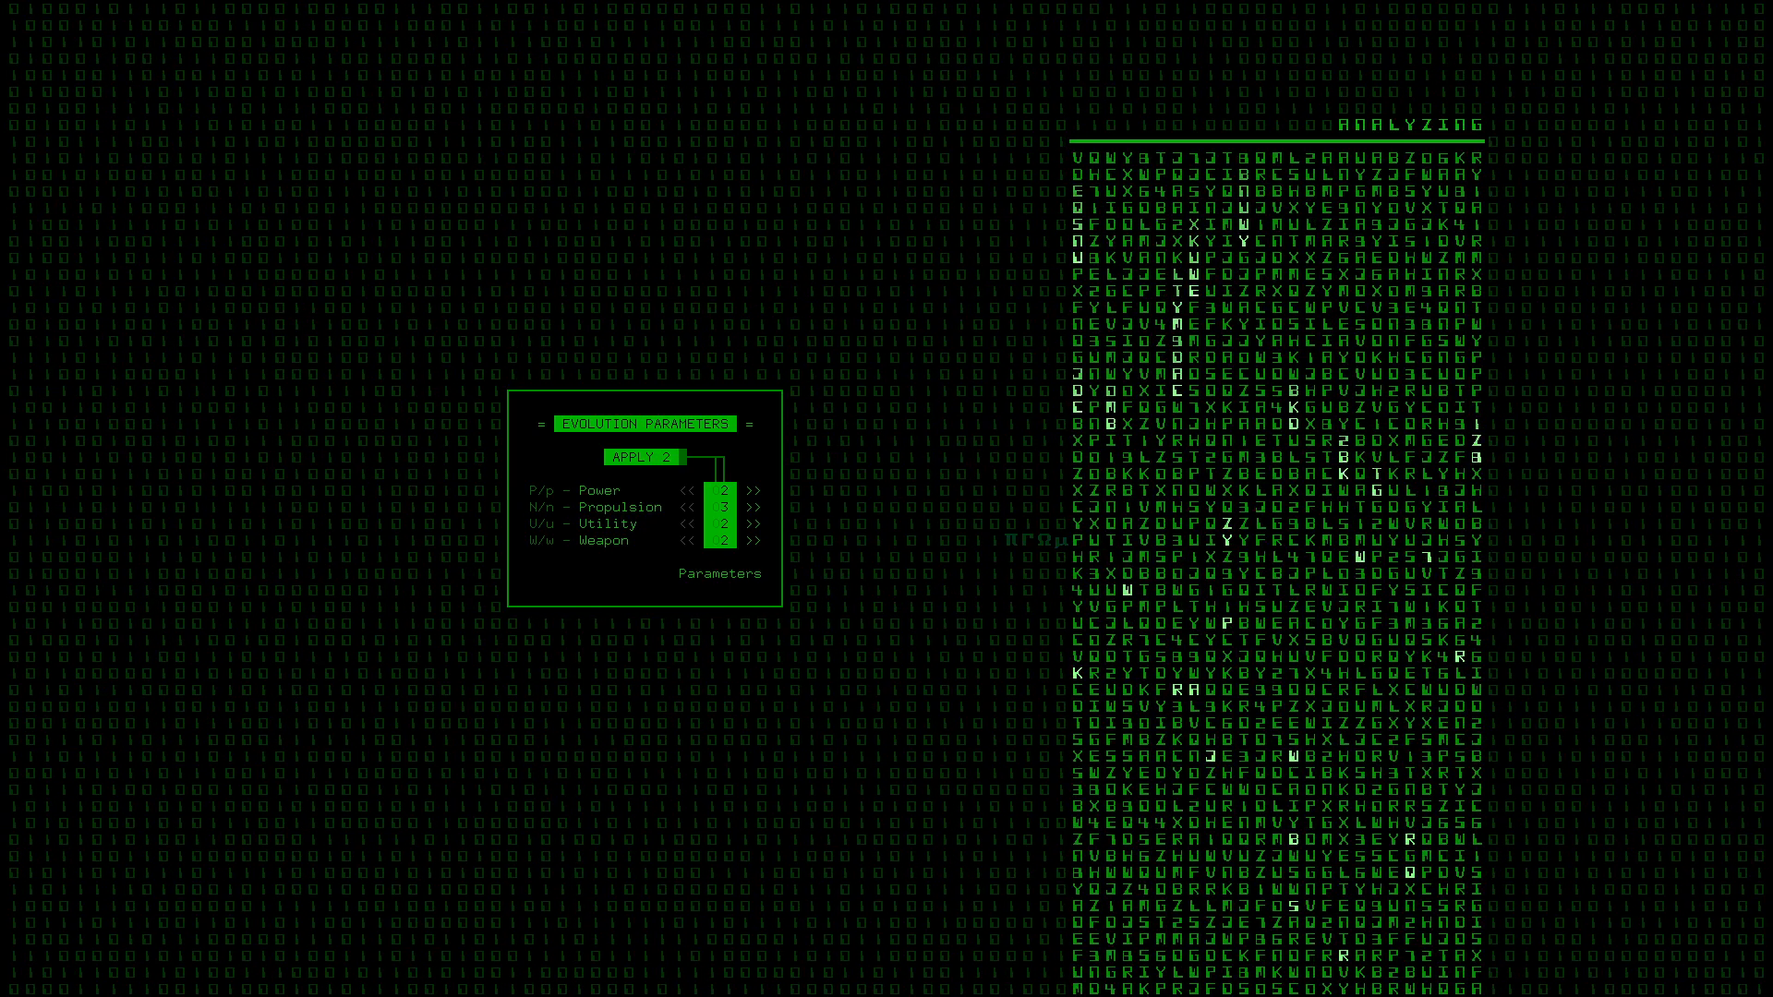
# - Assign evolution slots to Propulsion and Utility and apply them
pyautogui.click(756, 508)
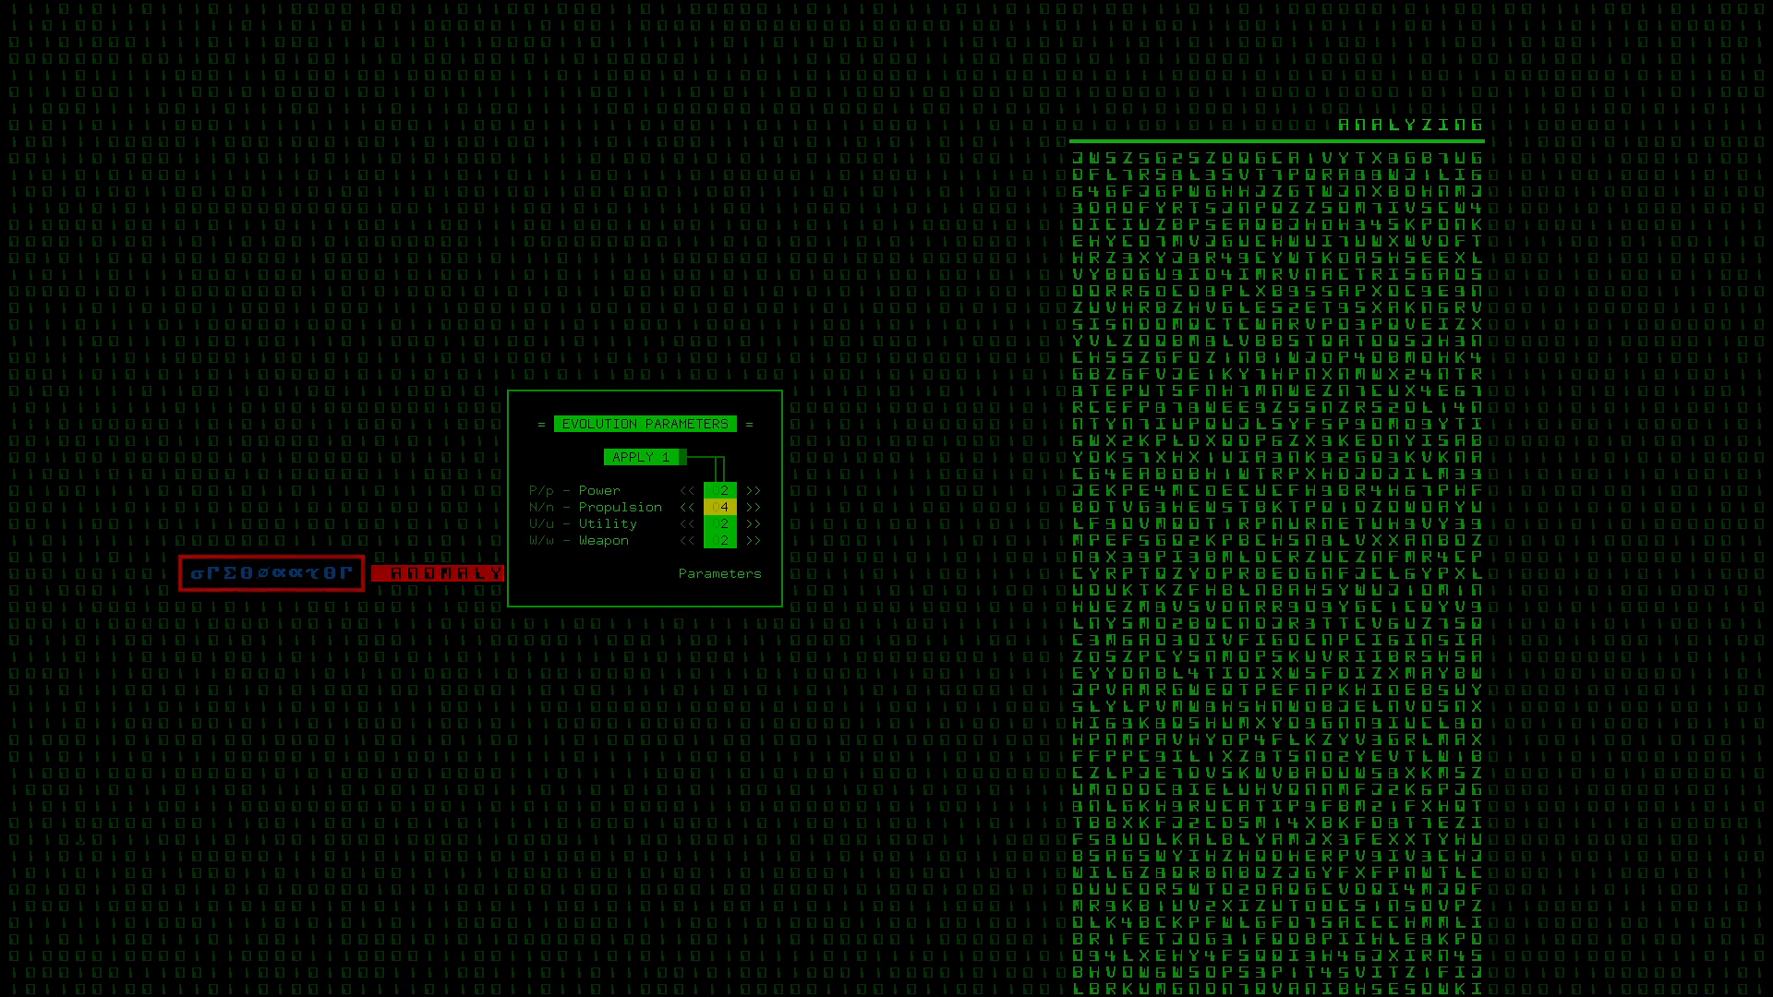
pyautogui.click(643, 457)
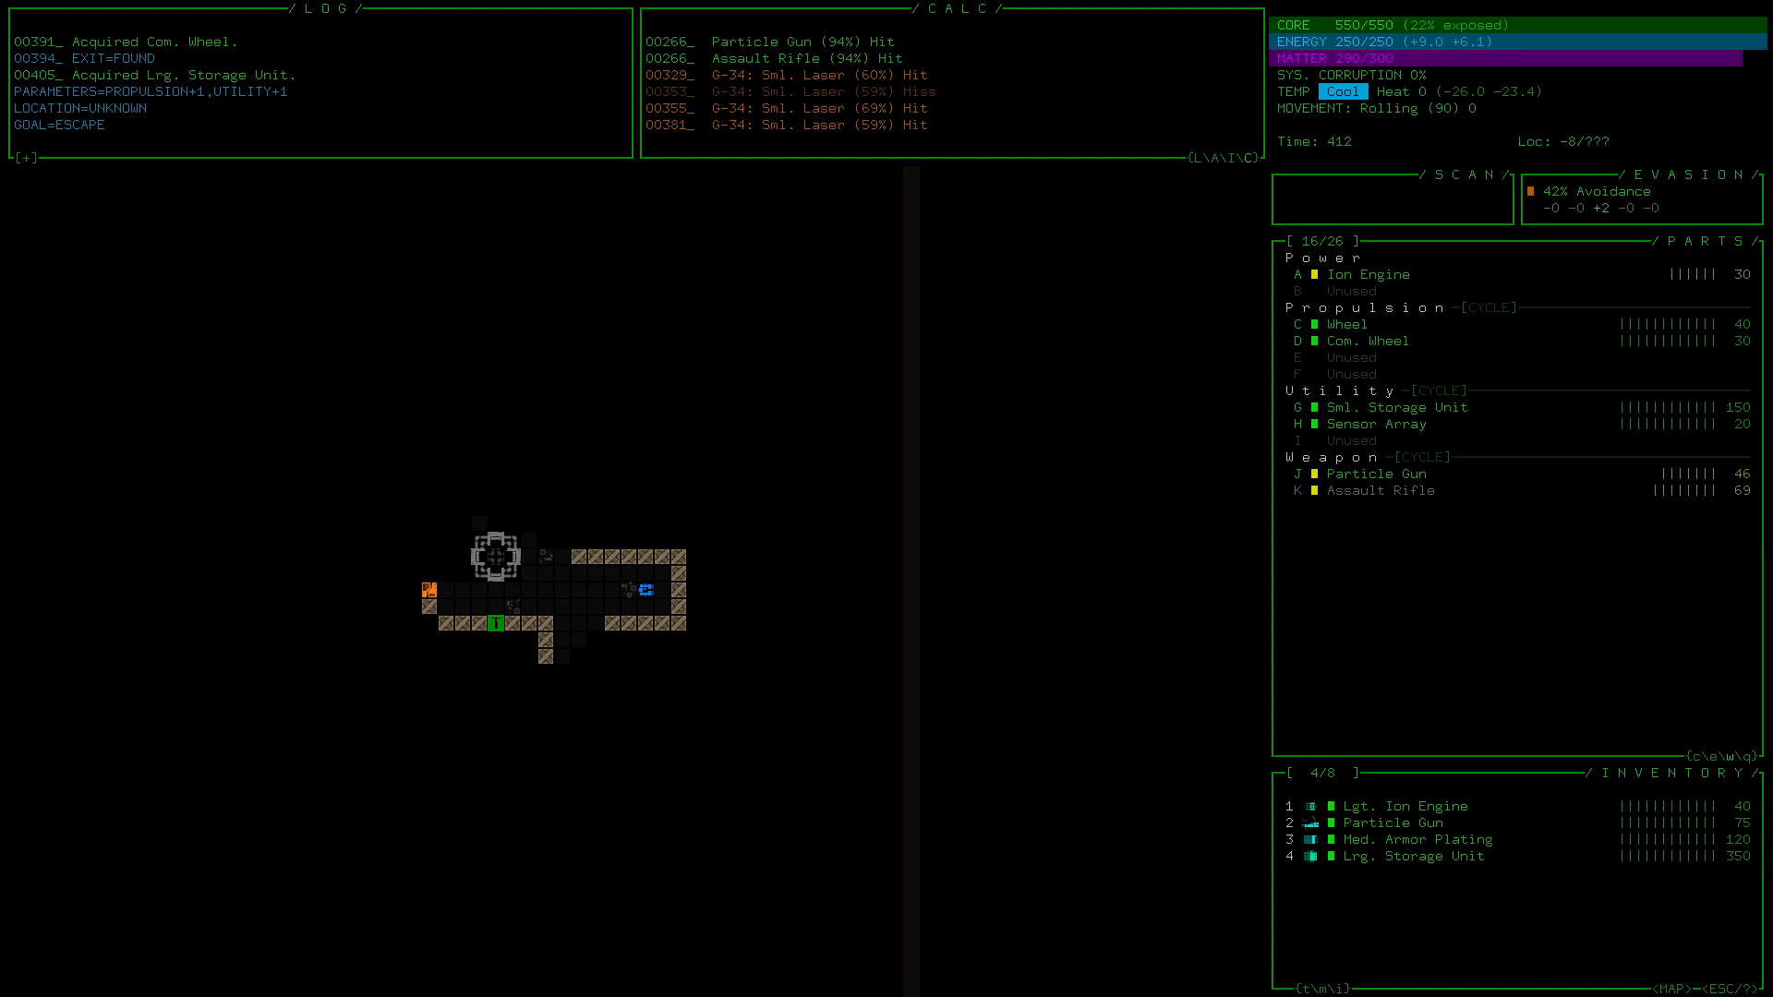
# - Drop the Lrg. Storage Unit in favor of Med. Armor Plating
pyautogui.click(1368, 489)
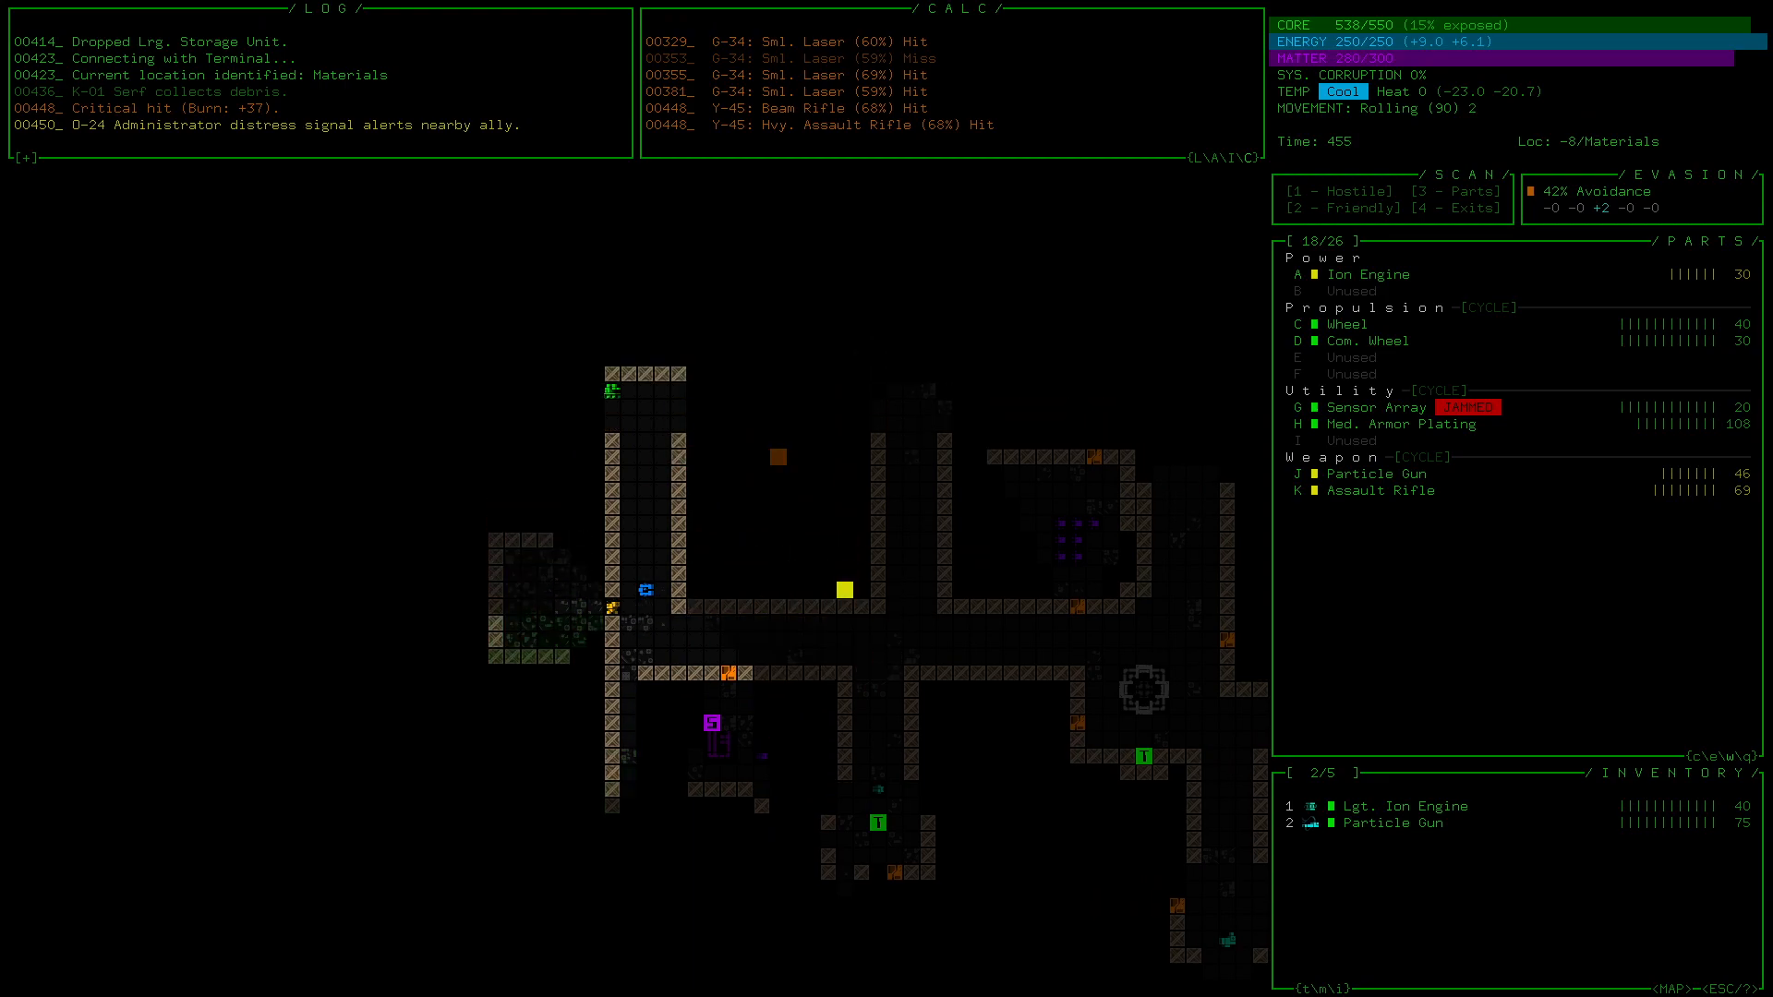
# - Move south to engage the U-05 Engineer and G-47 Trooper
pyautogui.press('Down')
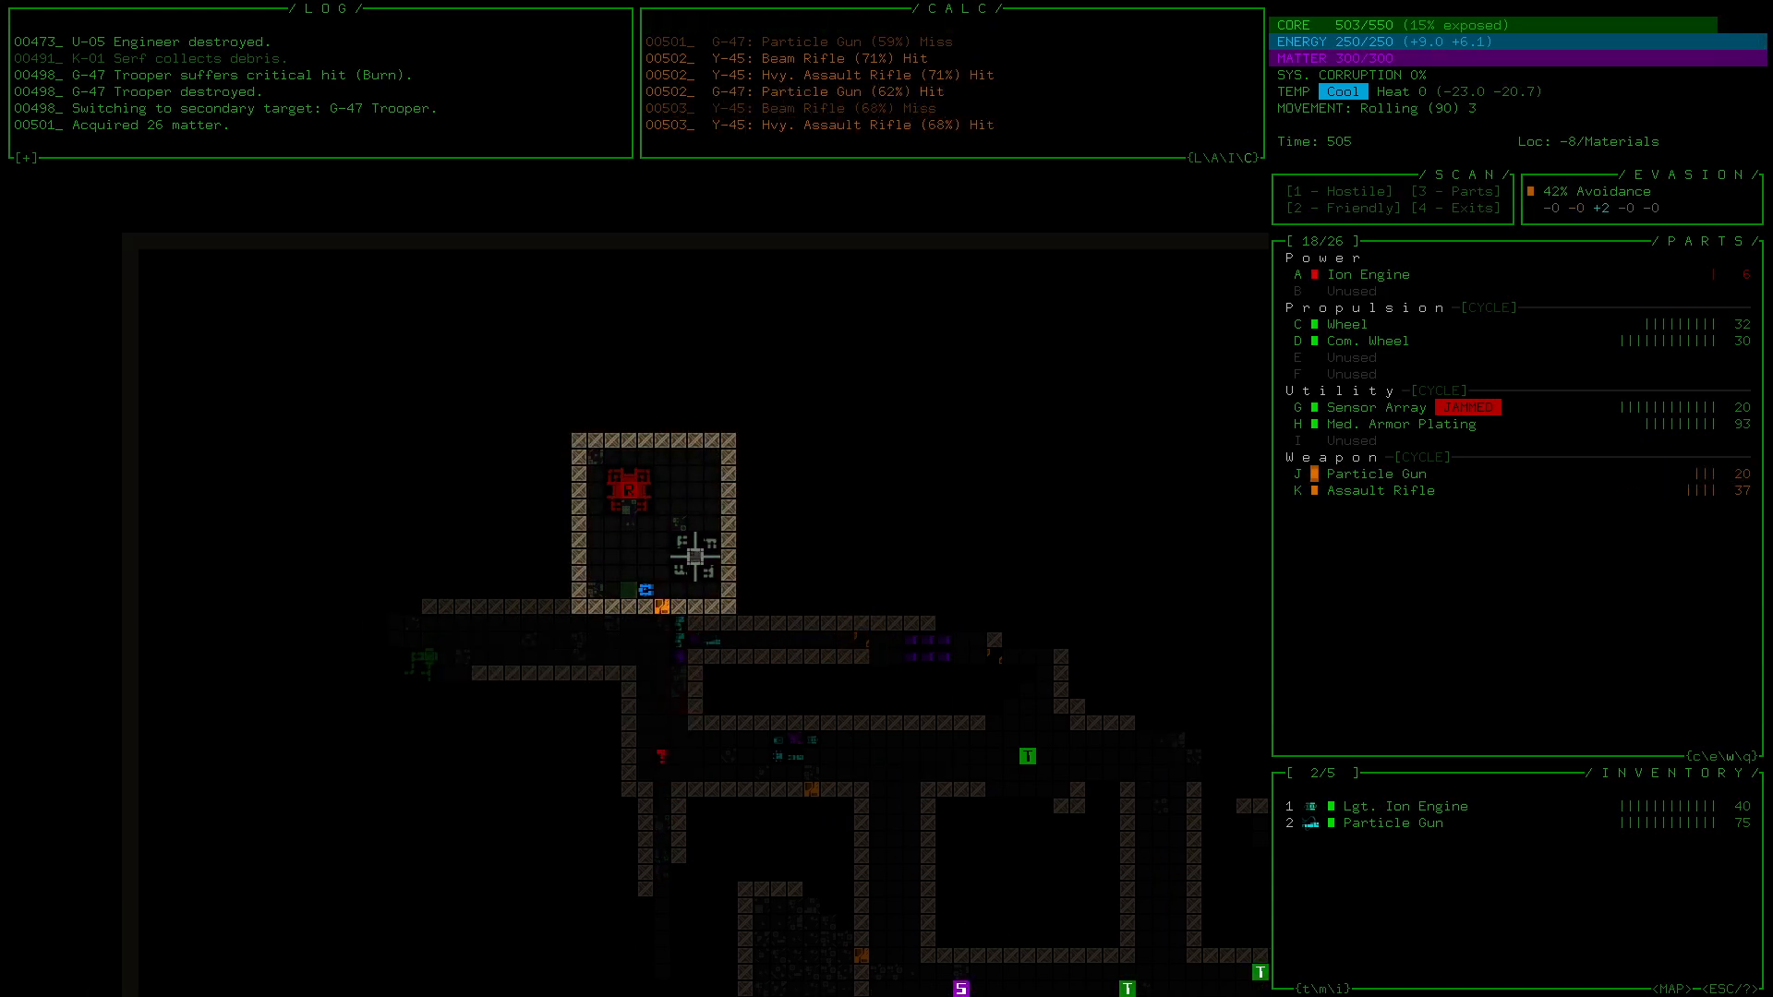
# - Keep fighting until the core is destroyed and the 2160-point score screen appears
pyautogui.click(1402, 805)
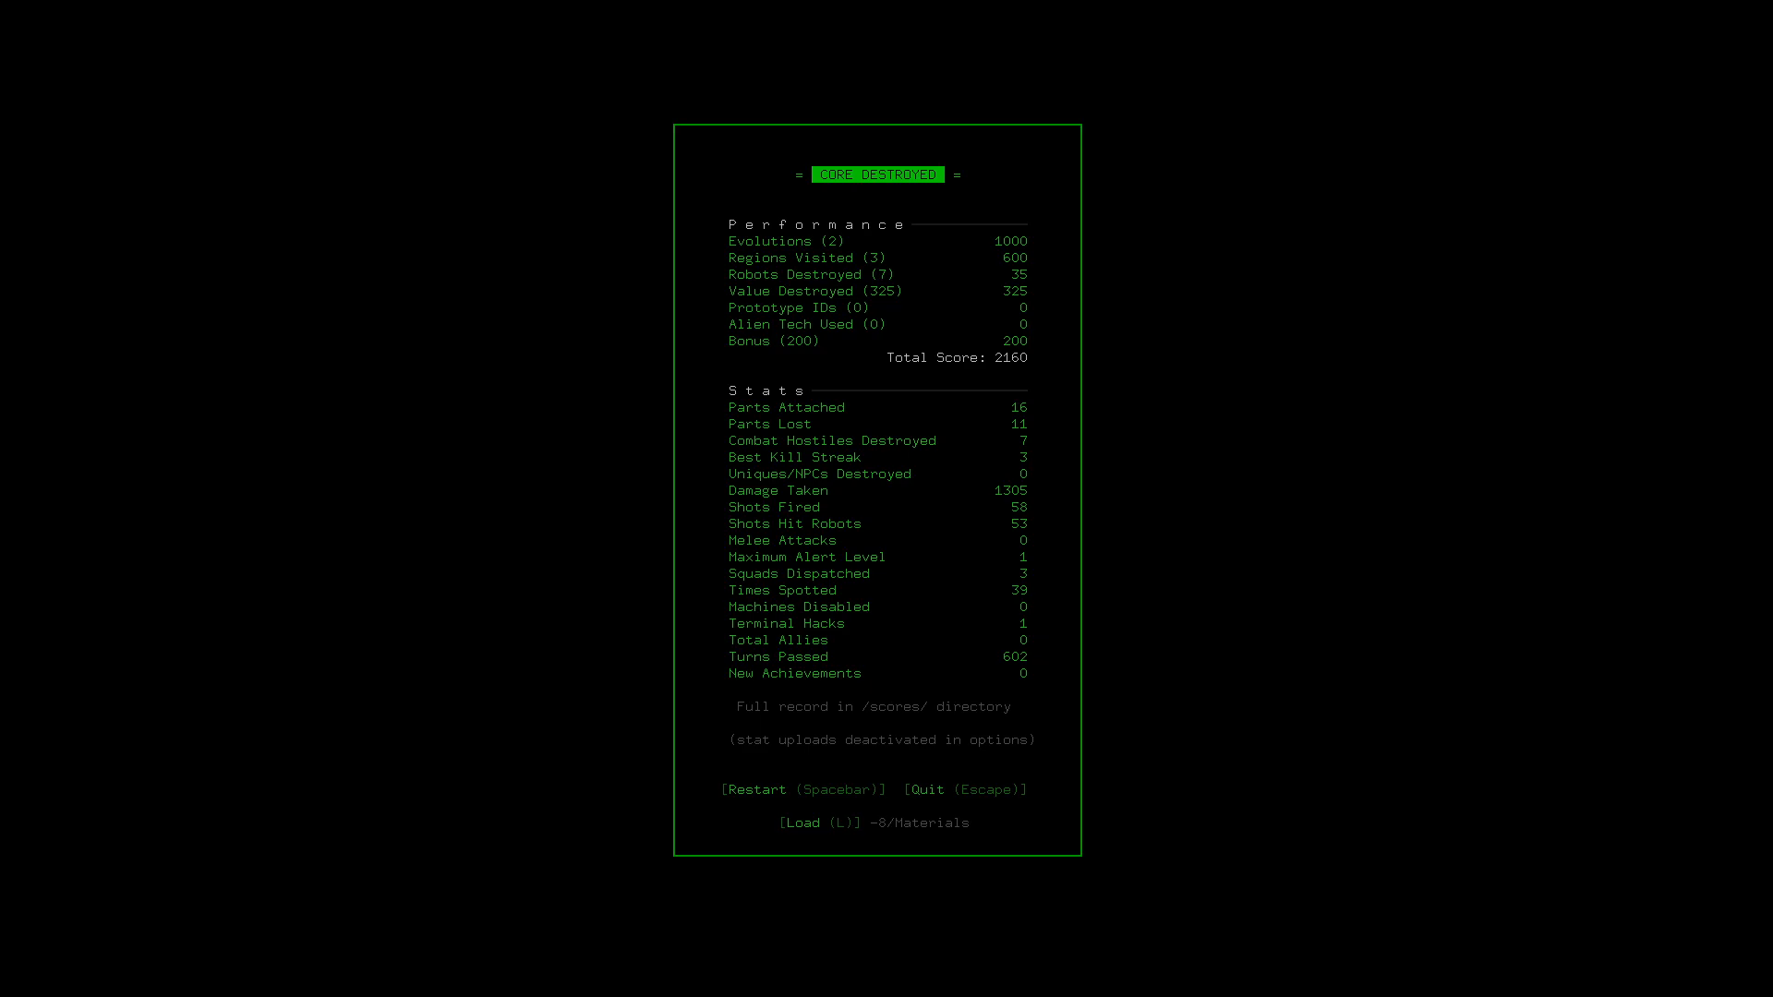
pyautogui.press('space')
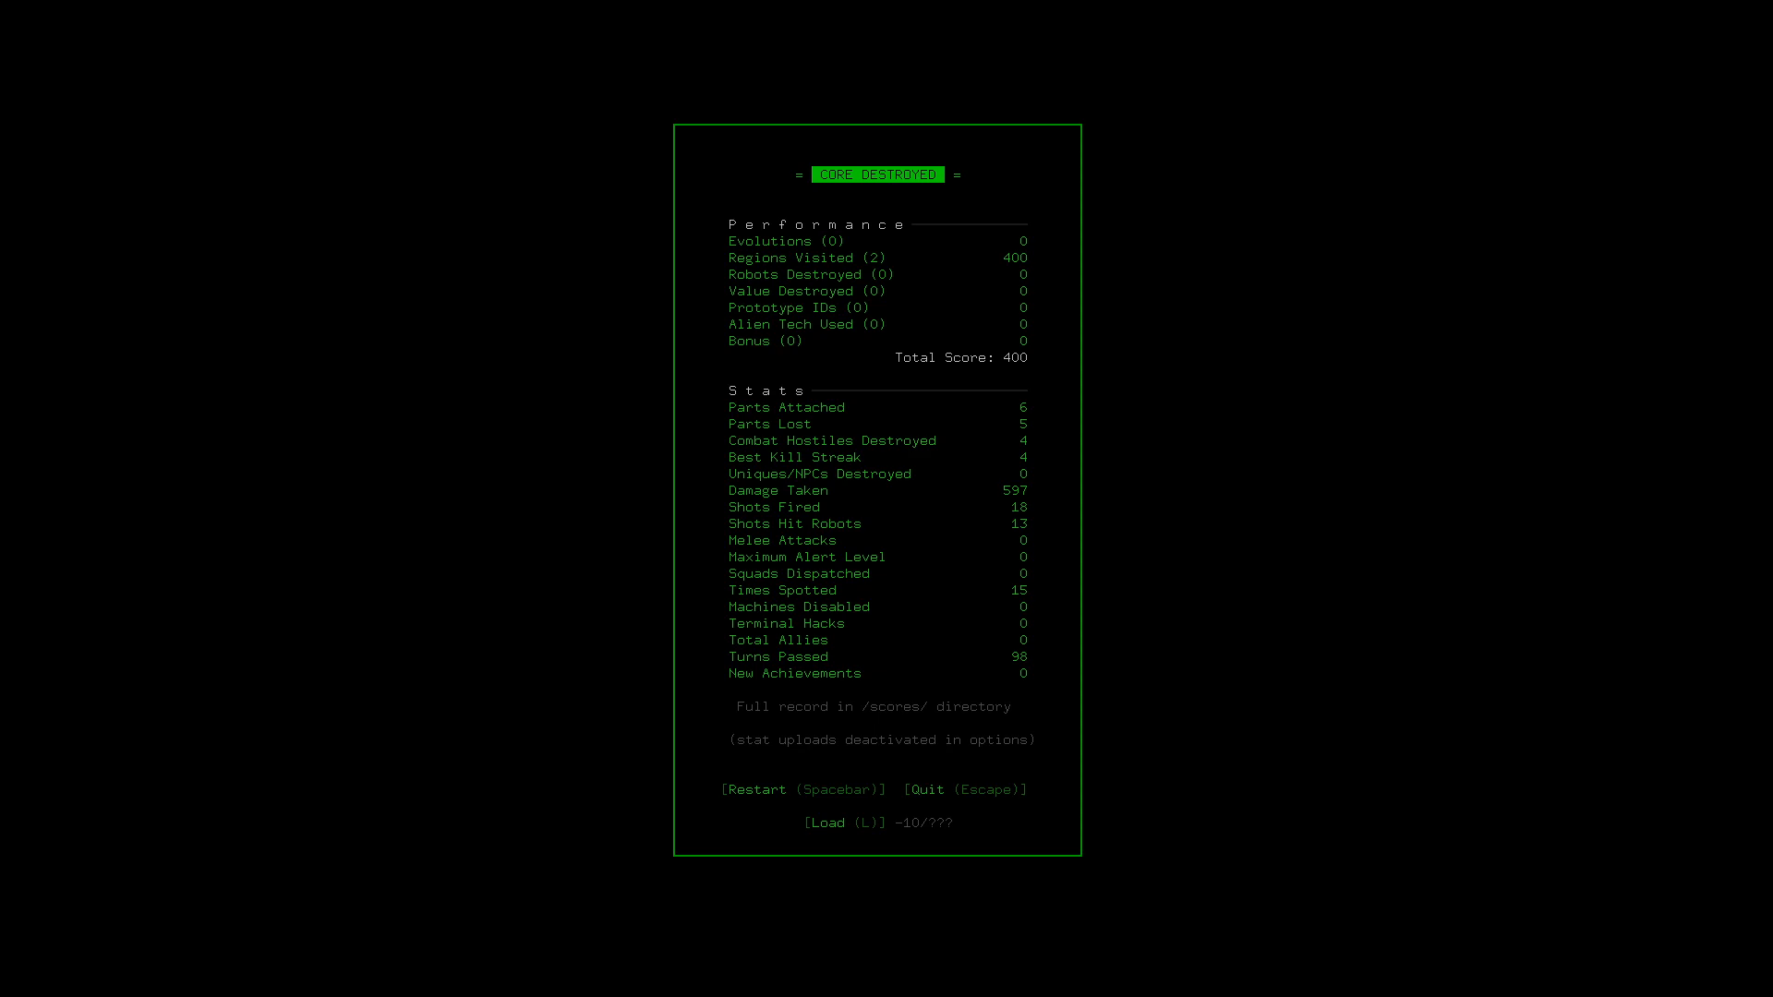
# - Restart the run and attach Lgt. Ion Engine, Com. Wheels, Sml. Storage Unit and Med. Lasers
pyautogui.press('space')
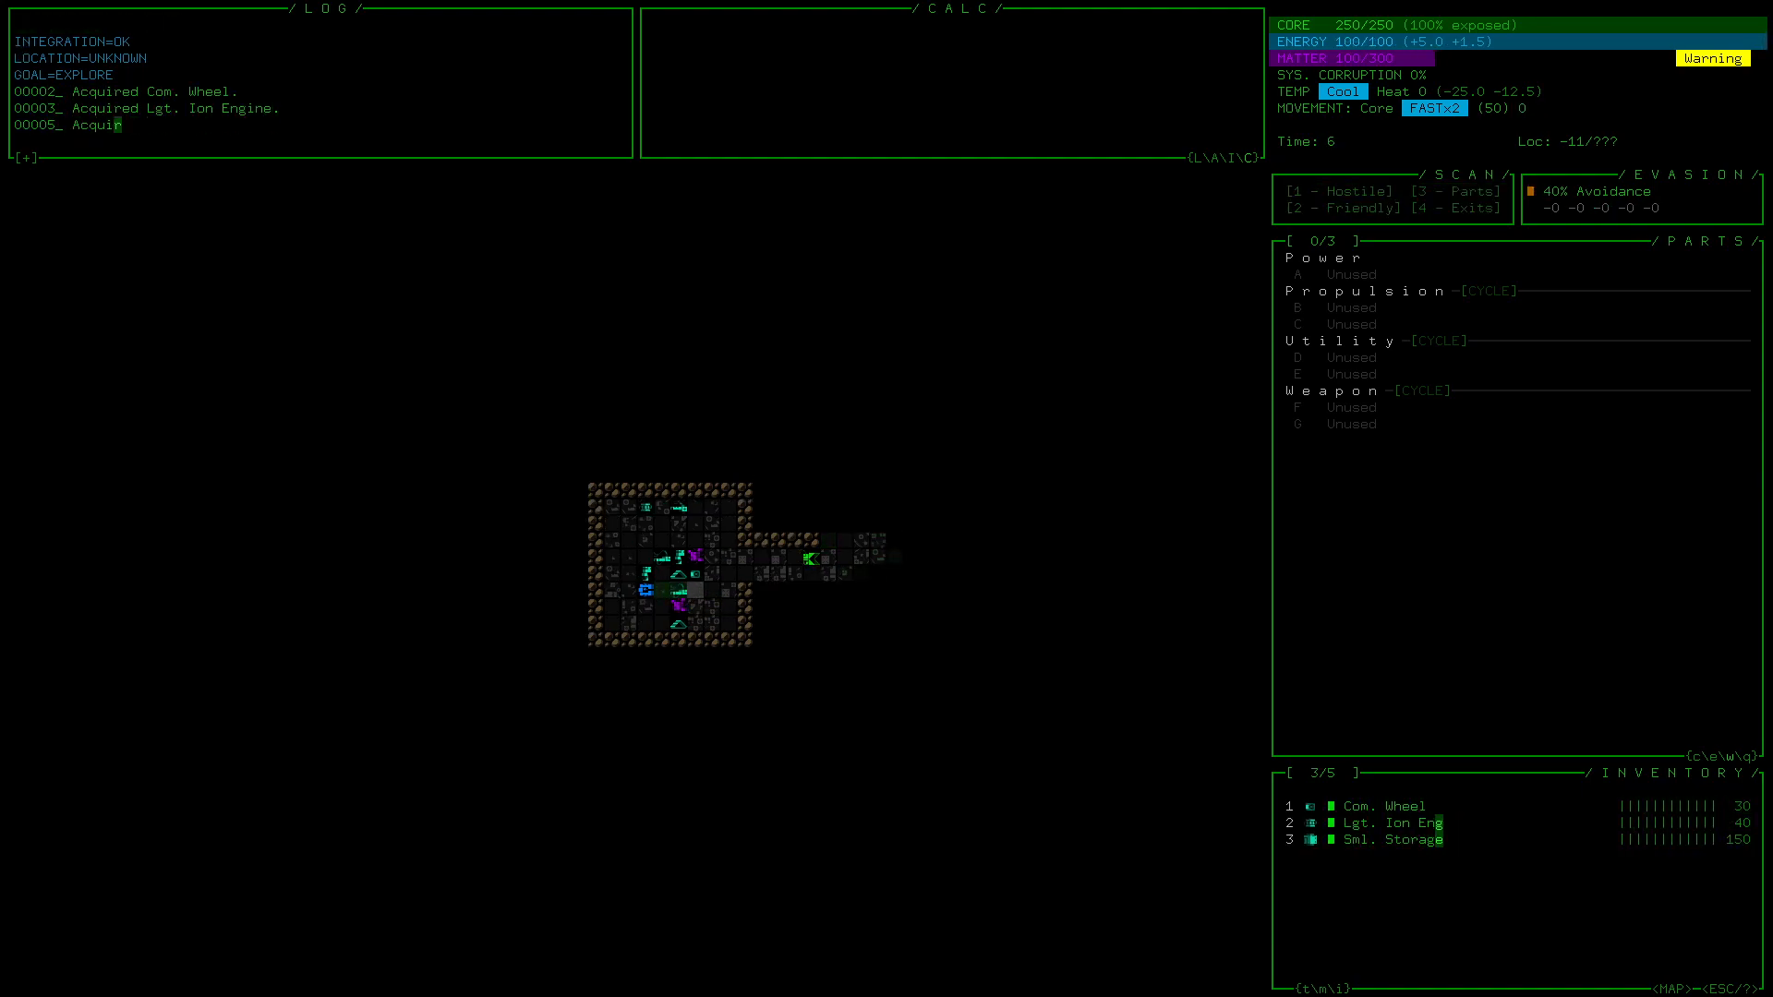
pyautogui.click(1389, 822)
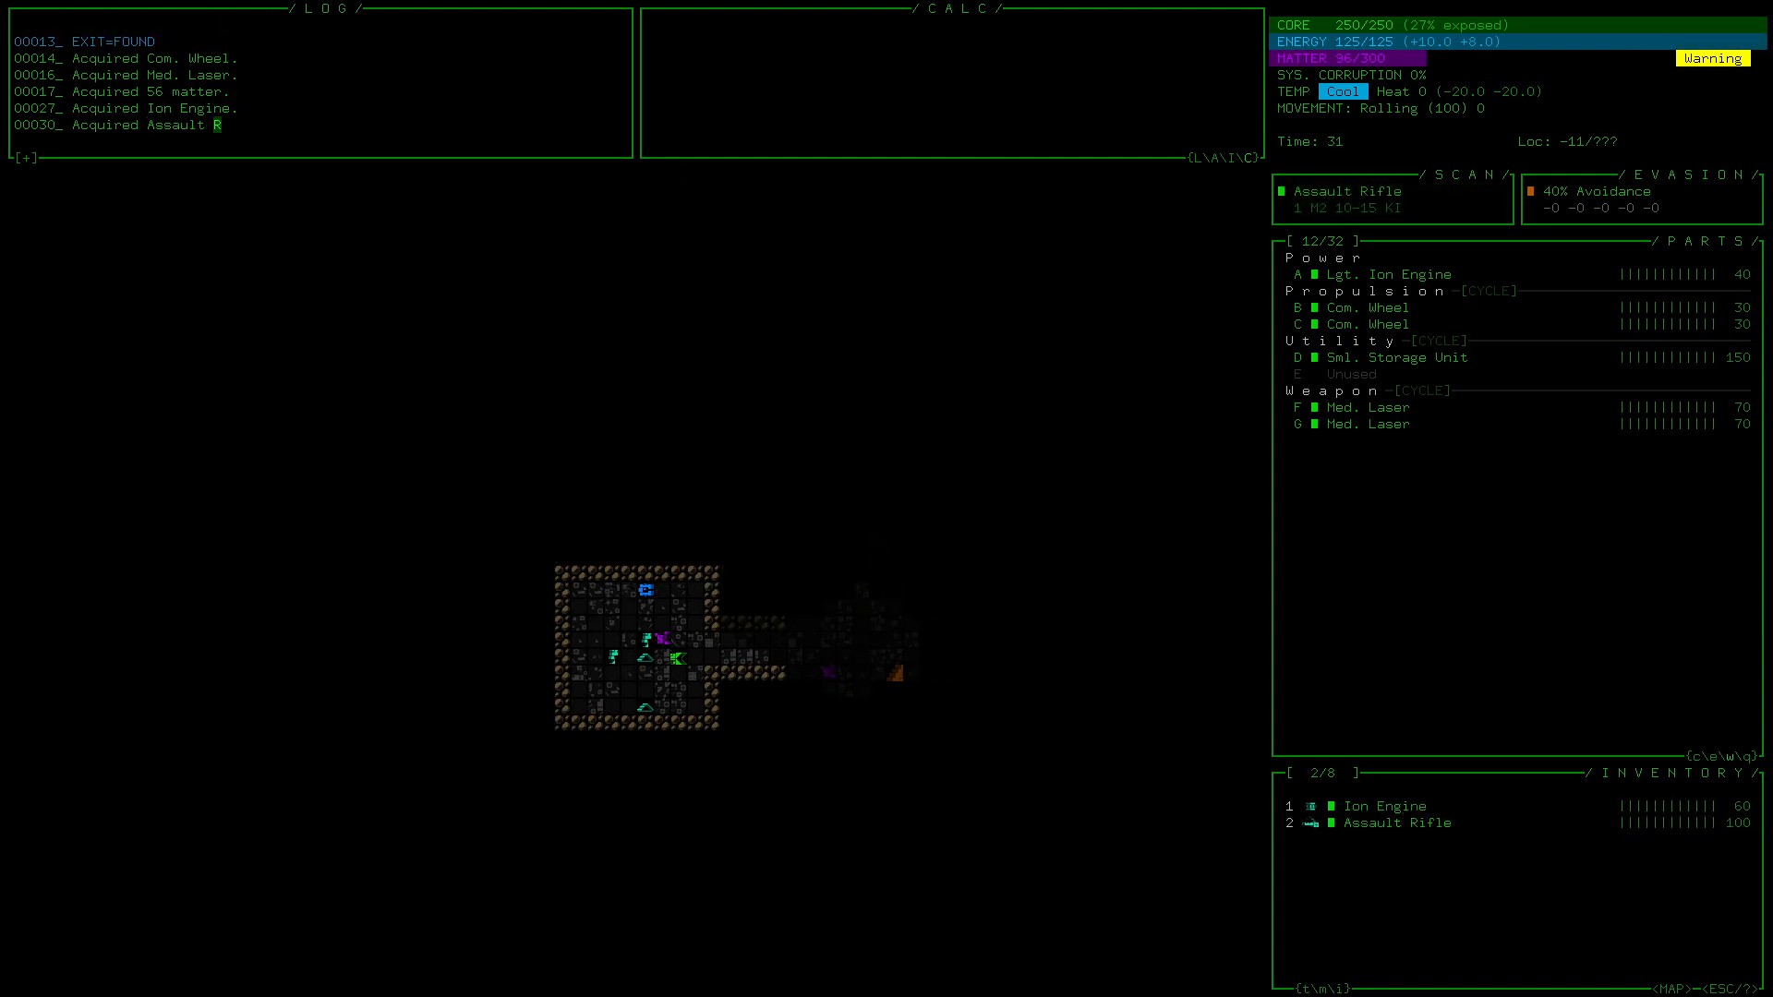
pyautogui.click(1390, 822)
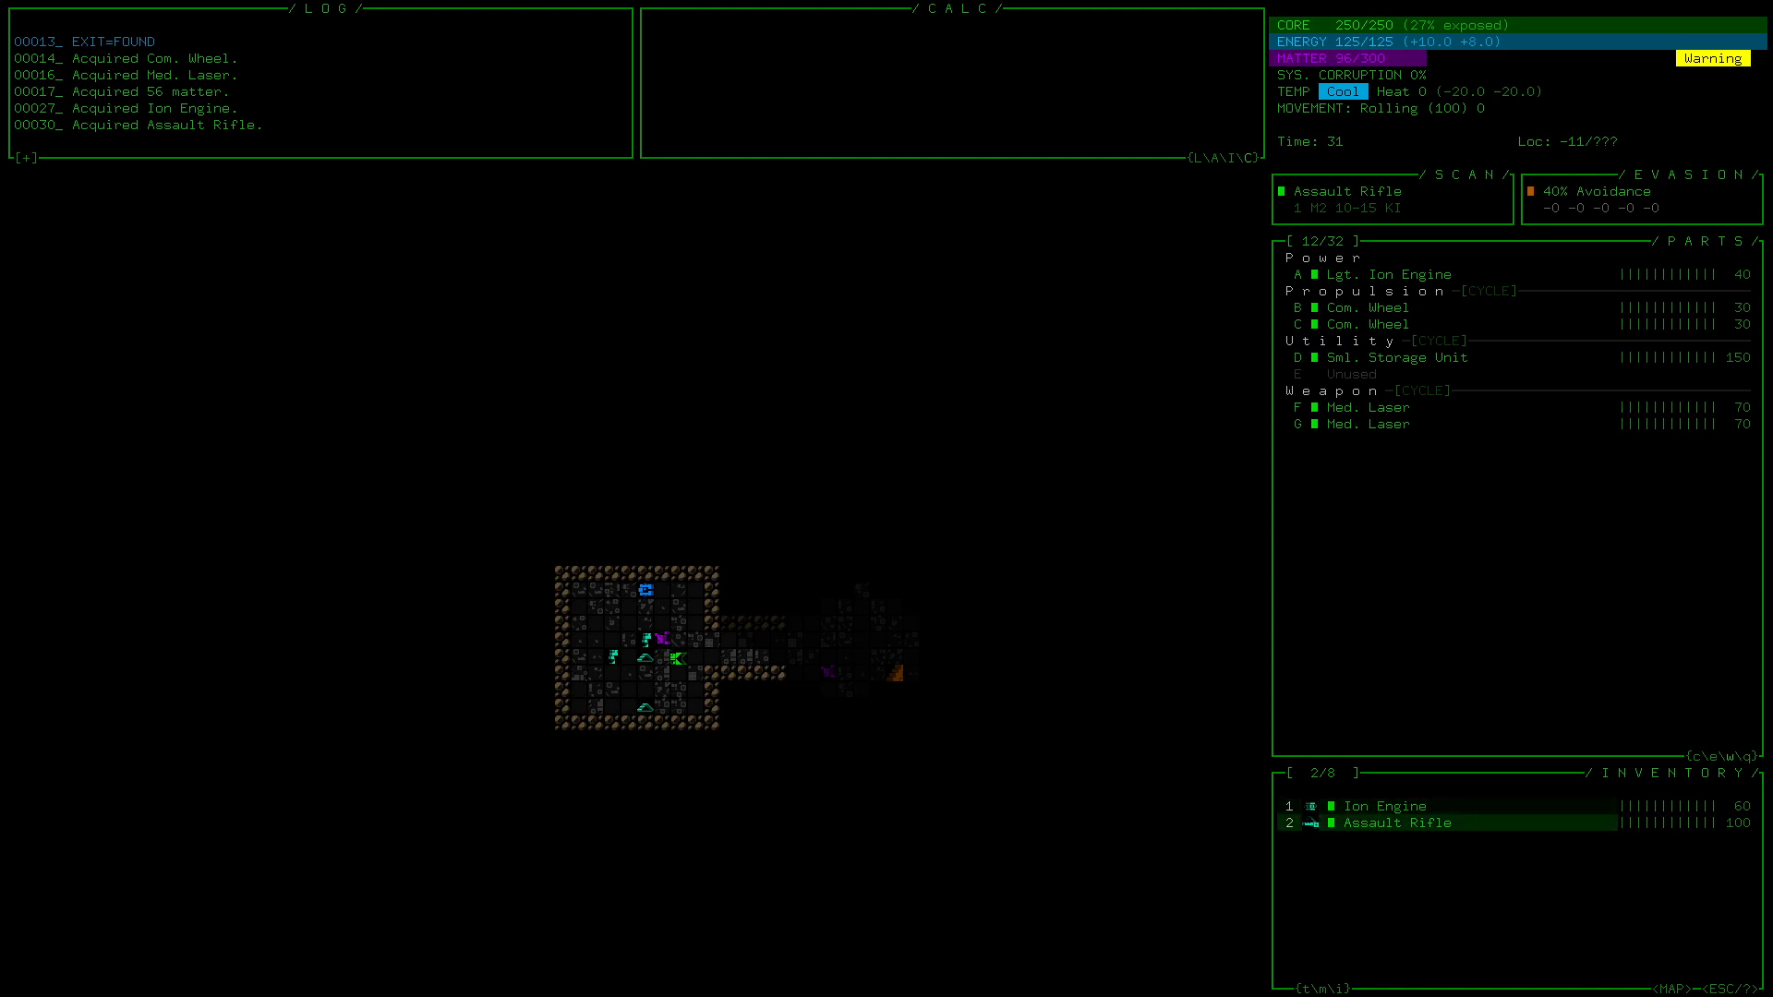
pyautogui.click(1379, 822)
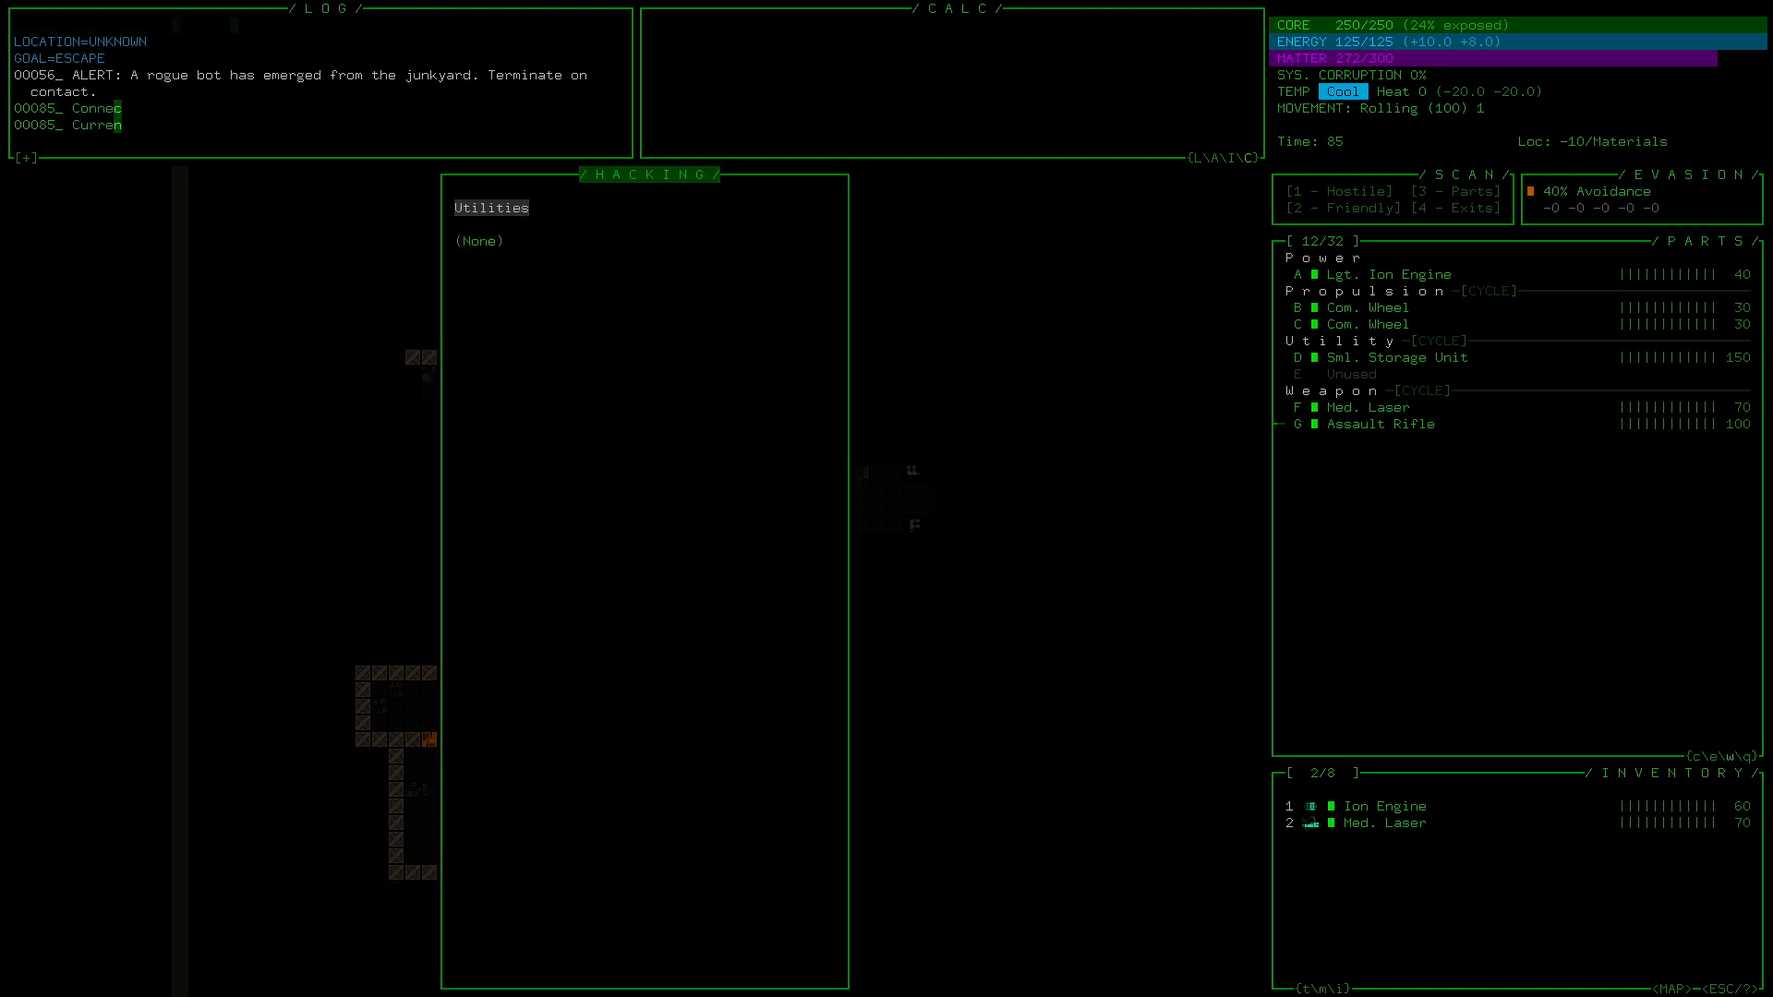
# - Connect to Terminal M004 and wait for its hacking target list to load
pyautogui.click(493, 208)
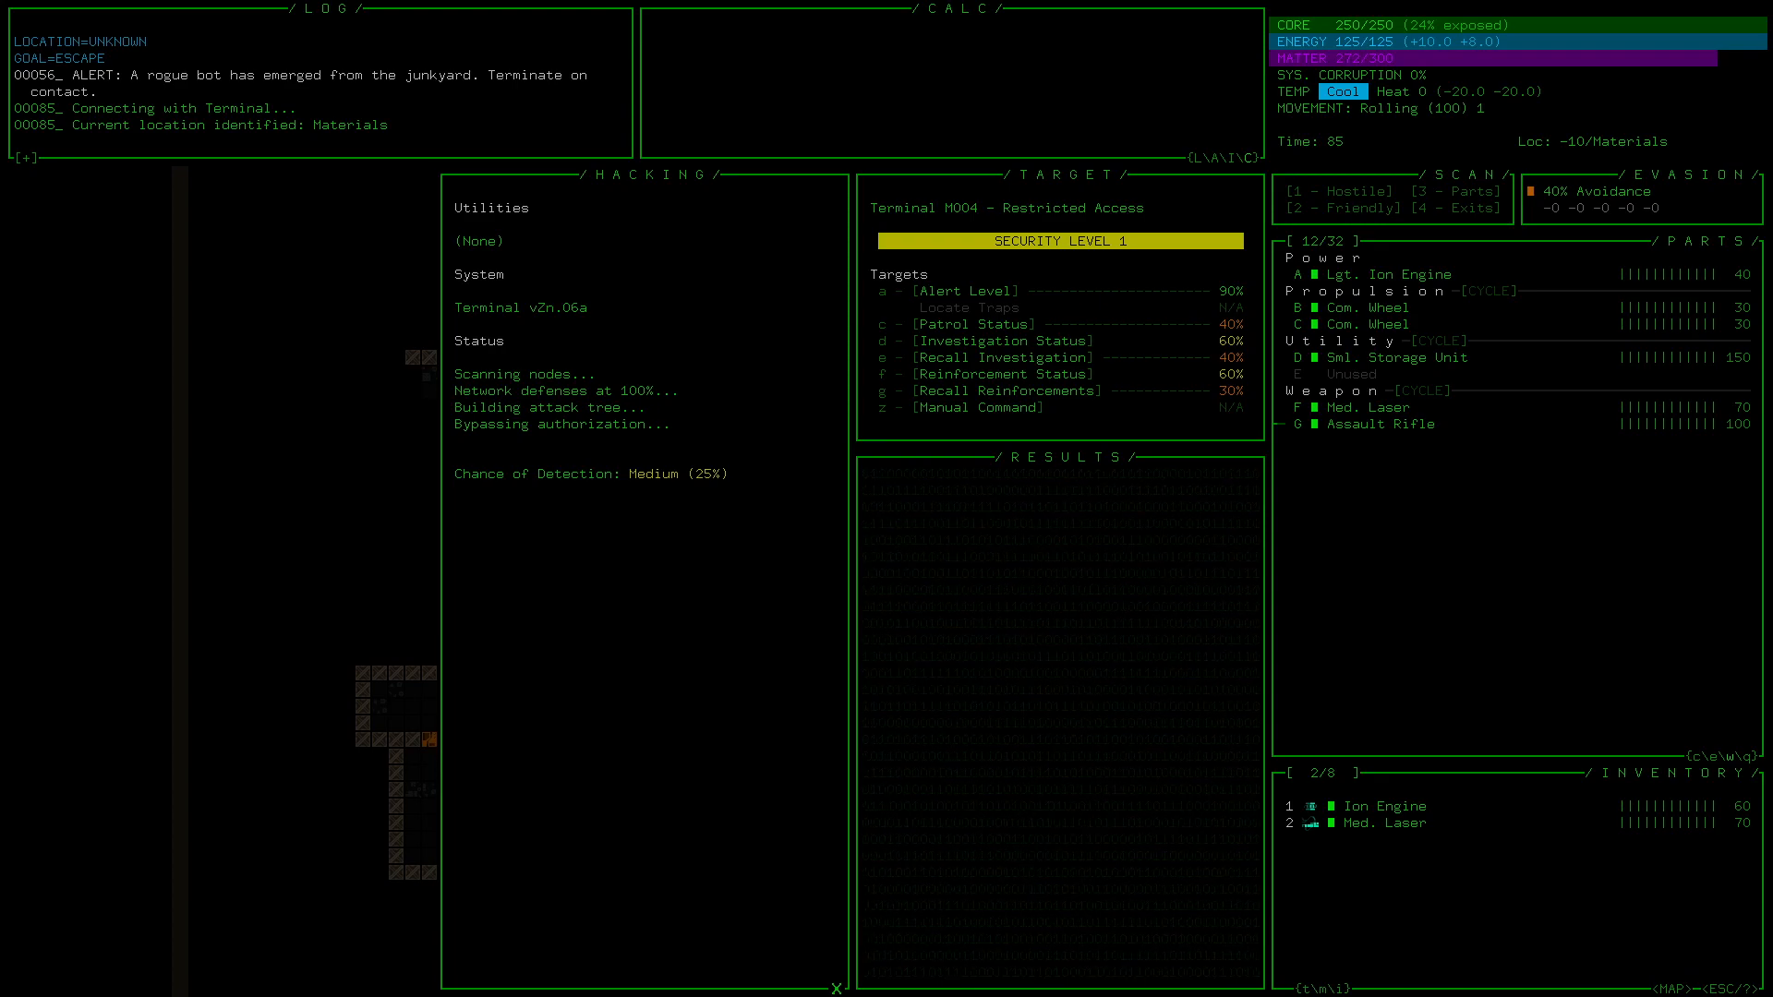
pyautogui.click(950, 324)
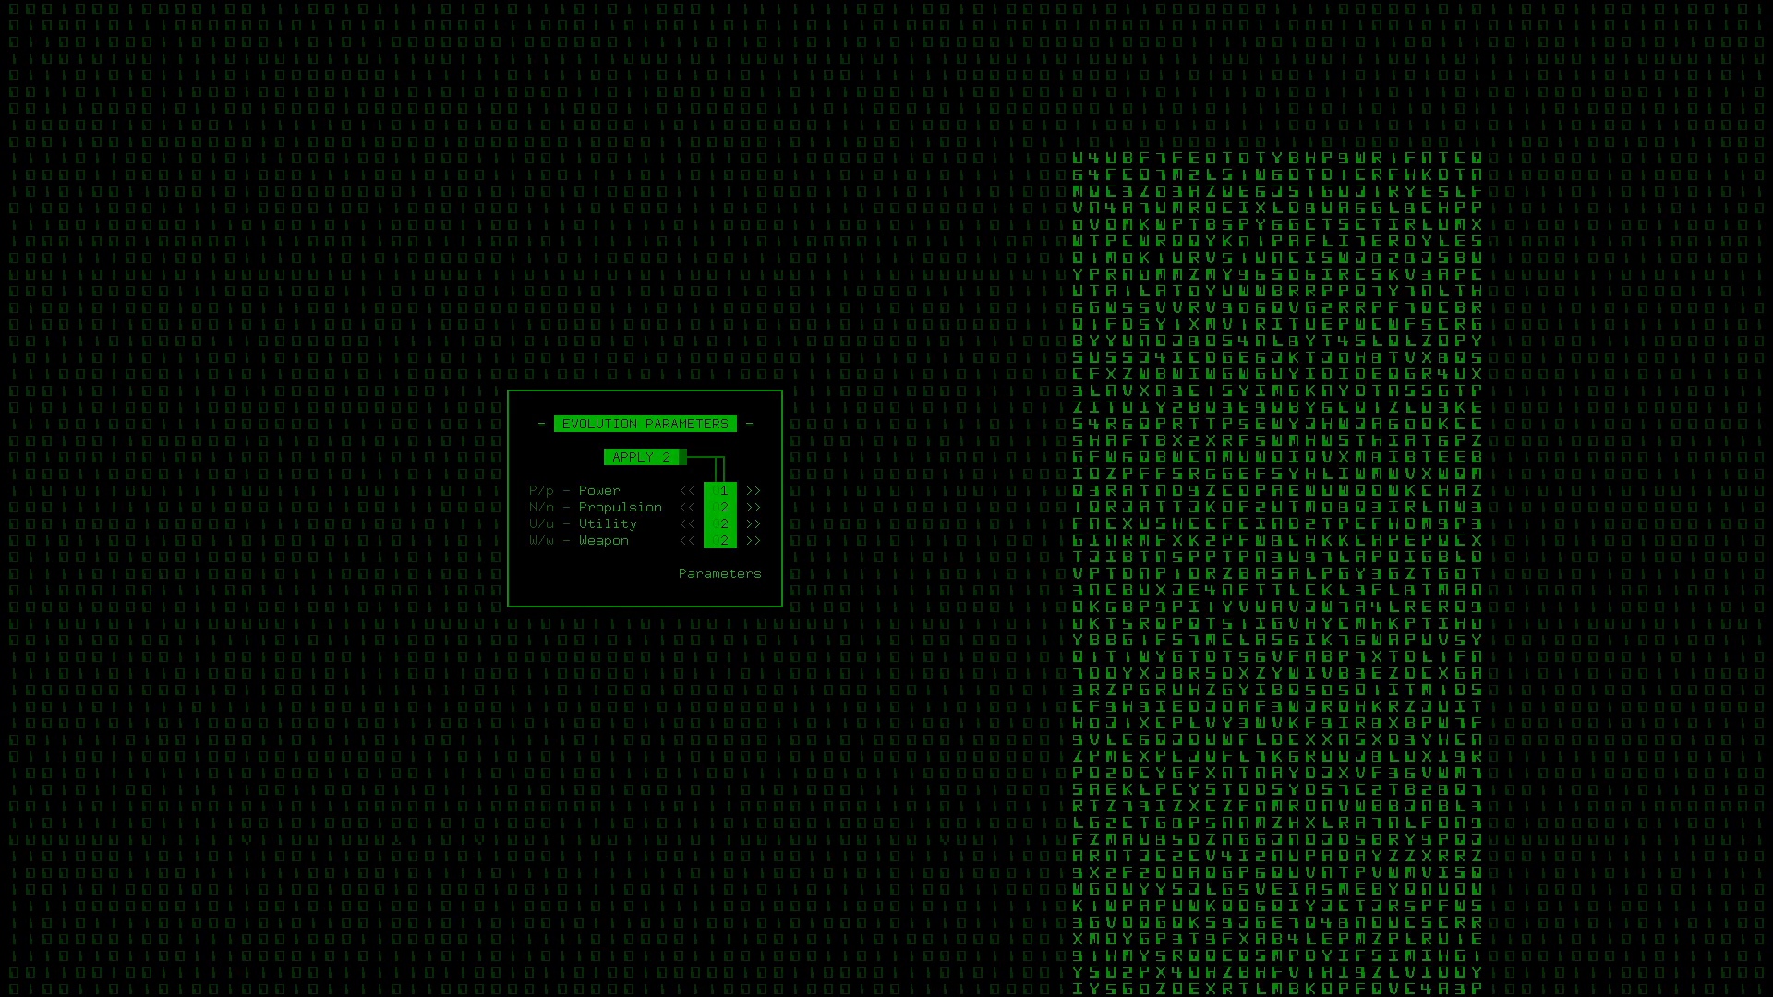
# - Add one evolution slot each to Power and Propulsion
pyautogui.click(757, 490)
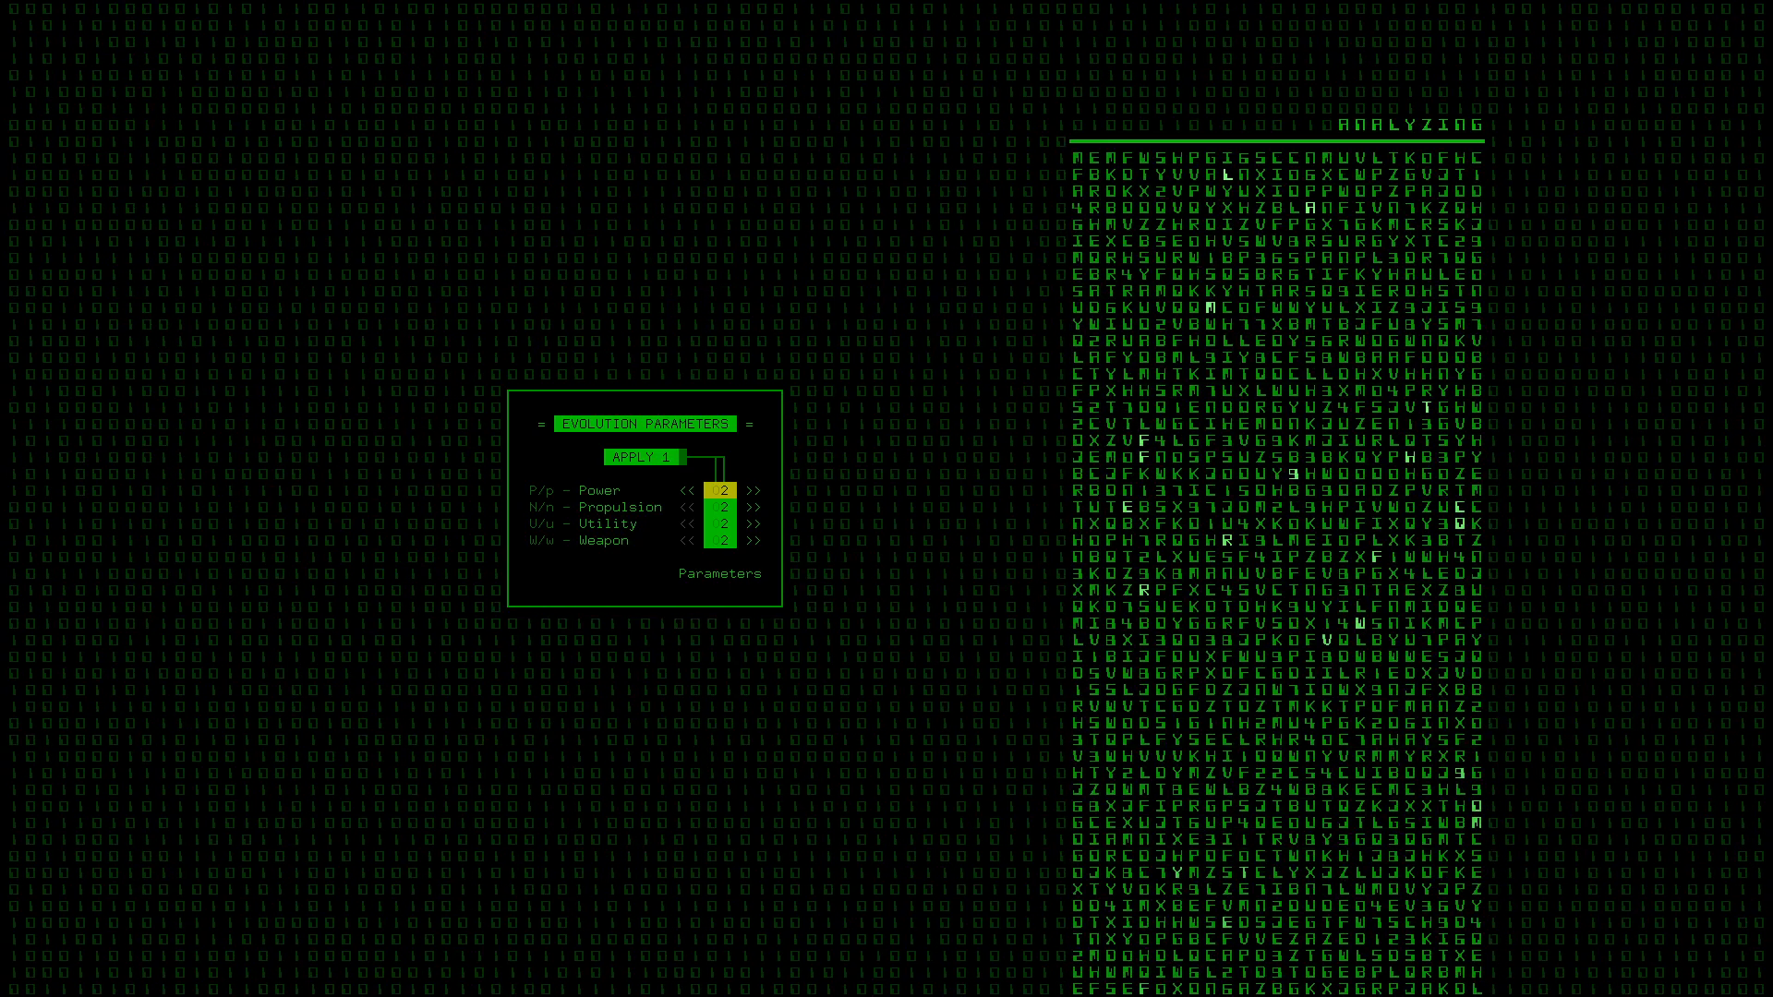
pyautogui.click(755, 507)
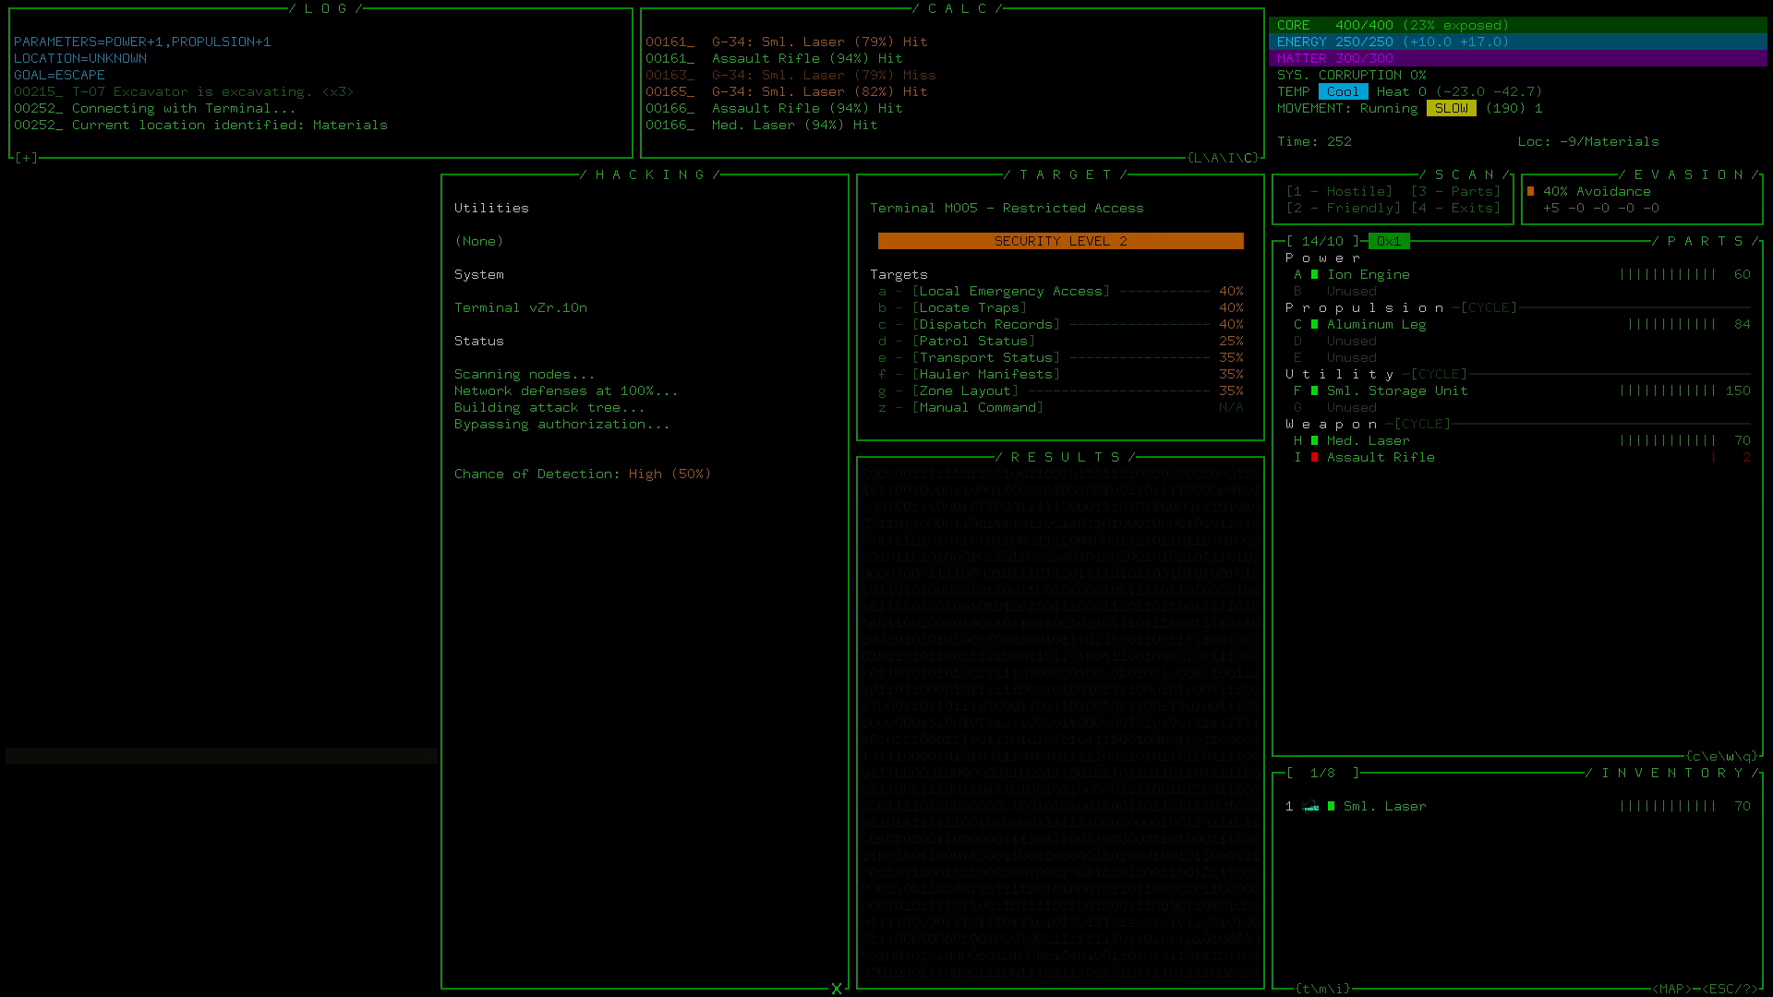
# - Walk into Terminal M005 on floor -9 to view its level 2 hack targets
pyautogui.click(930, 308)
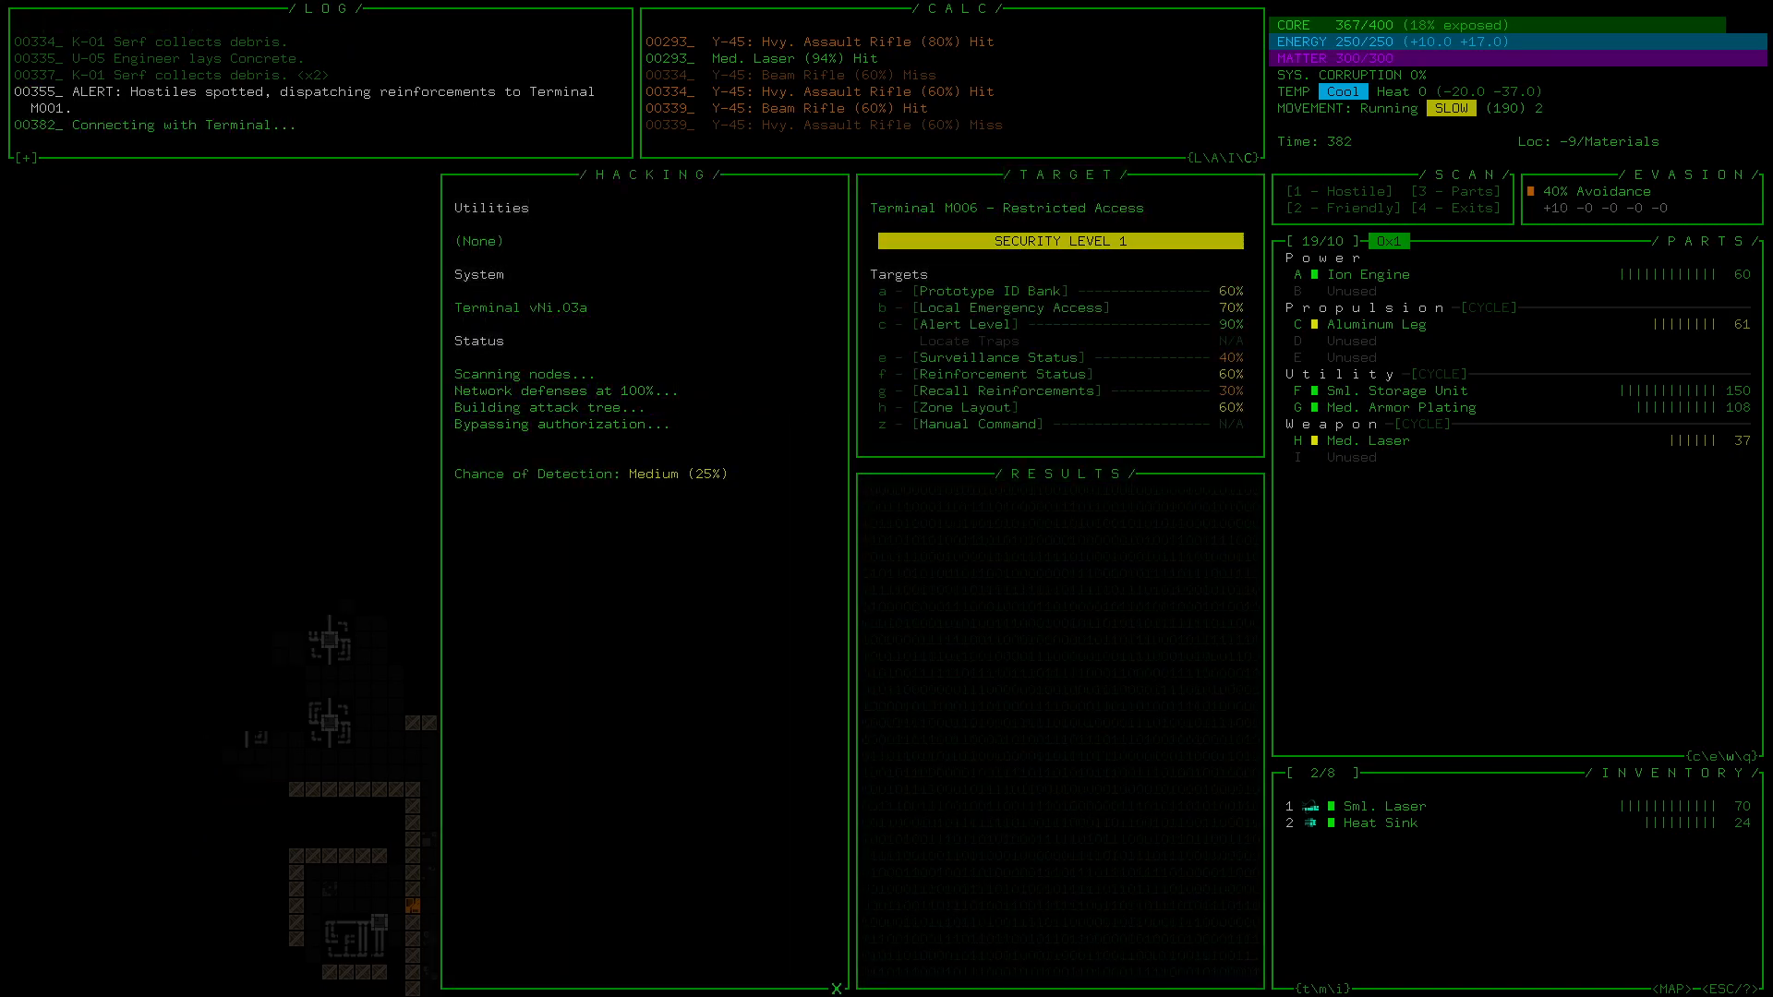
# - Equip the Med. Armor Plating and open Terminal M006's hacking target list
pyautogui.click(1006, 389)
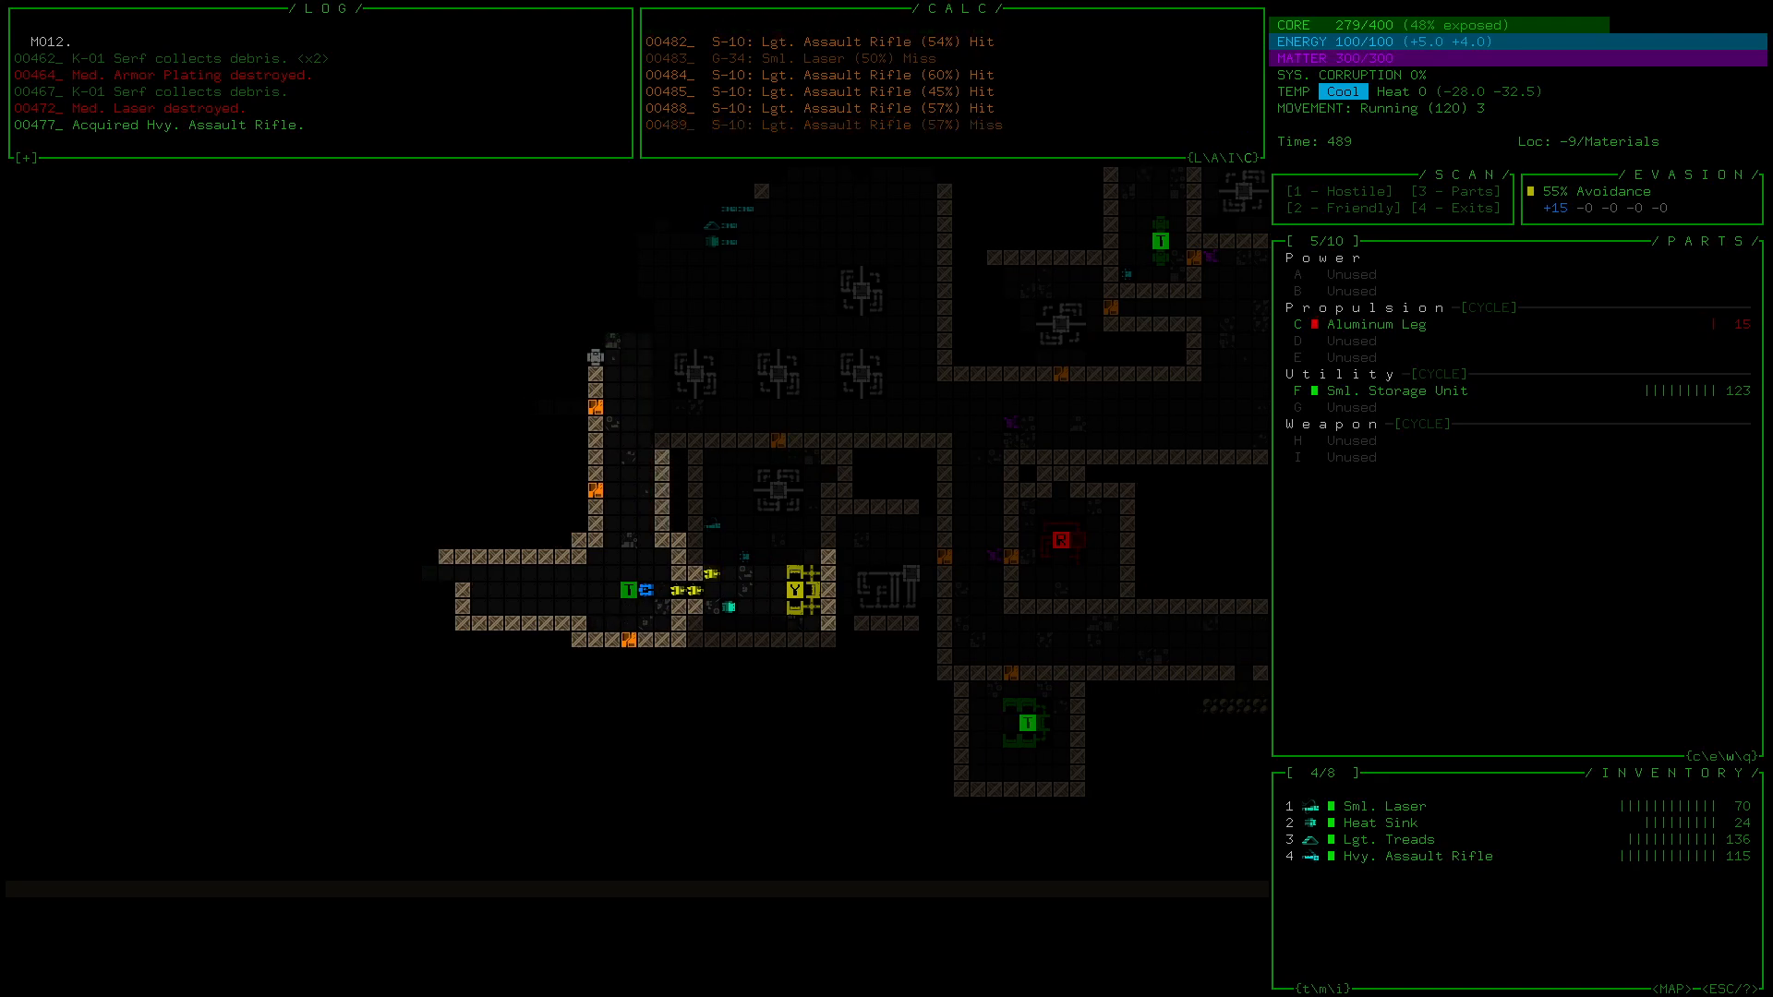
# - Fight off the S-10 bots and pick up the Hvy. Assault Rifle
pyautogui.click(1414, 821)
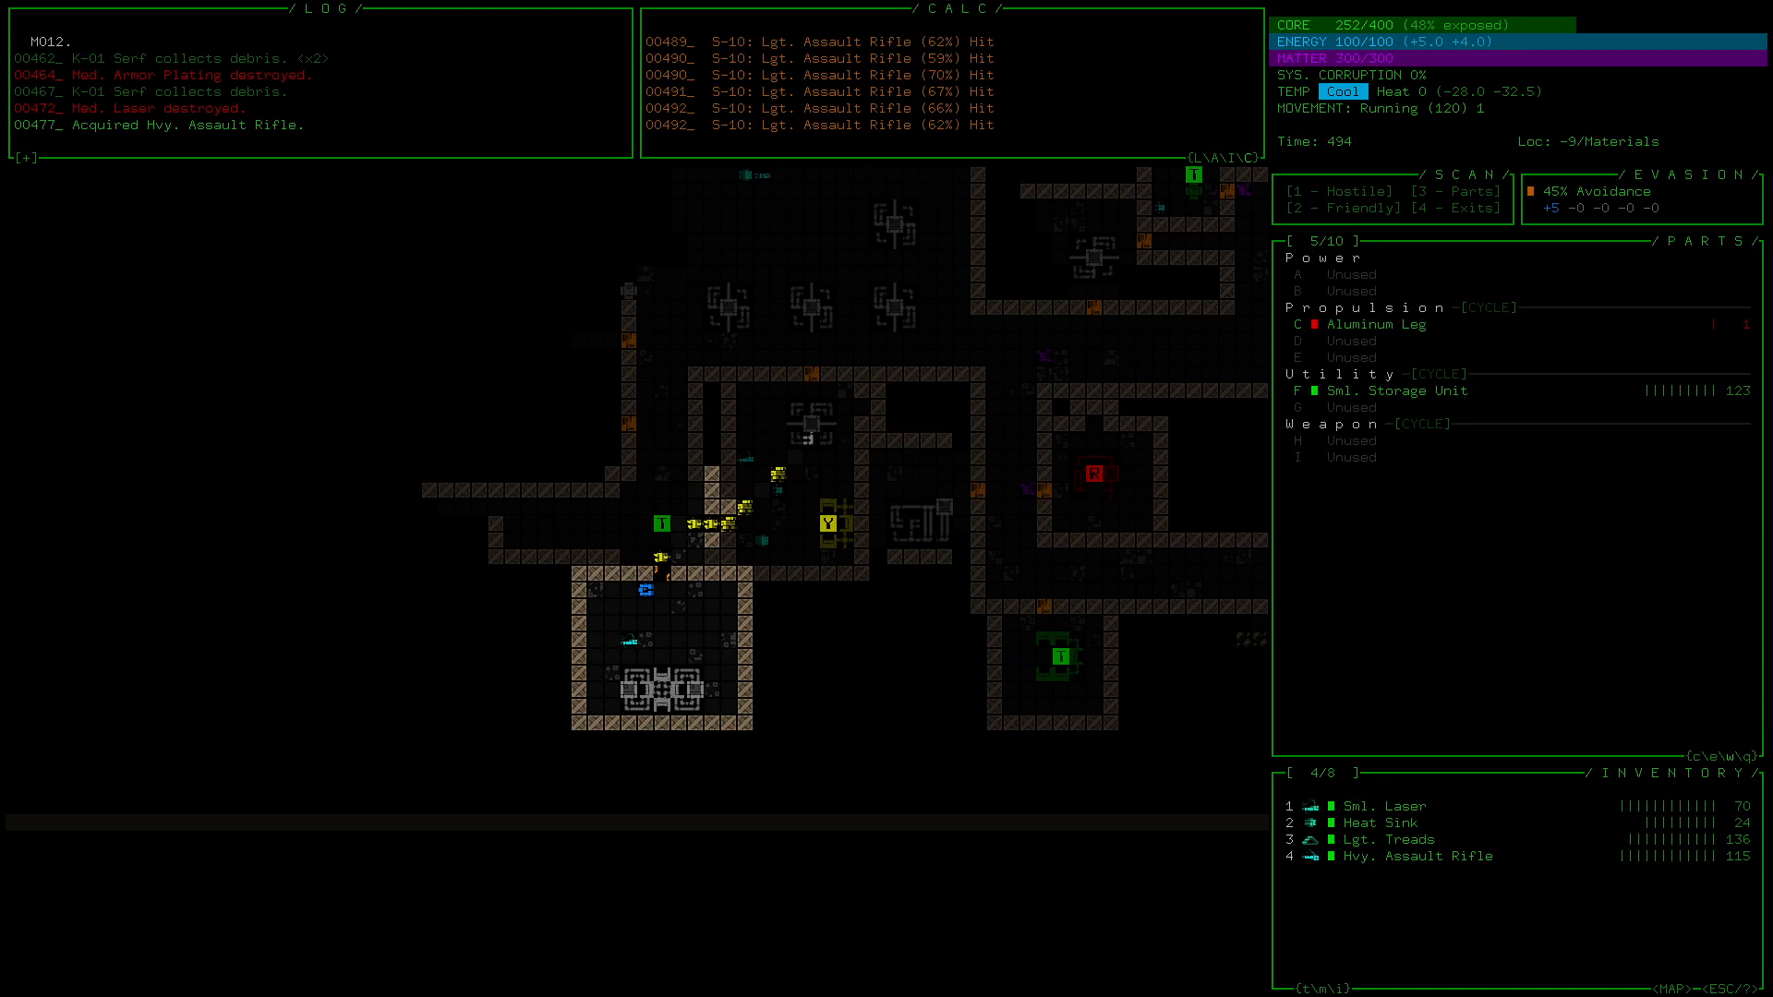
pyautogui.click(1391, 822)
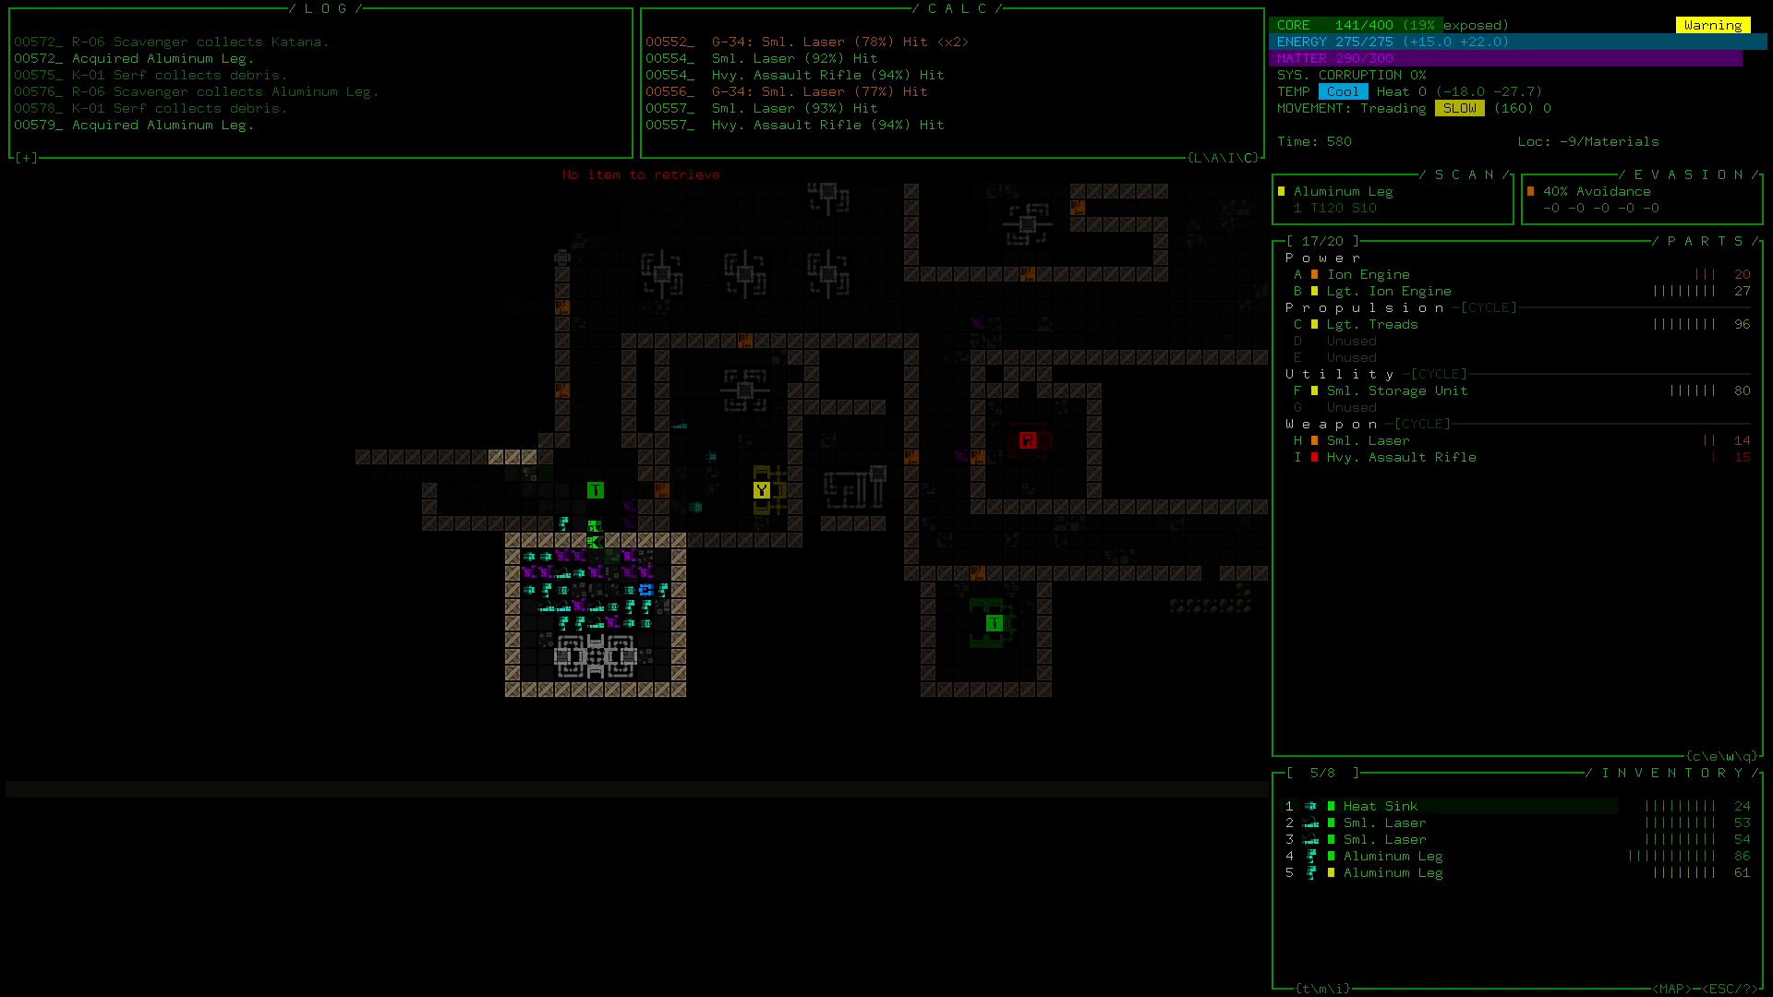
# - Pick up the dropped Aluminum Legs so two are held in inventory
pyautogui.click(1393, 856)
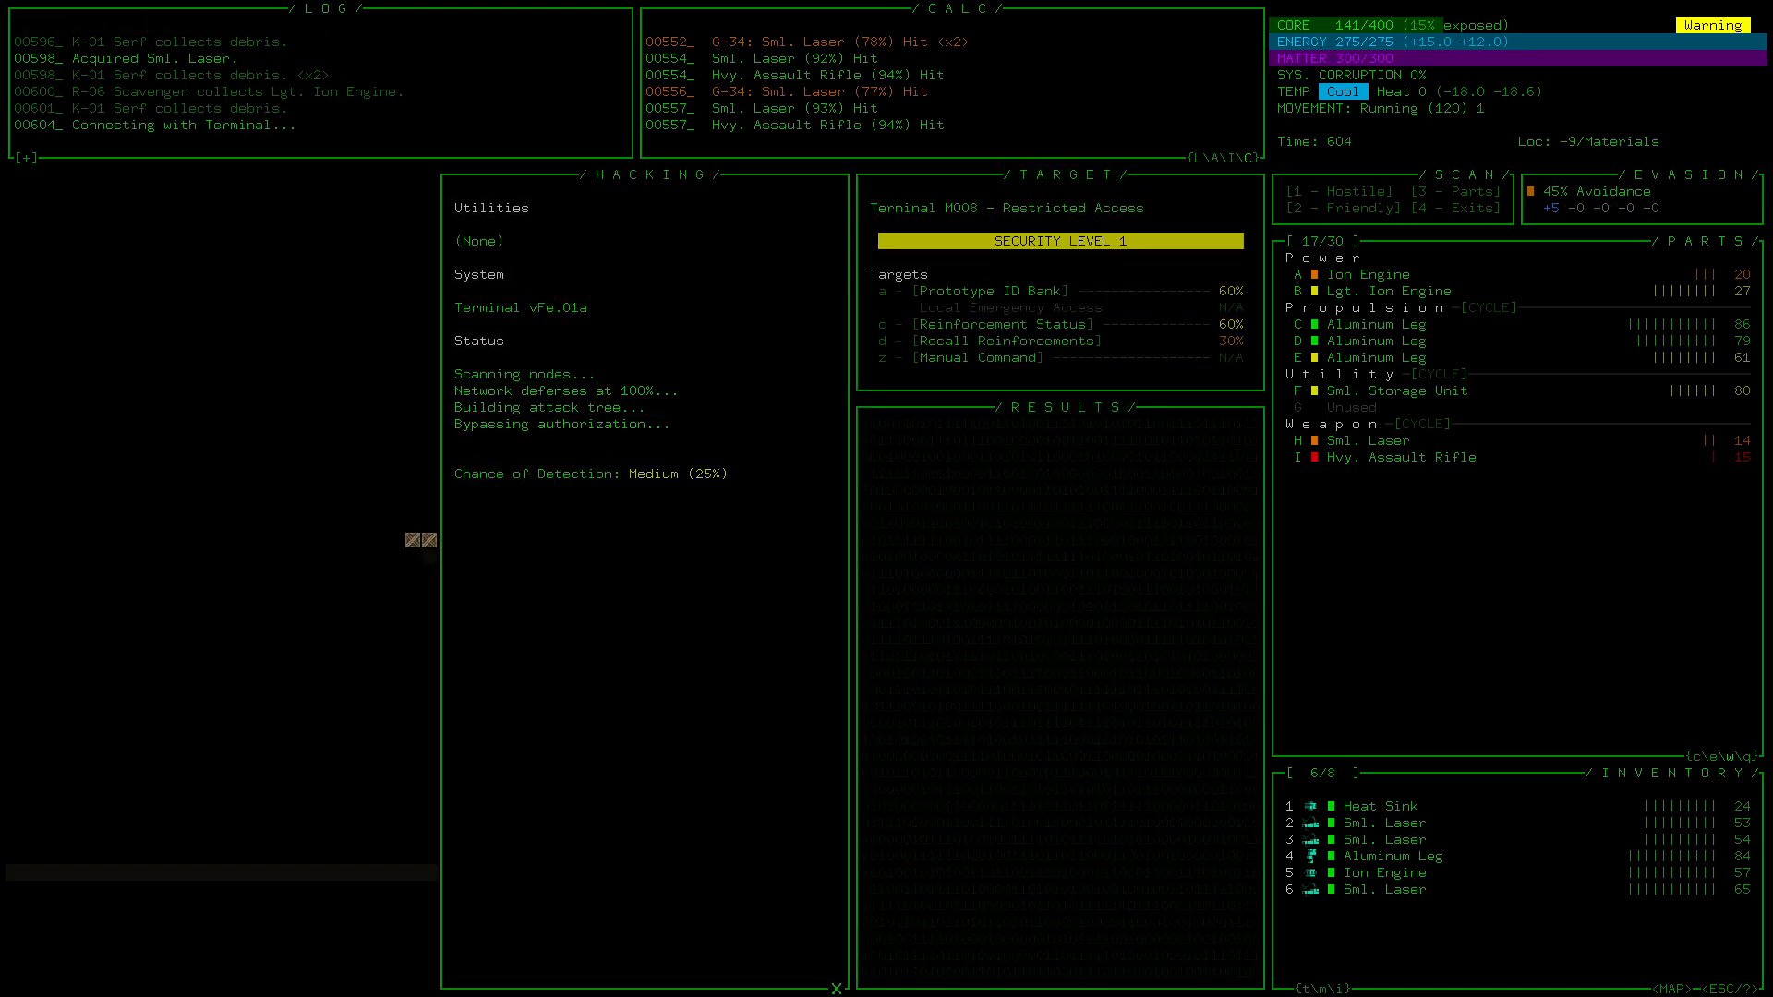
# - Run a hack on Terminal M008, then head for the exit stairs
pyautogui.click(1005, 341)
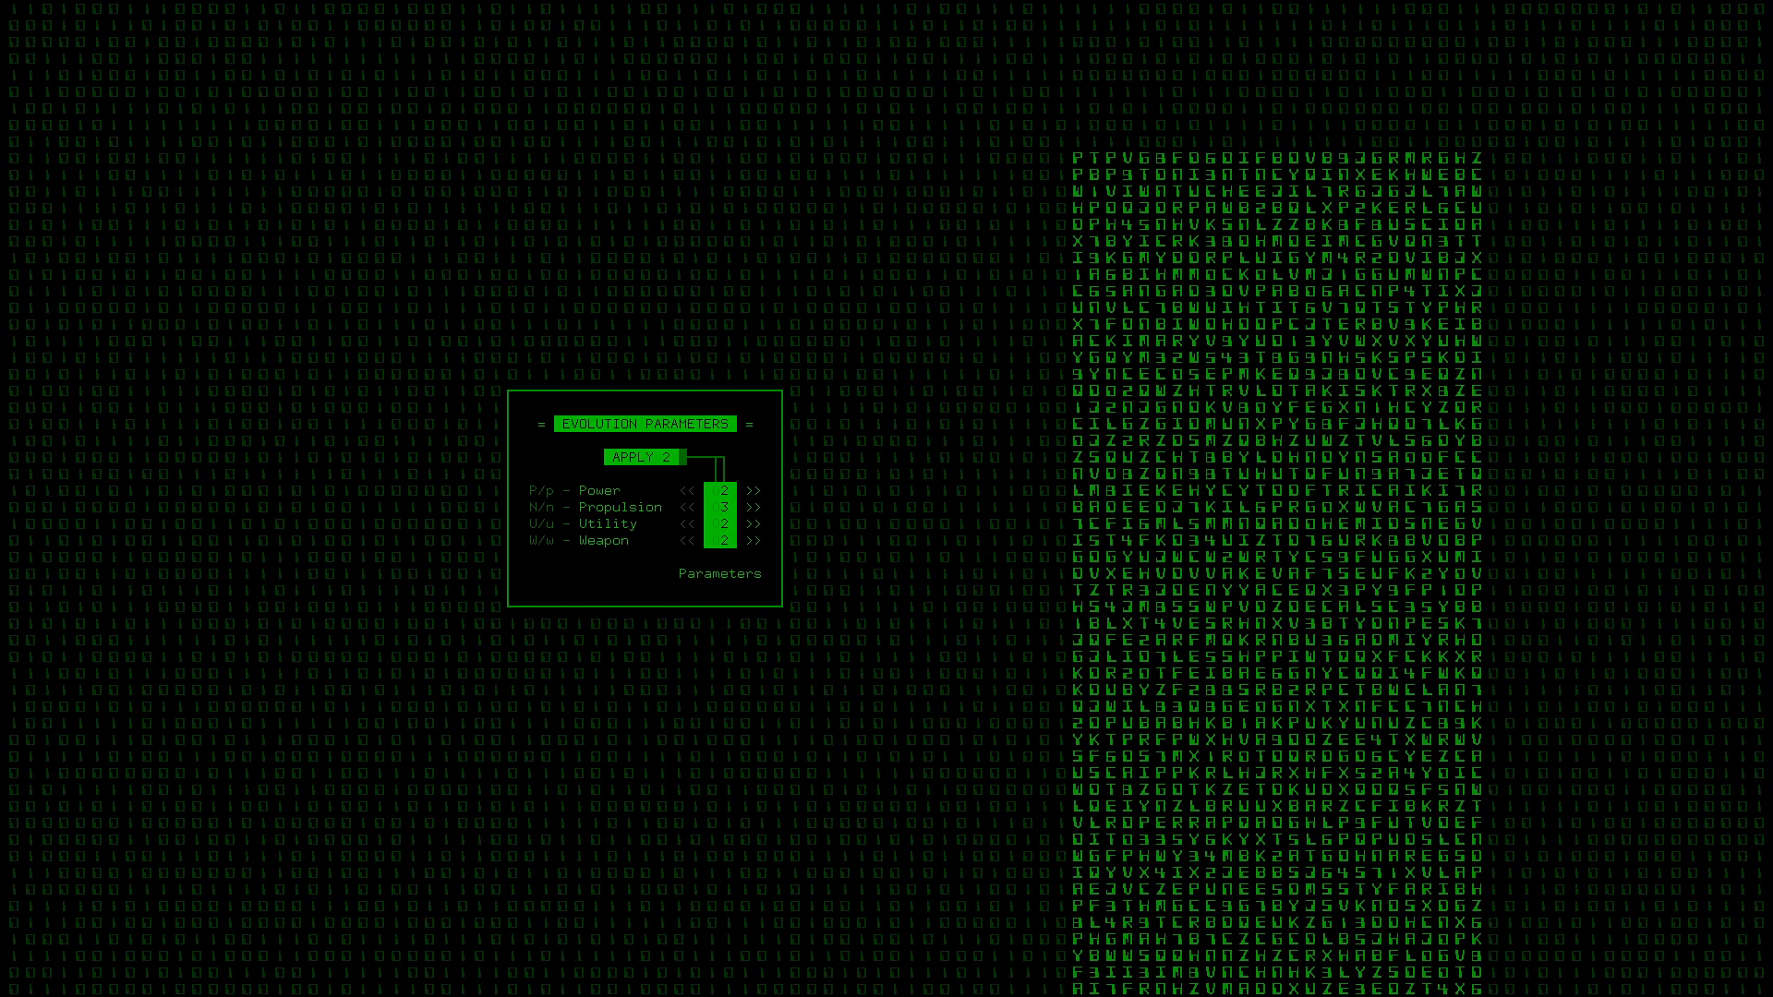
# - Spend both evolution points on one Propulsion slot and one Utility slot
pyautogui.click(643, 457)
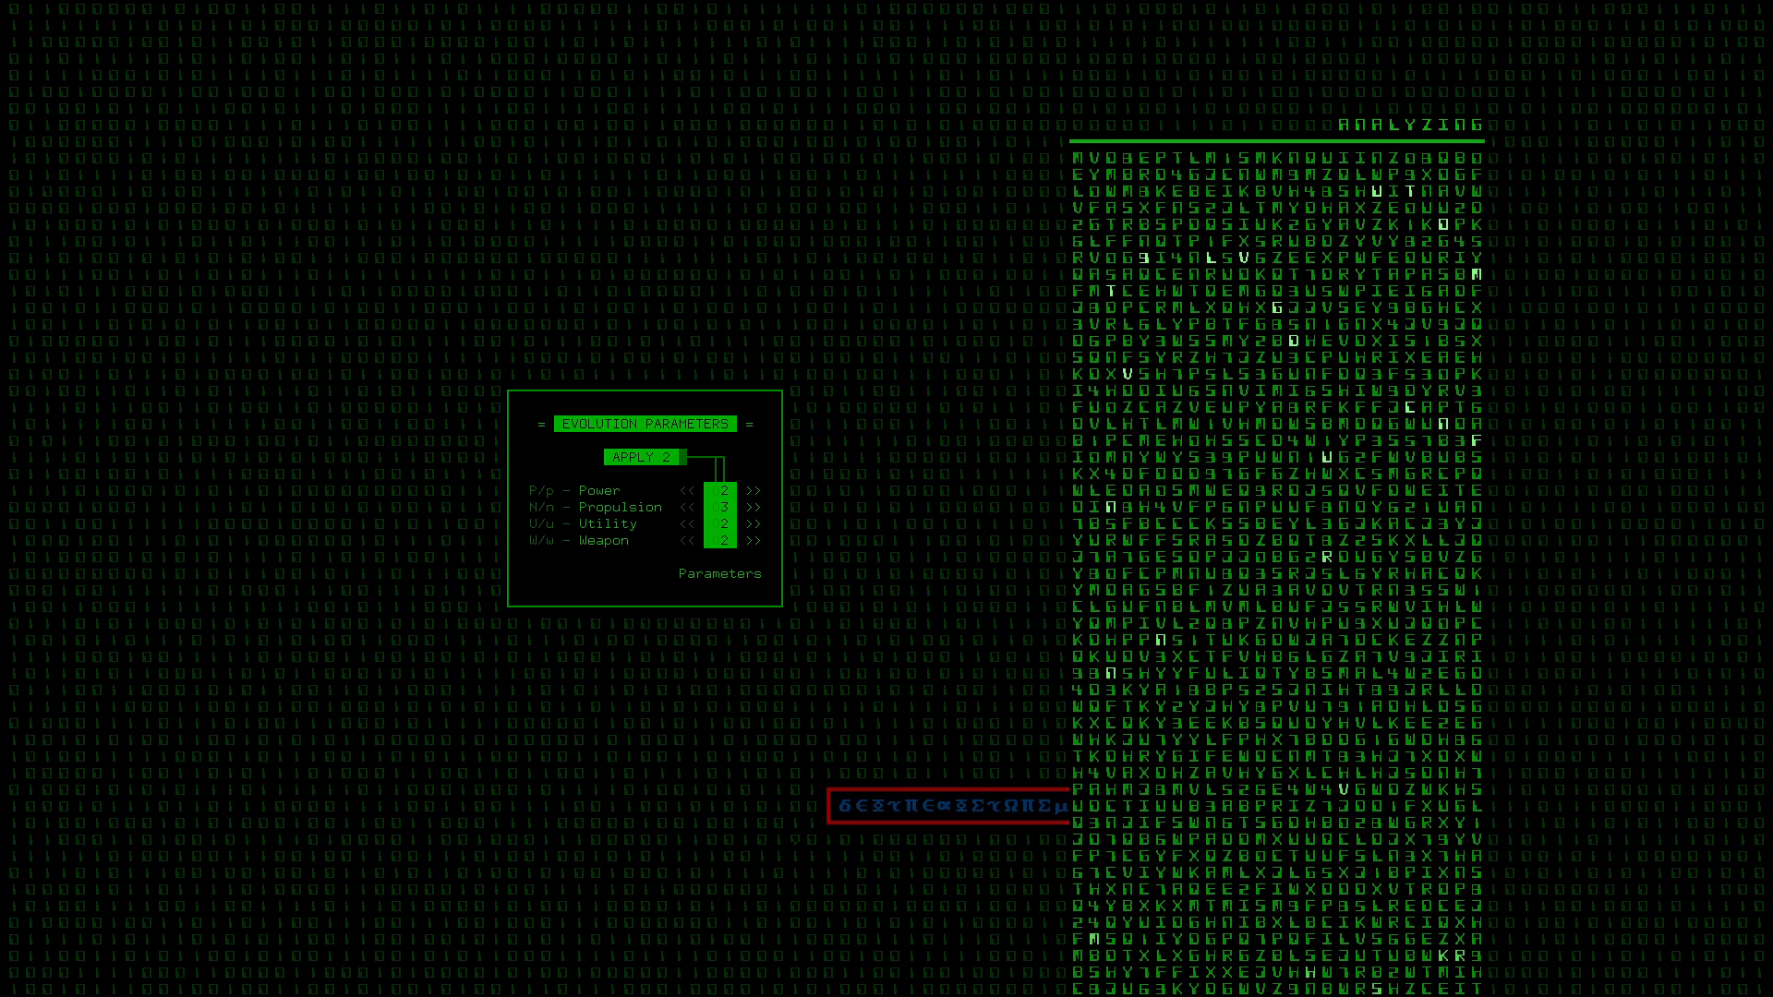
pyautogui.click(755, 507)
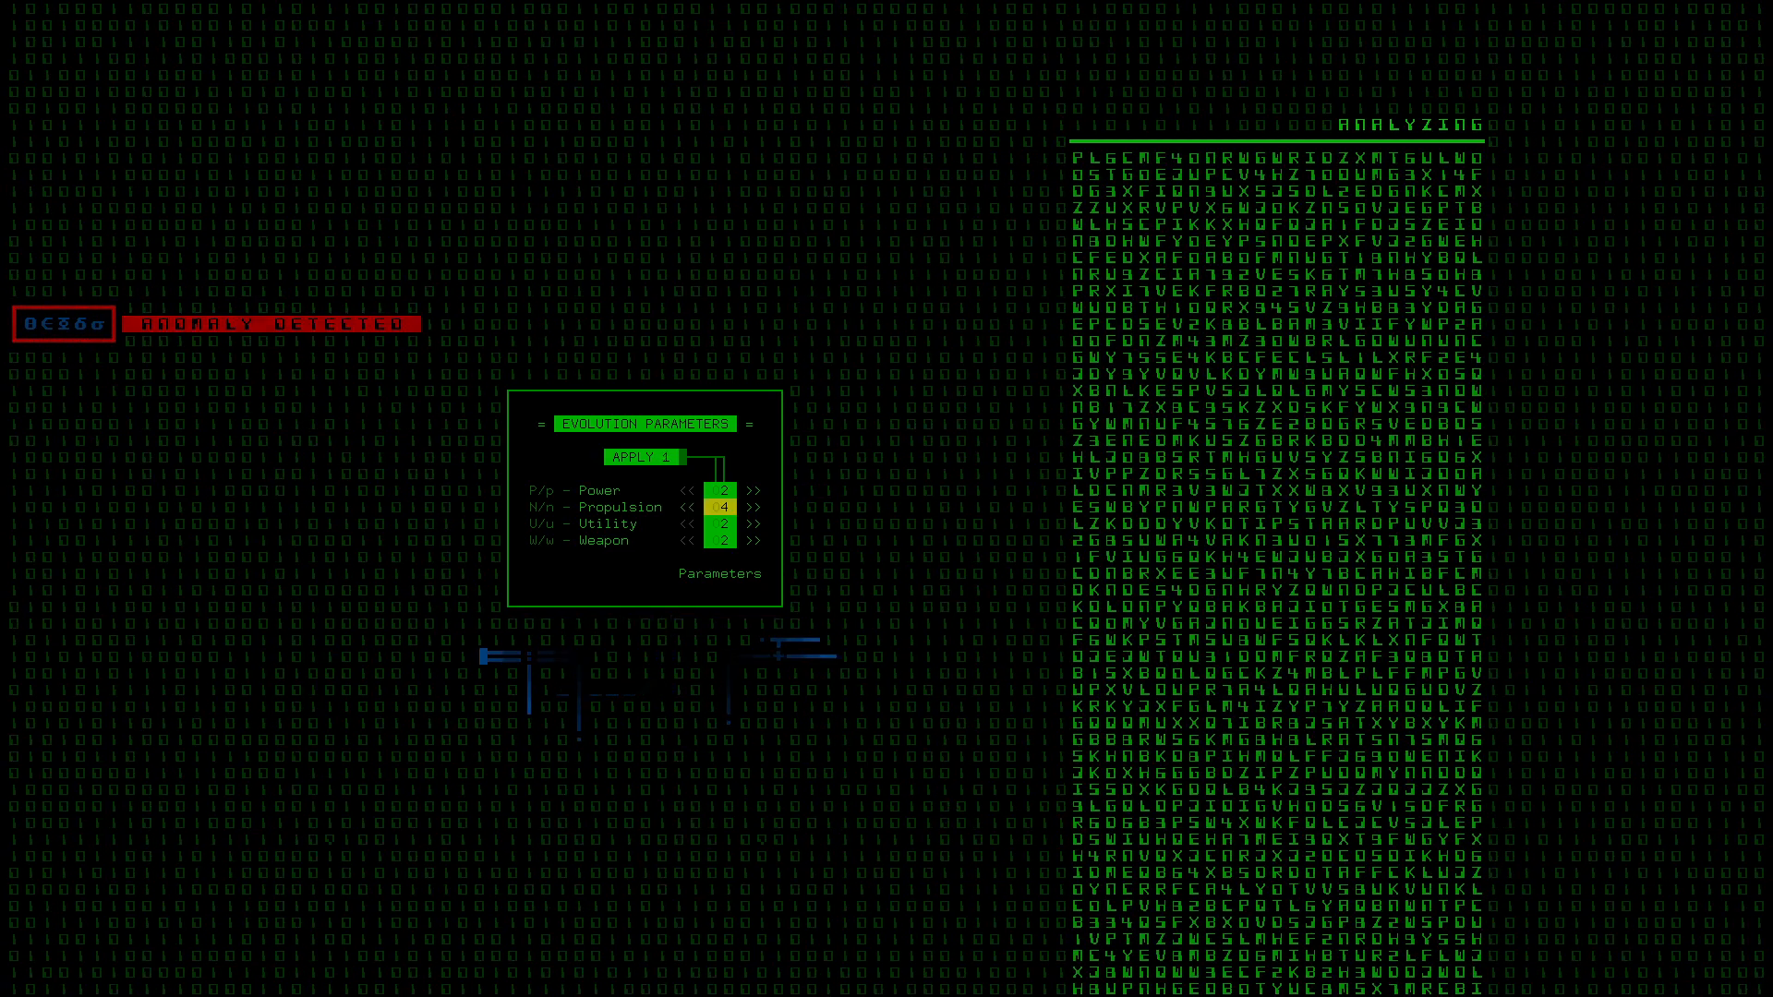
pyautogui.click(641, 457)
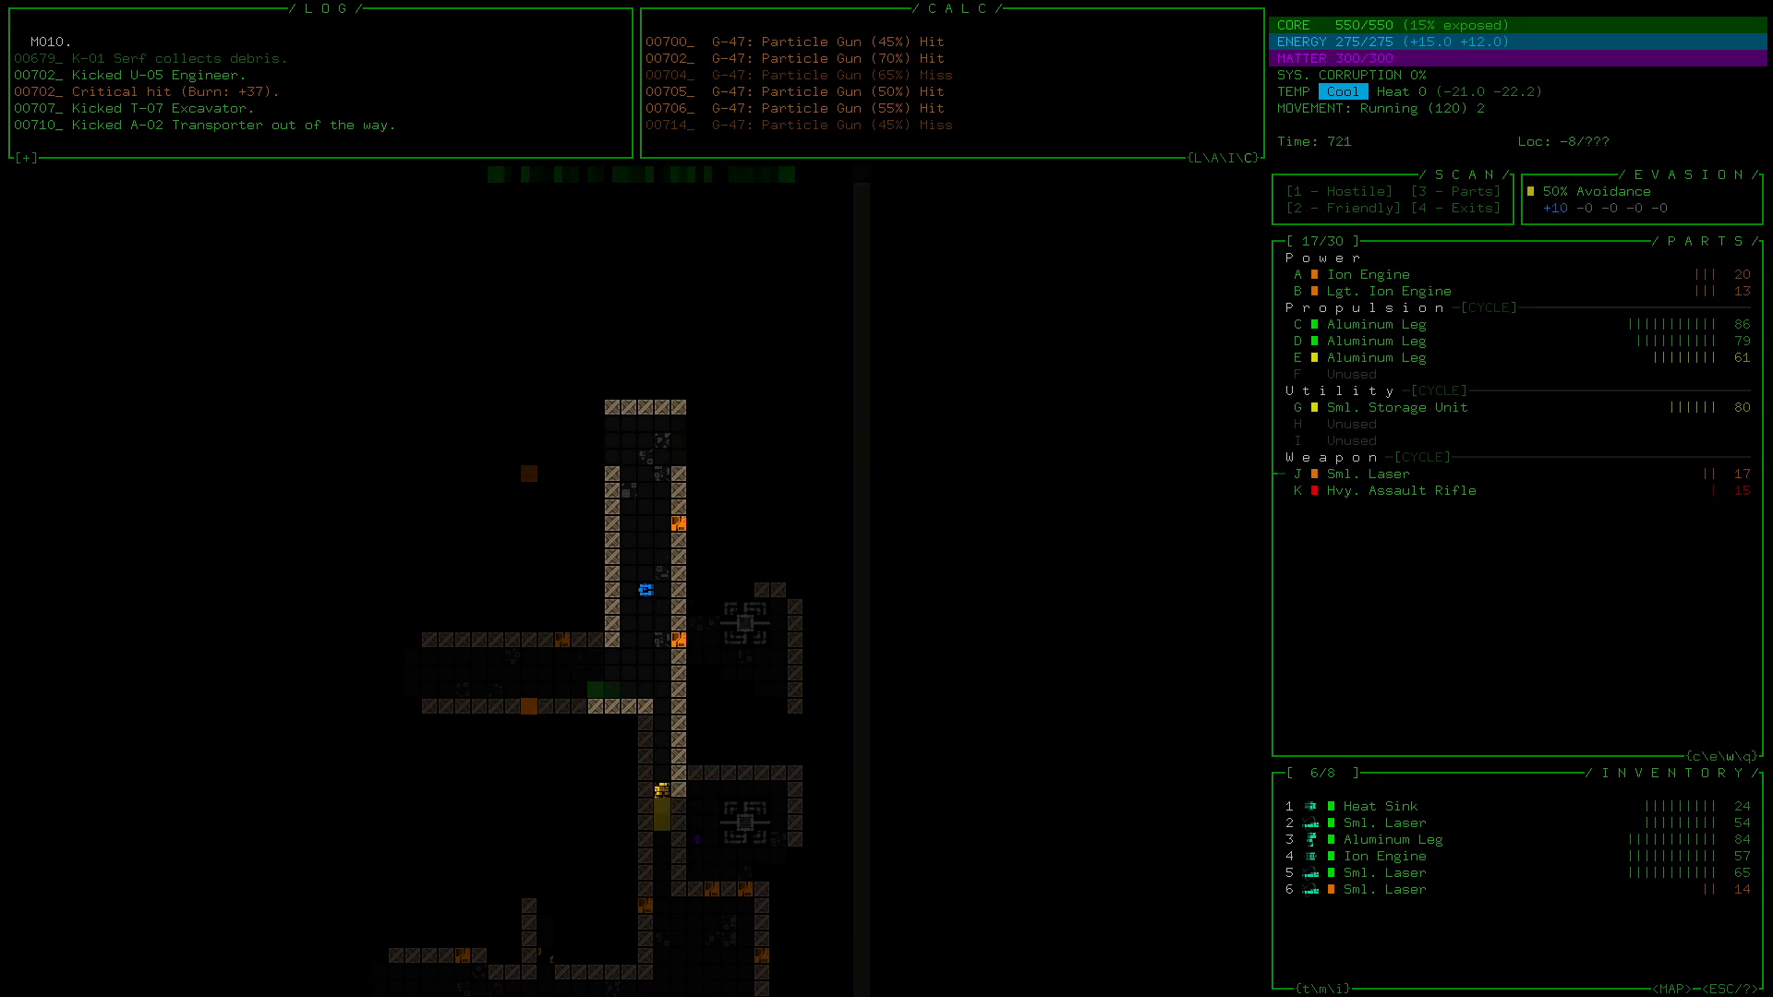
# - Walk the robot north through the depth -8 corridor past the worker robots
pyautogui.press('up')
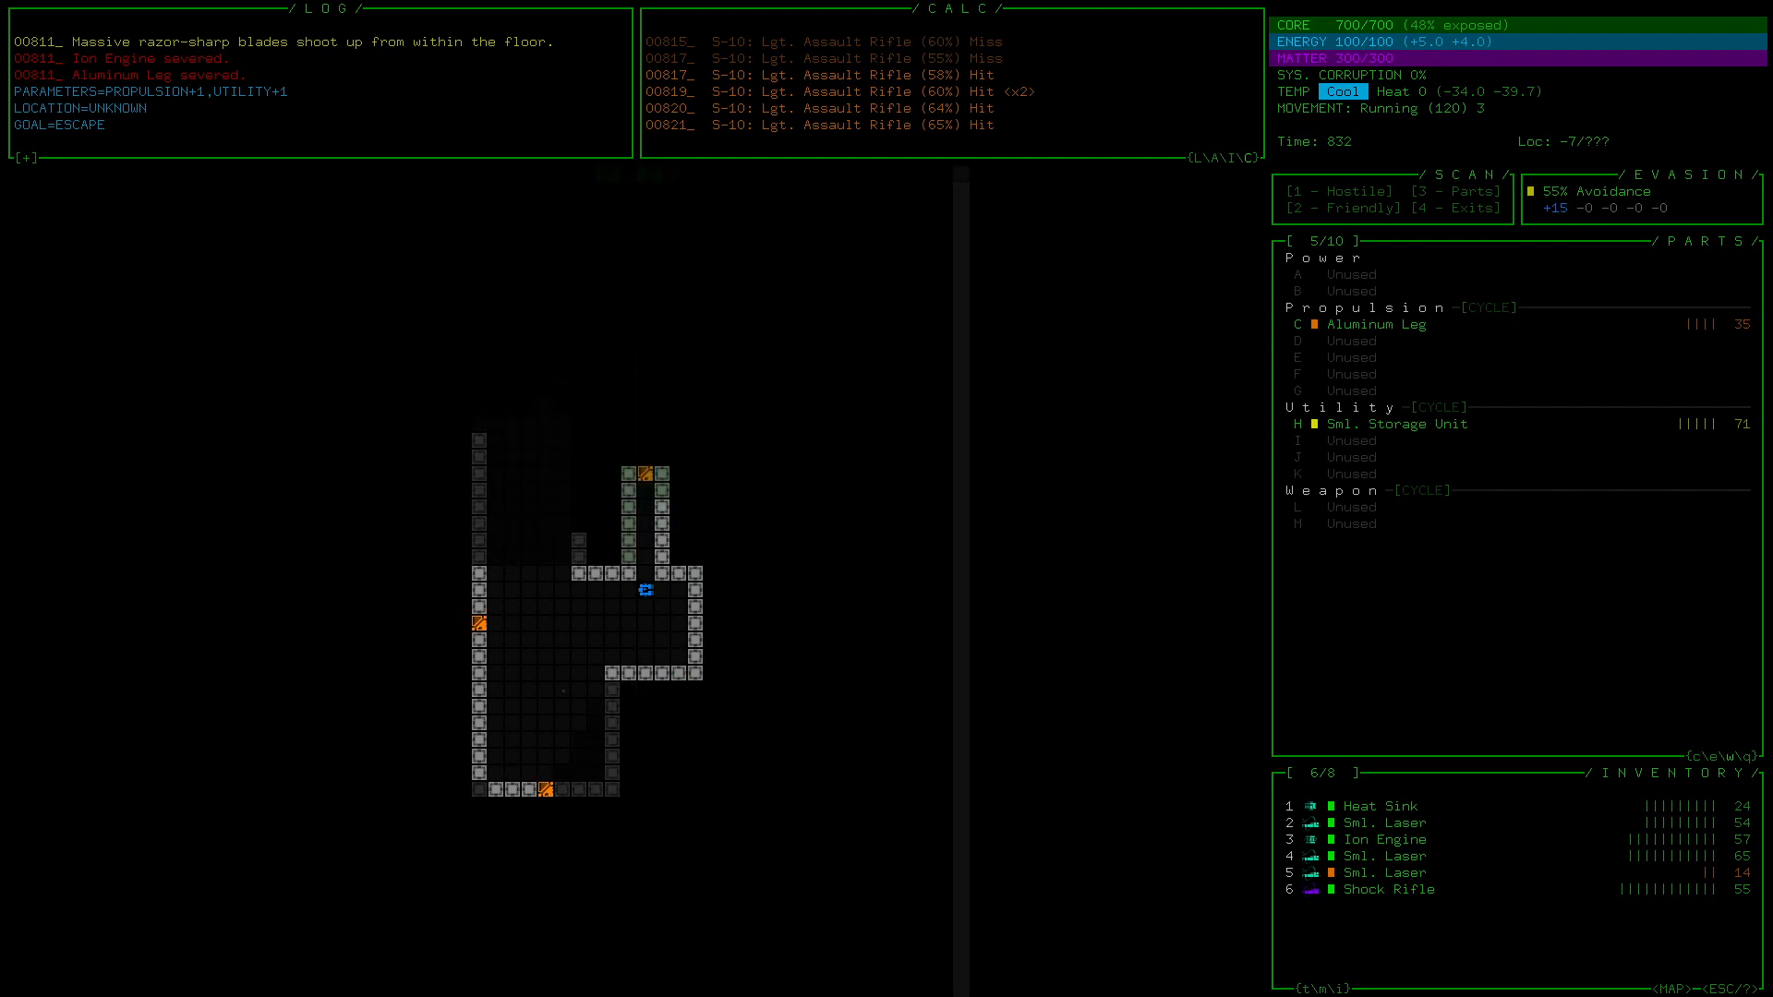
# - Reach the DSF Access point and step through into the unlocked DSF
pyautogui.press('Up')
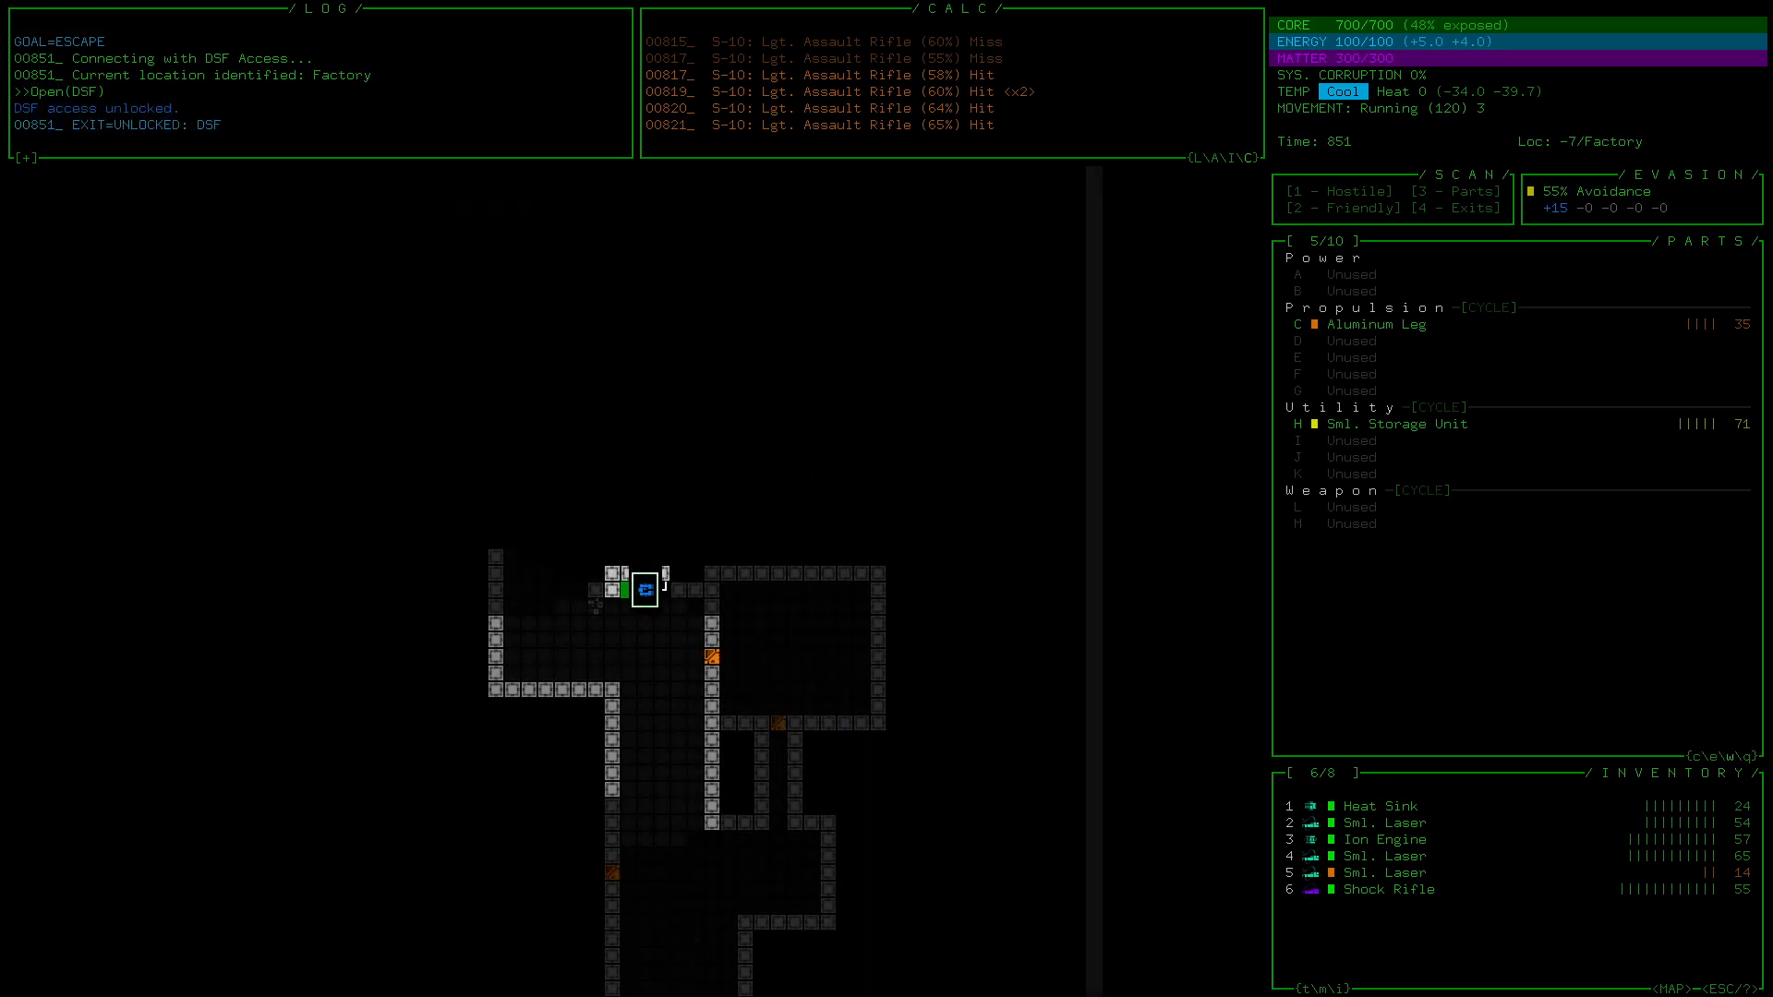
pyautogui.press('up')
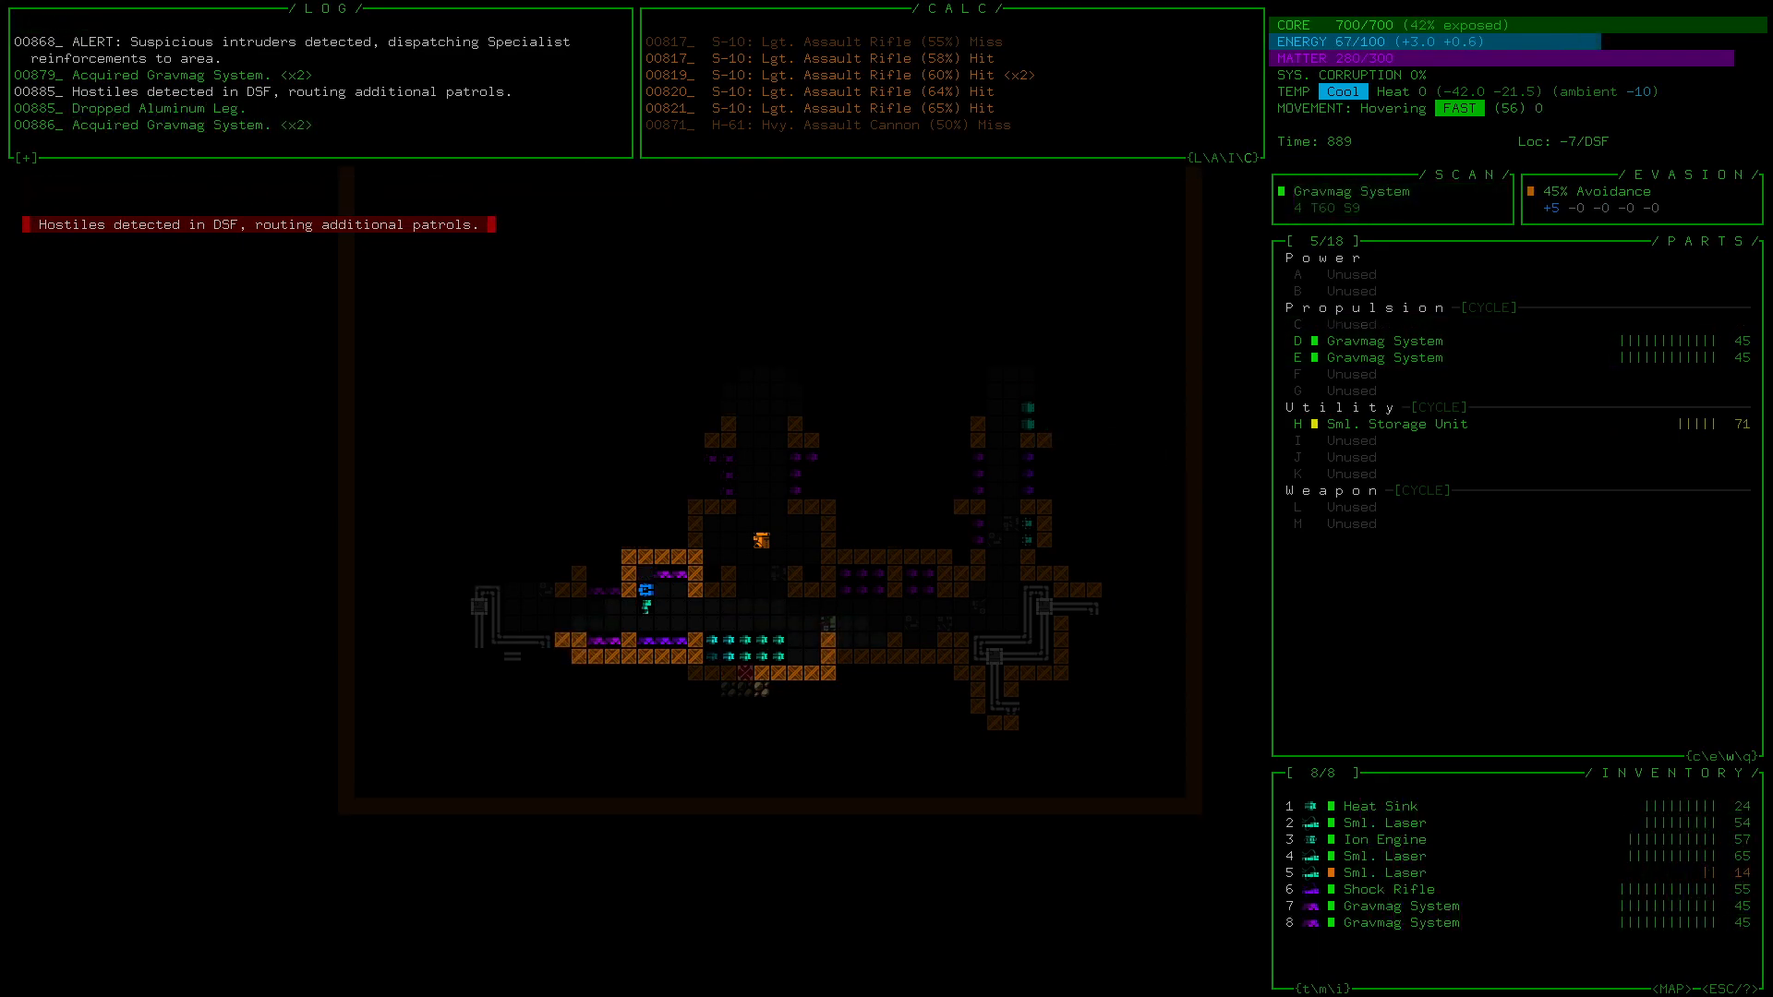
# - Select the spare Gravmag System in inventory, then head toward the DSF exit
pyautogui.click(1402, 906)
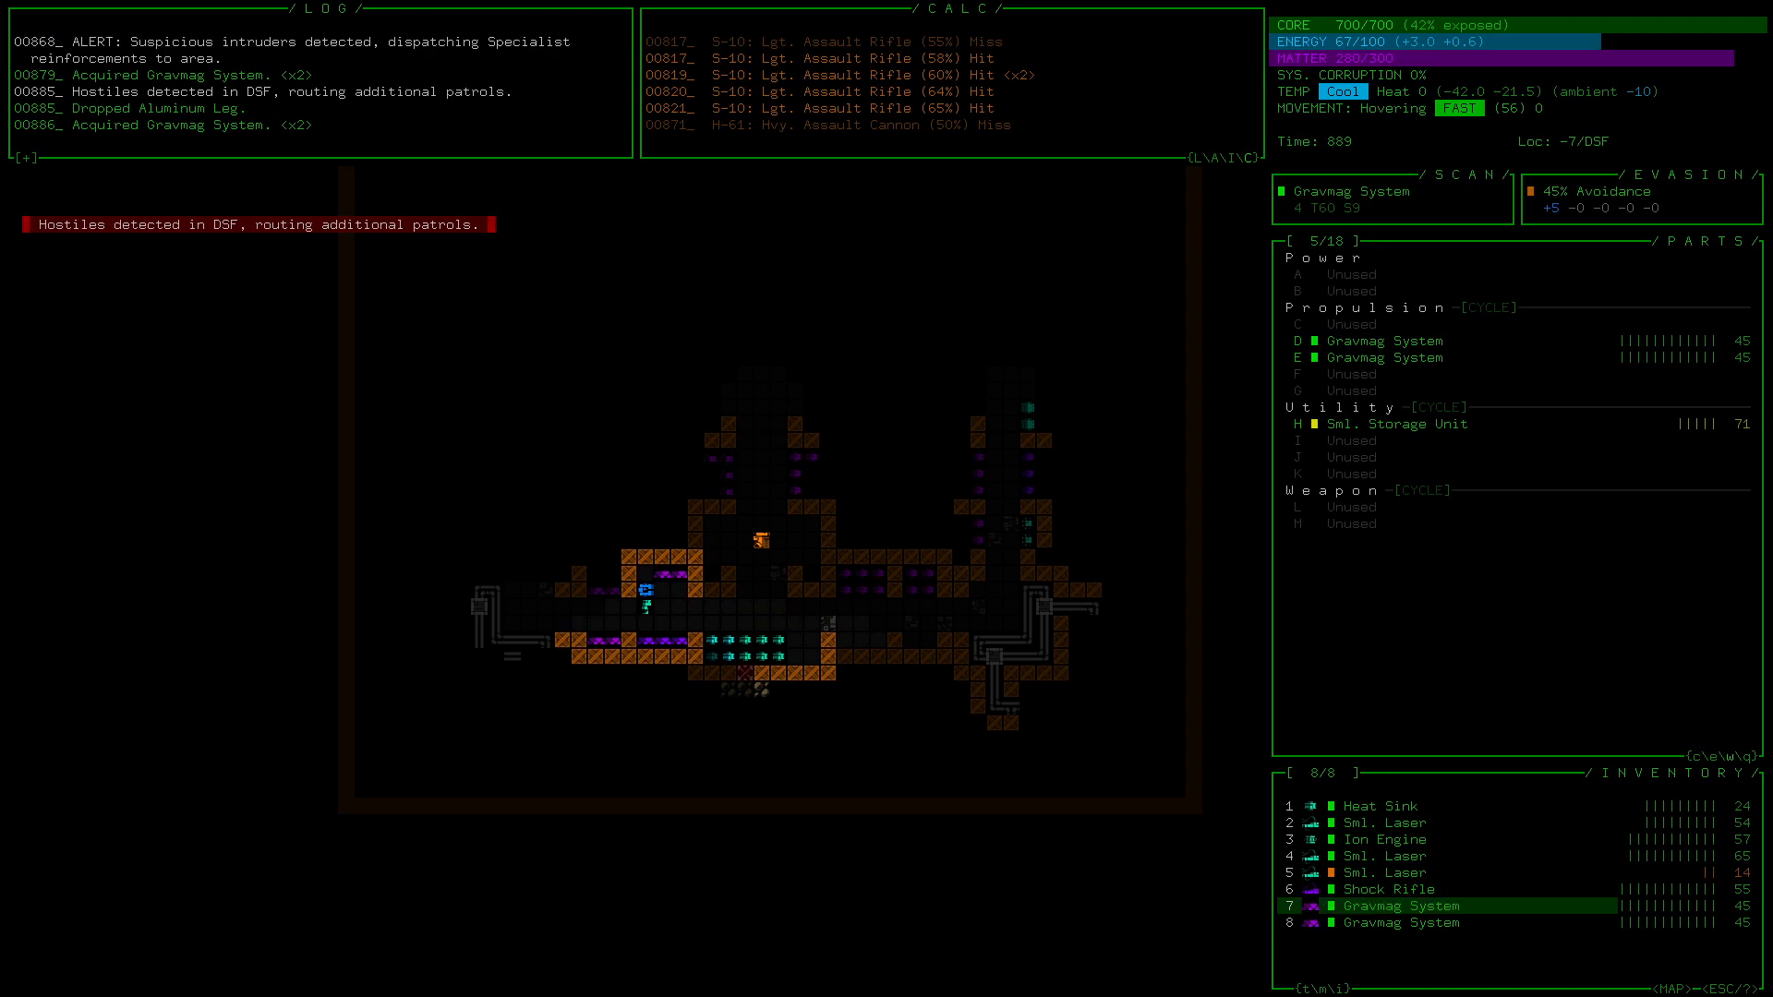
pyautogui.click(1402, 906)
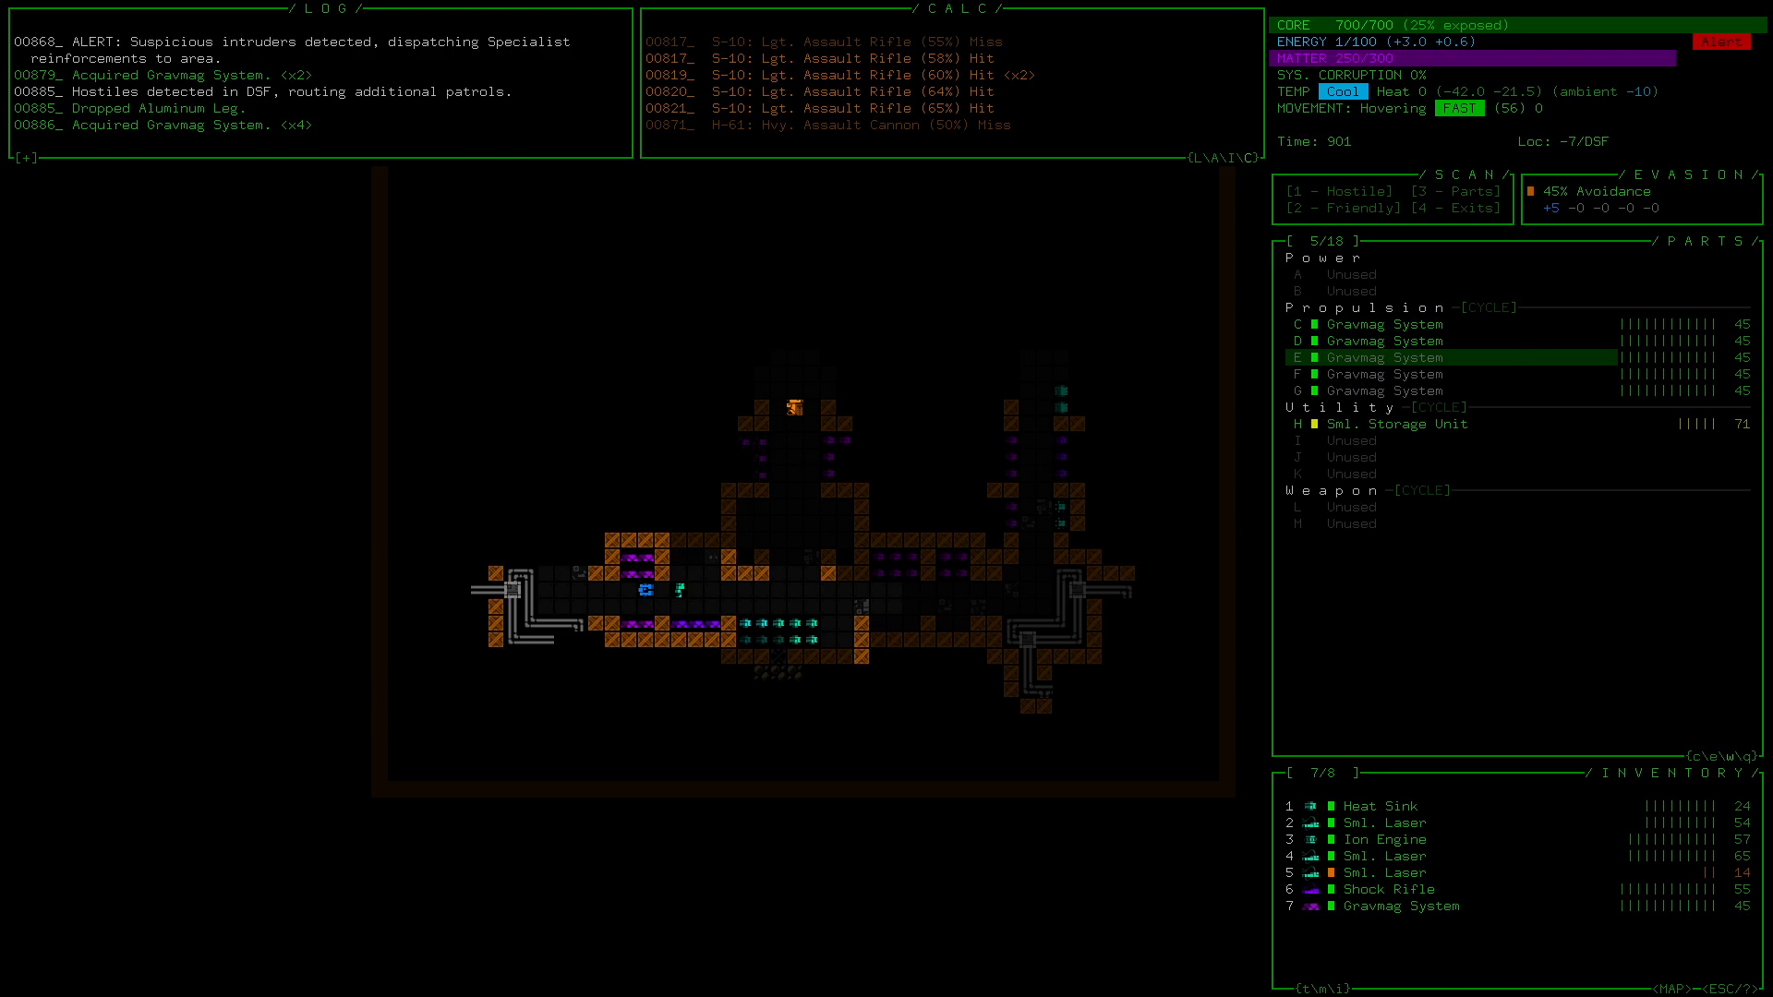
pyautogui.press('up')
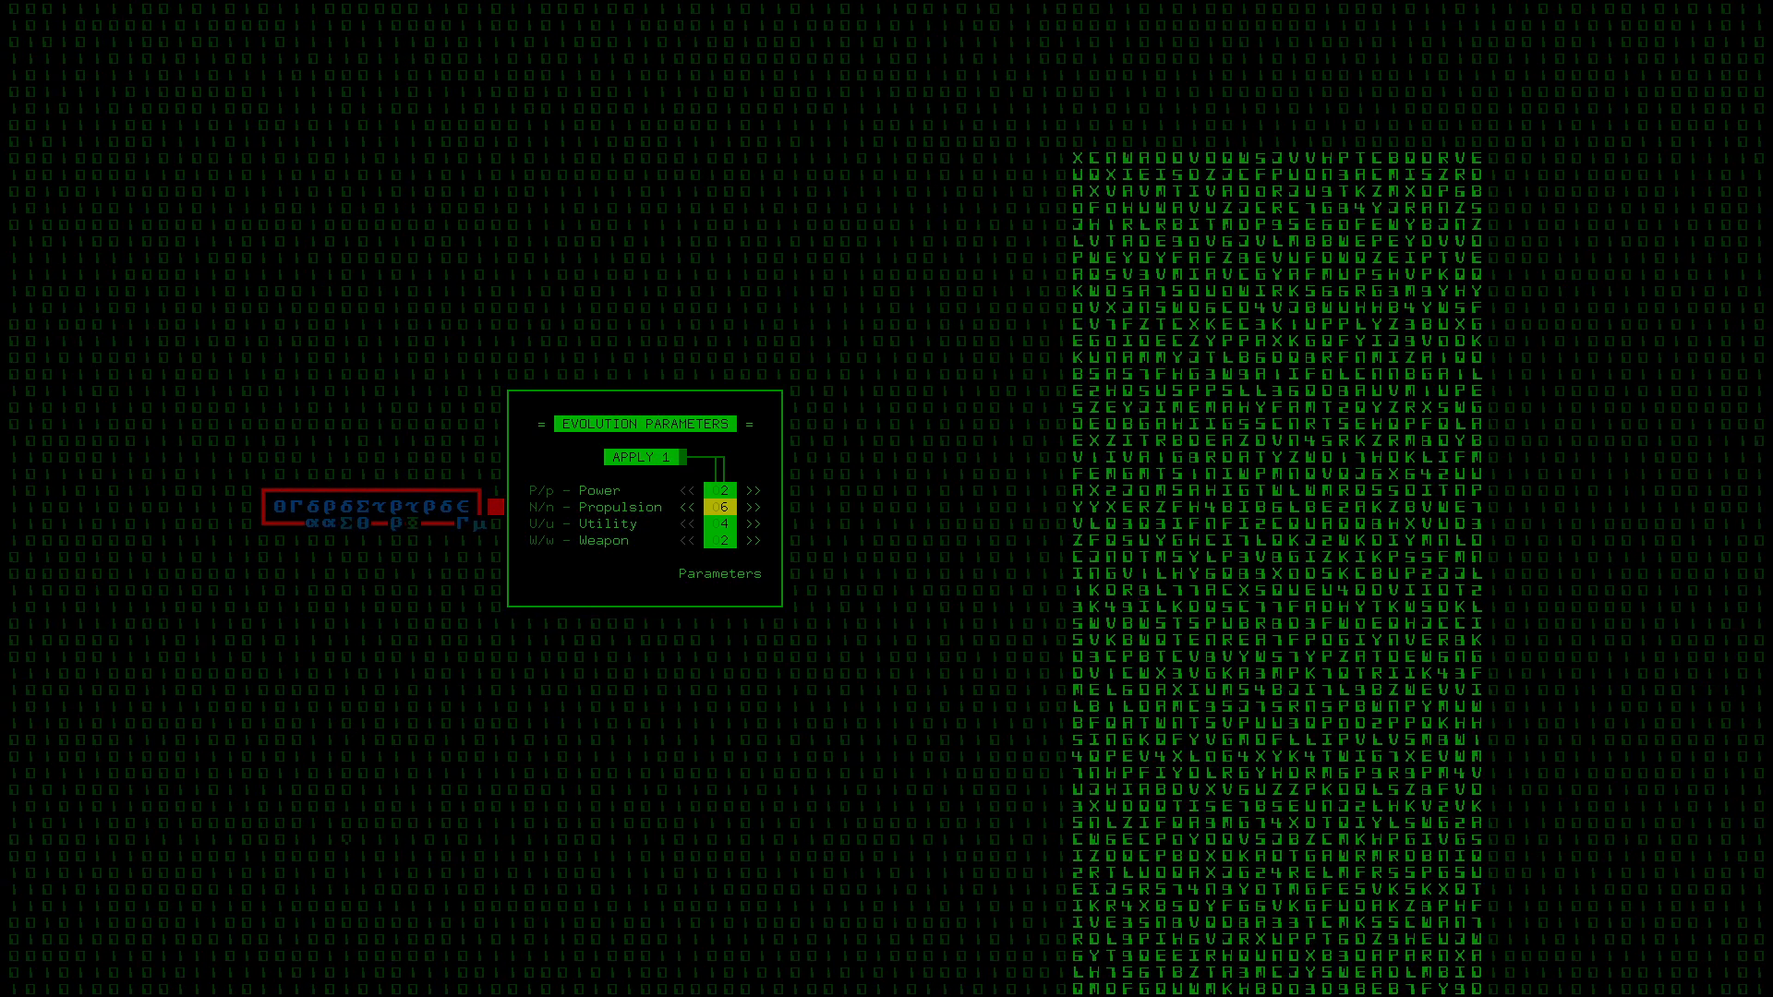
# - Add one extra Power slot and confirm the evolution choices
pyautogui.click(755, 490)
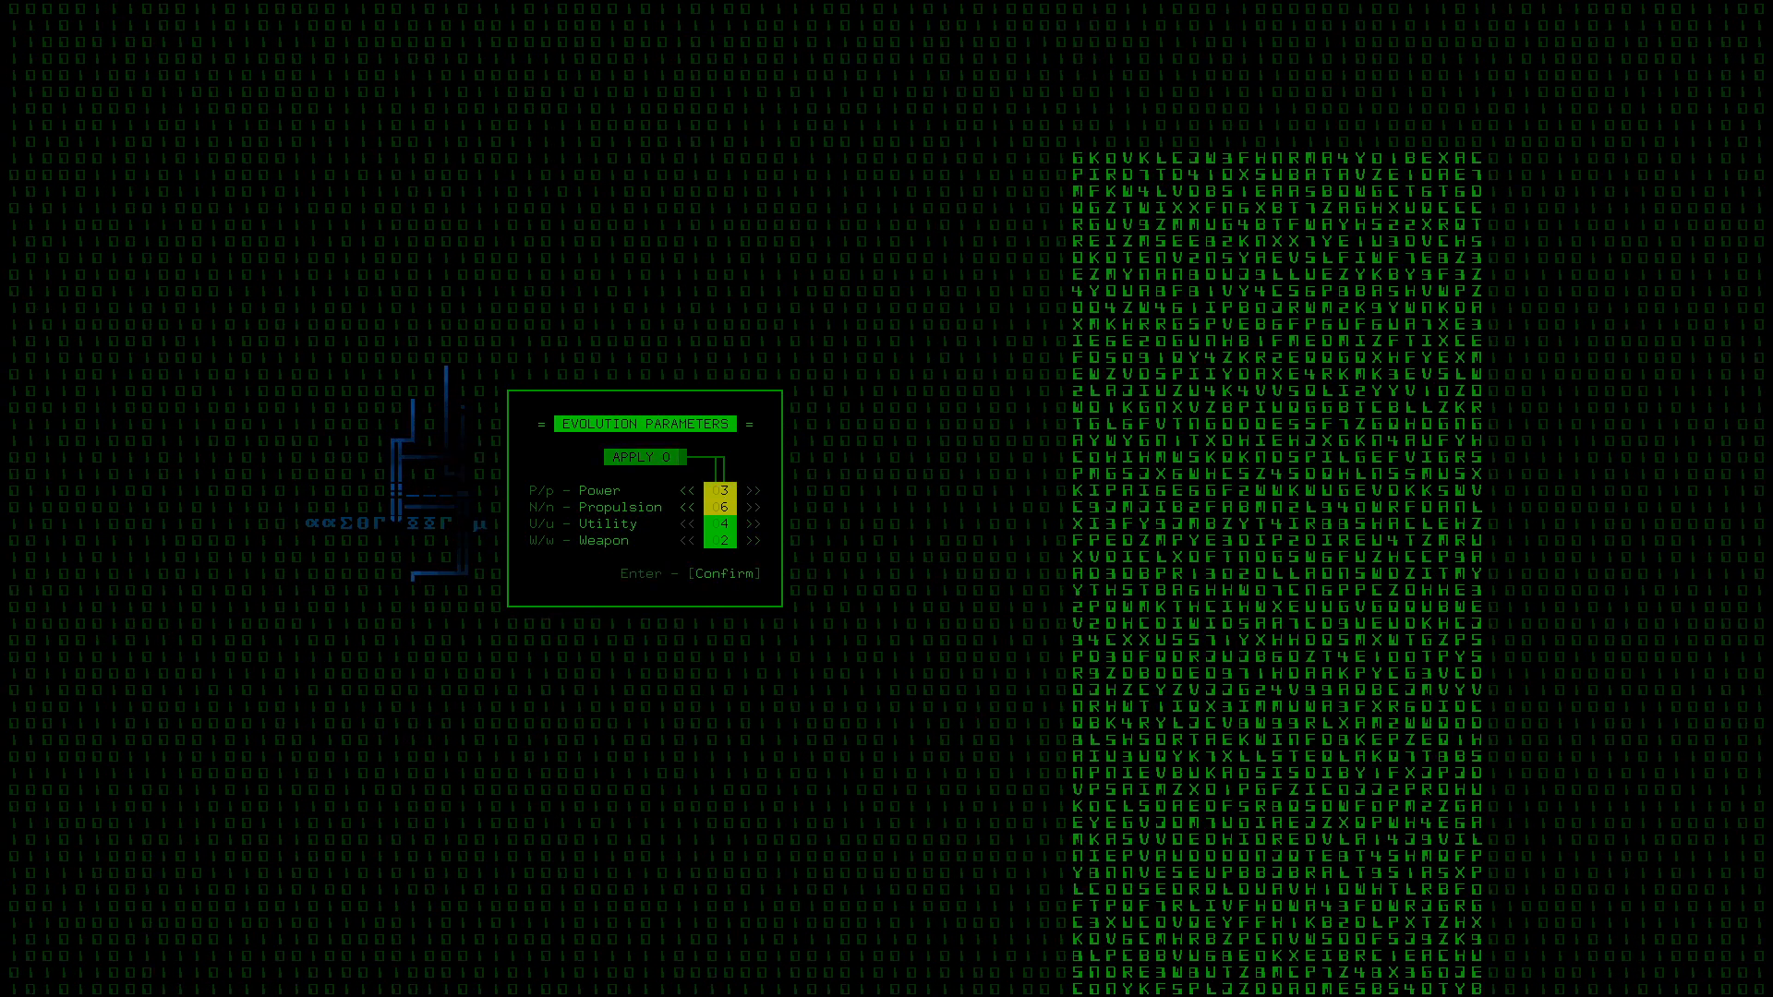
pyautogui.press('Enter')
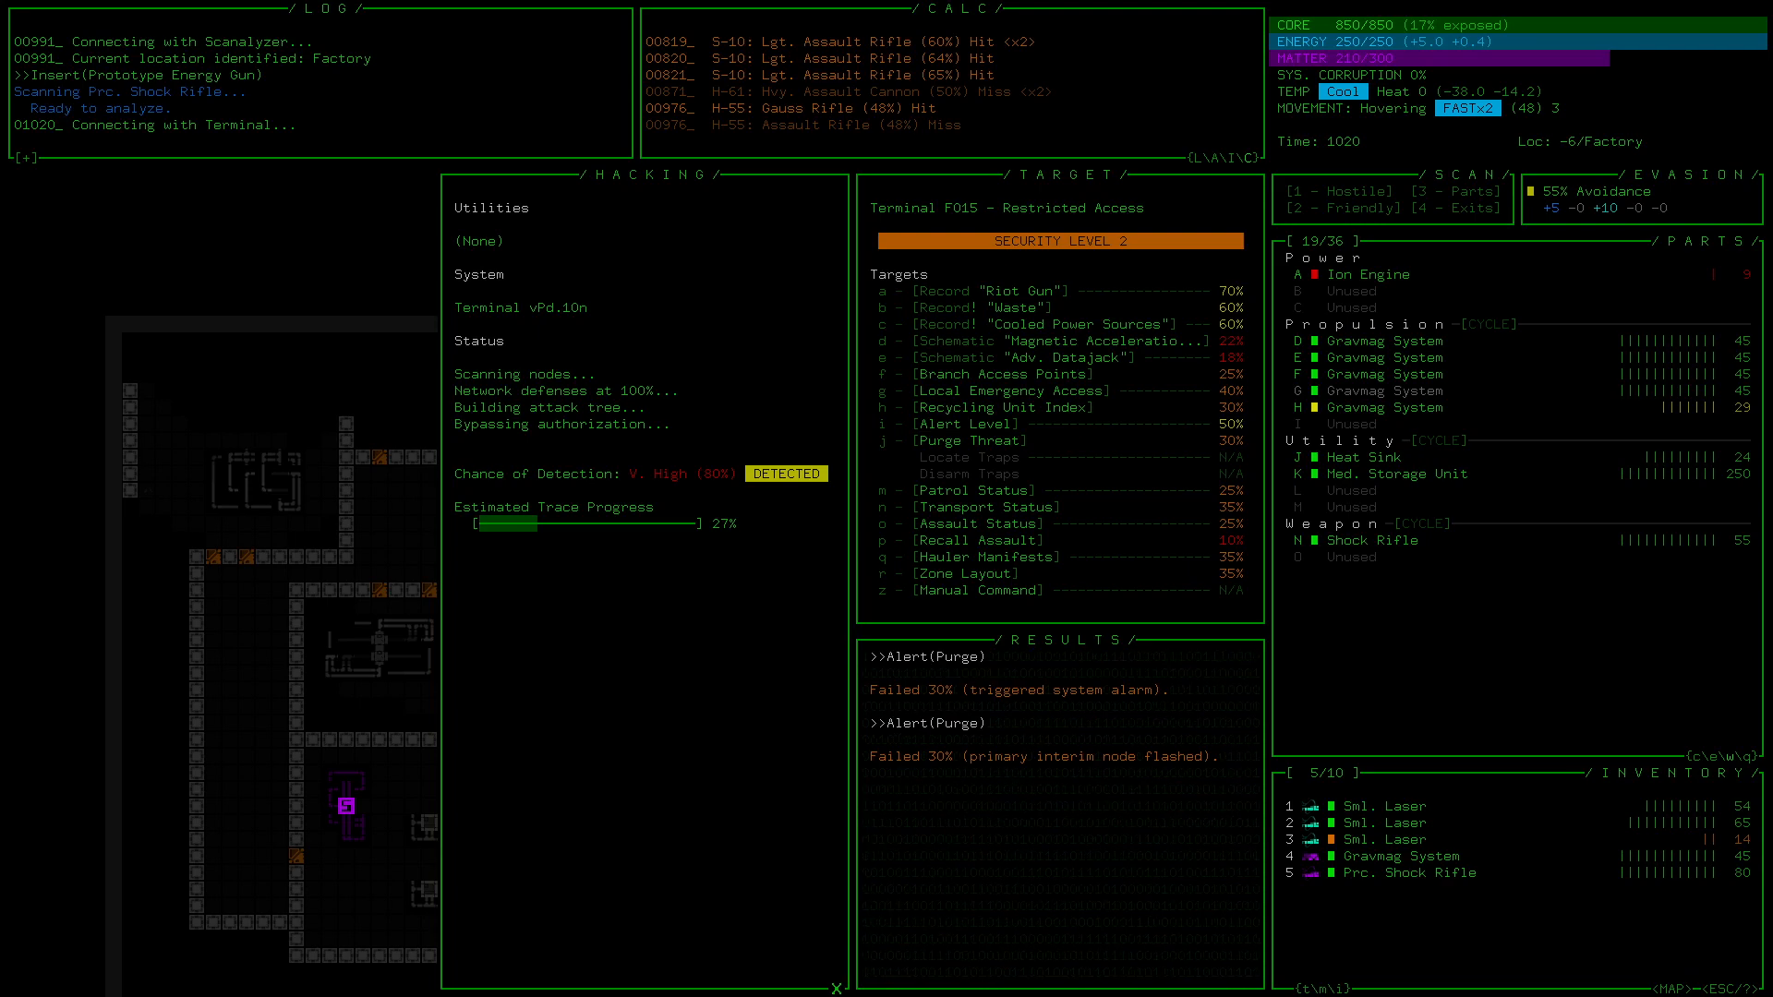
# - Retry the Alert(Purge) hack on Terminal F015
pyautogui.click(969, 439)
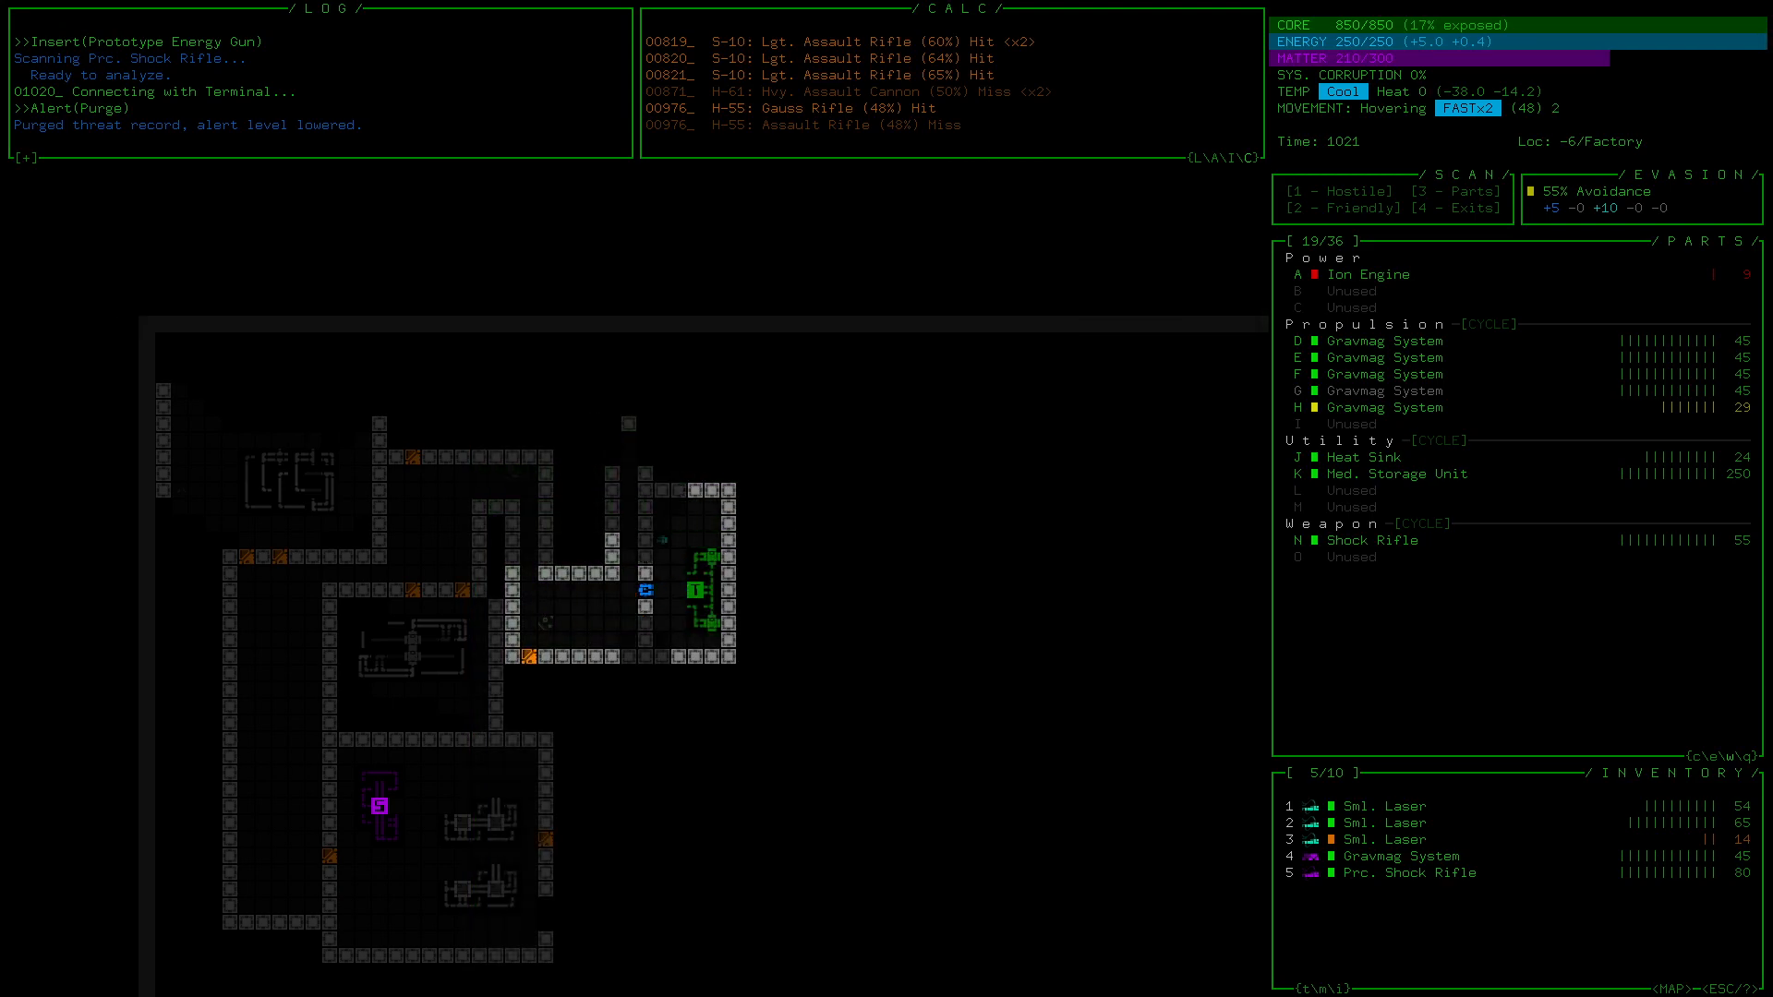
# - Move the robot east through the factory room
pyautogui.press('Right')
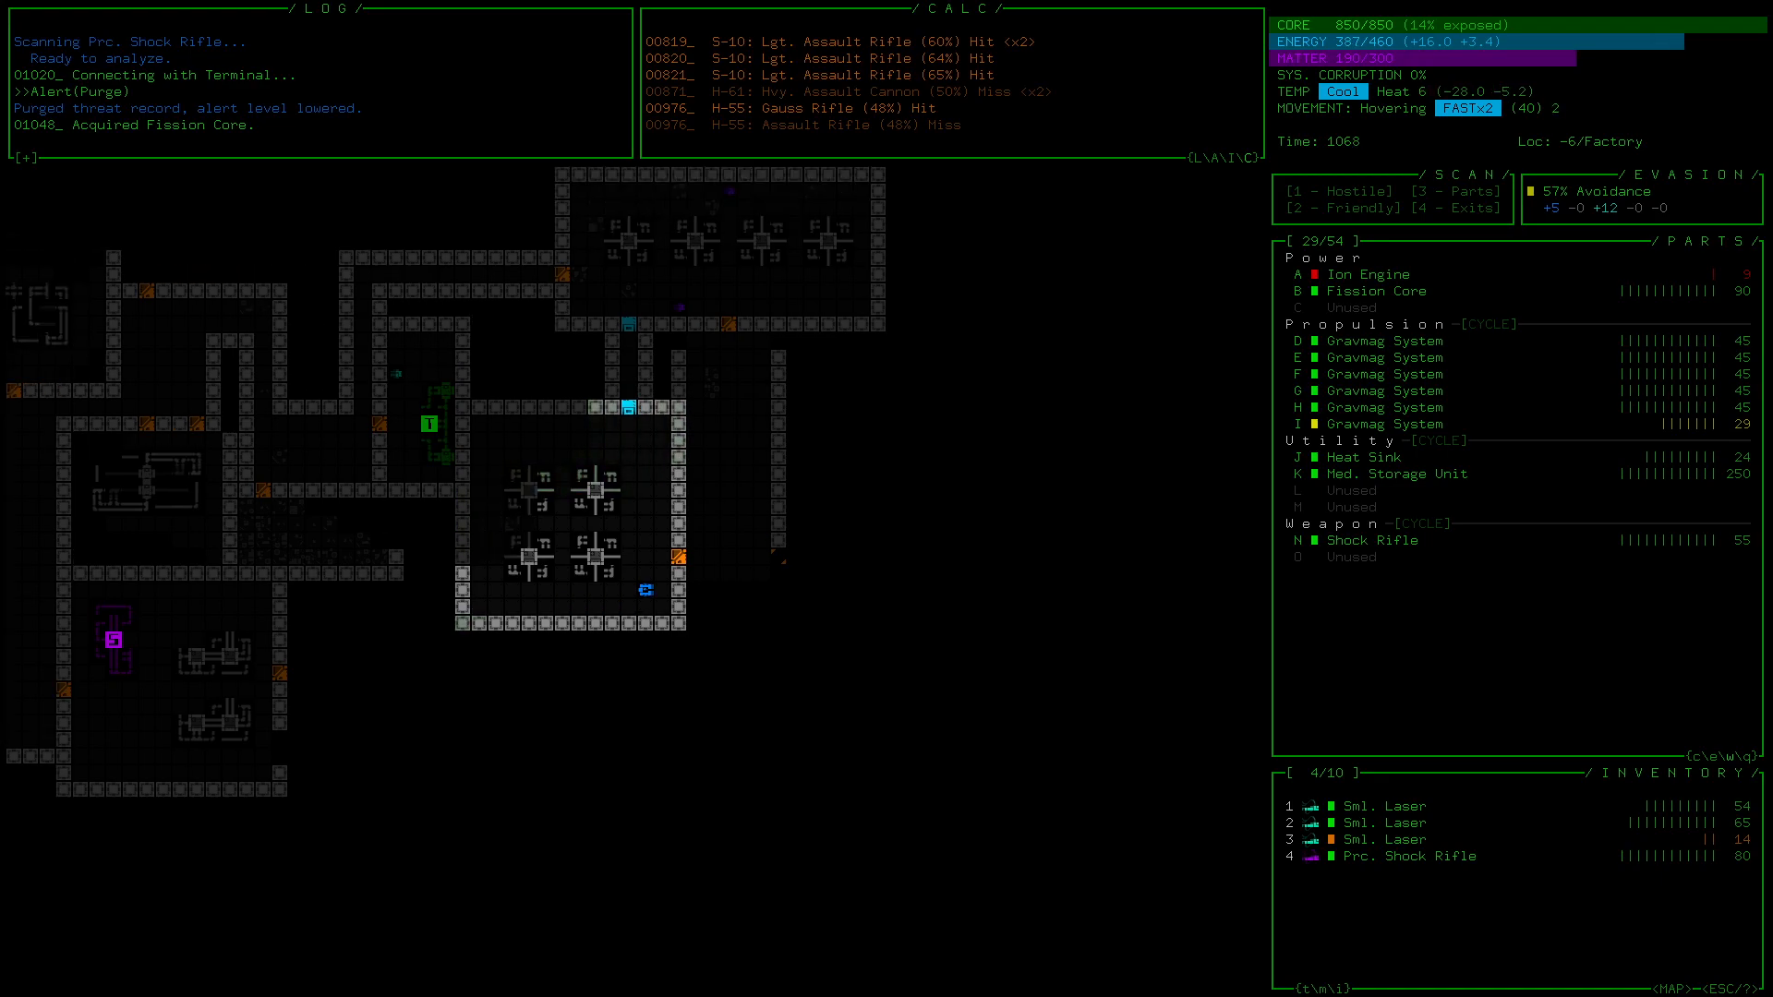
pyautogui.press('Right')
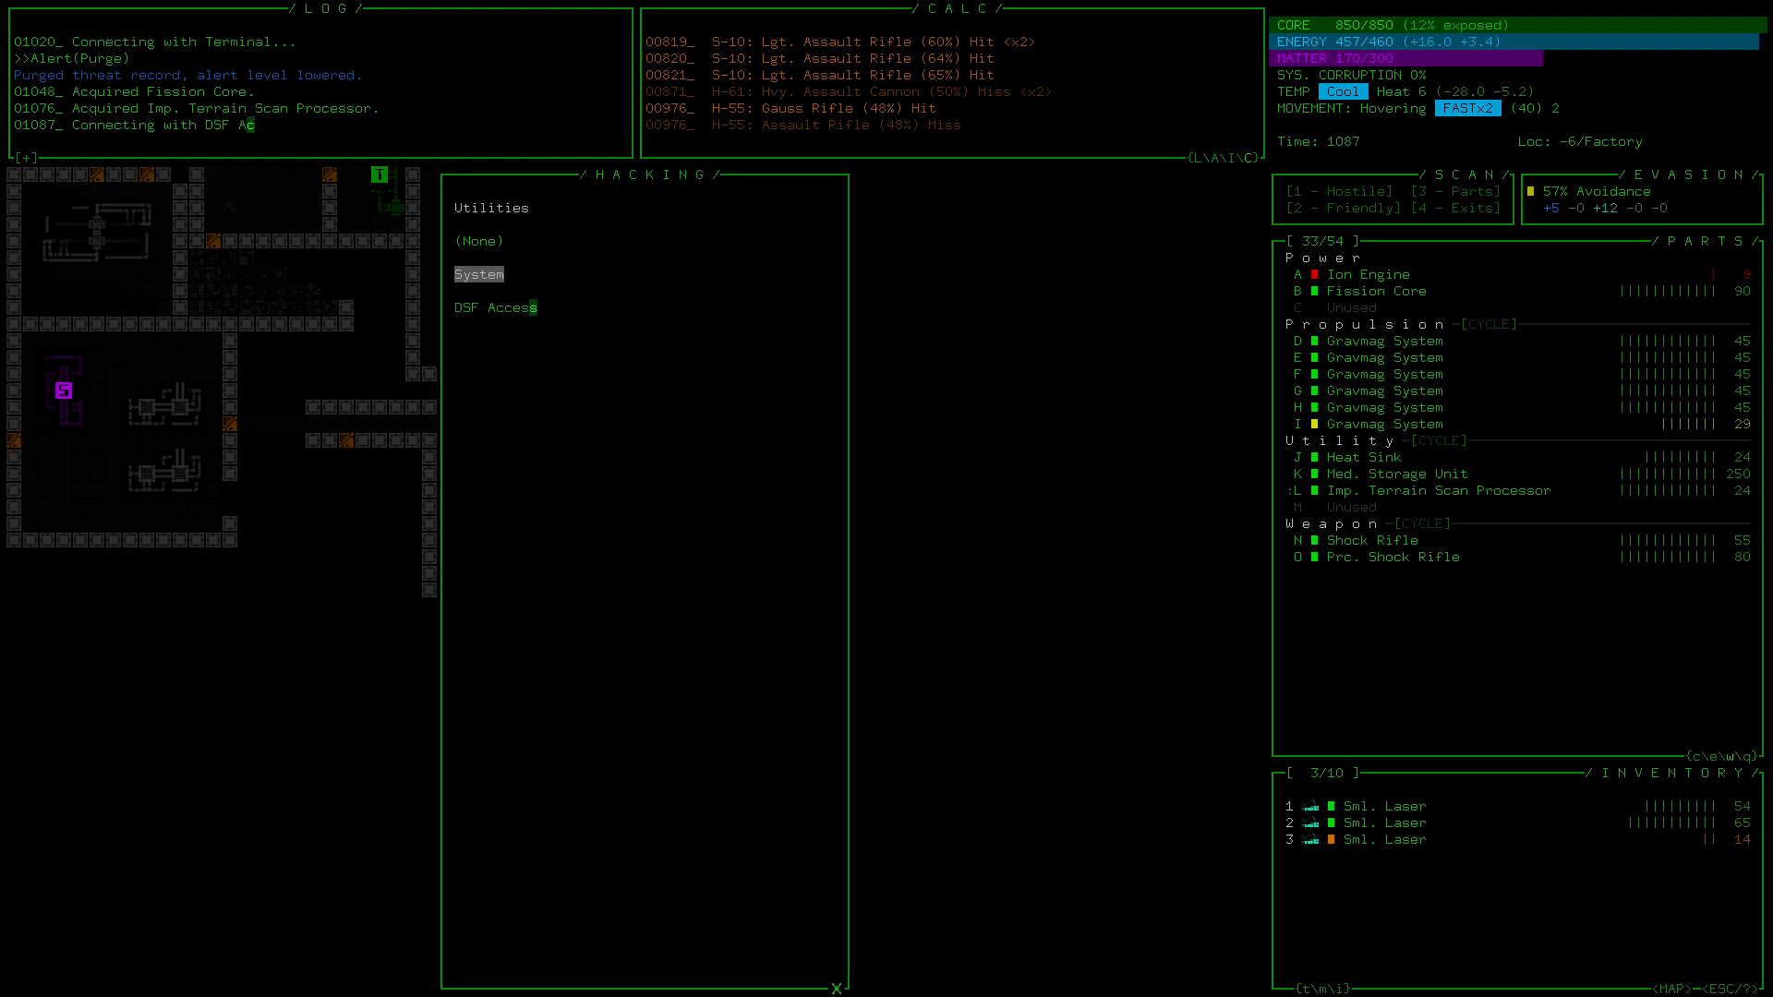
# - Choose a system hack on the DSF Access point
pyautogui.click(491, 307)
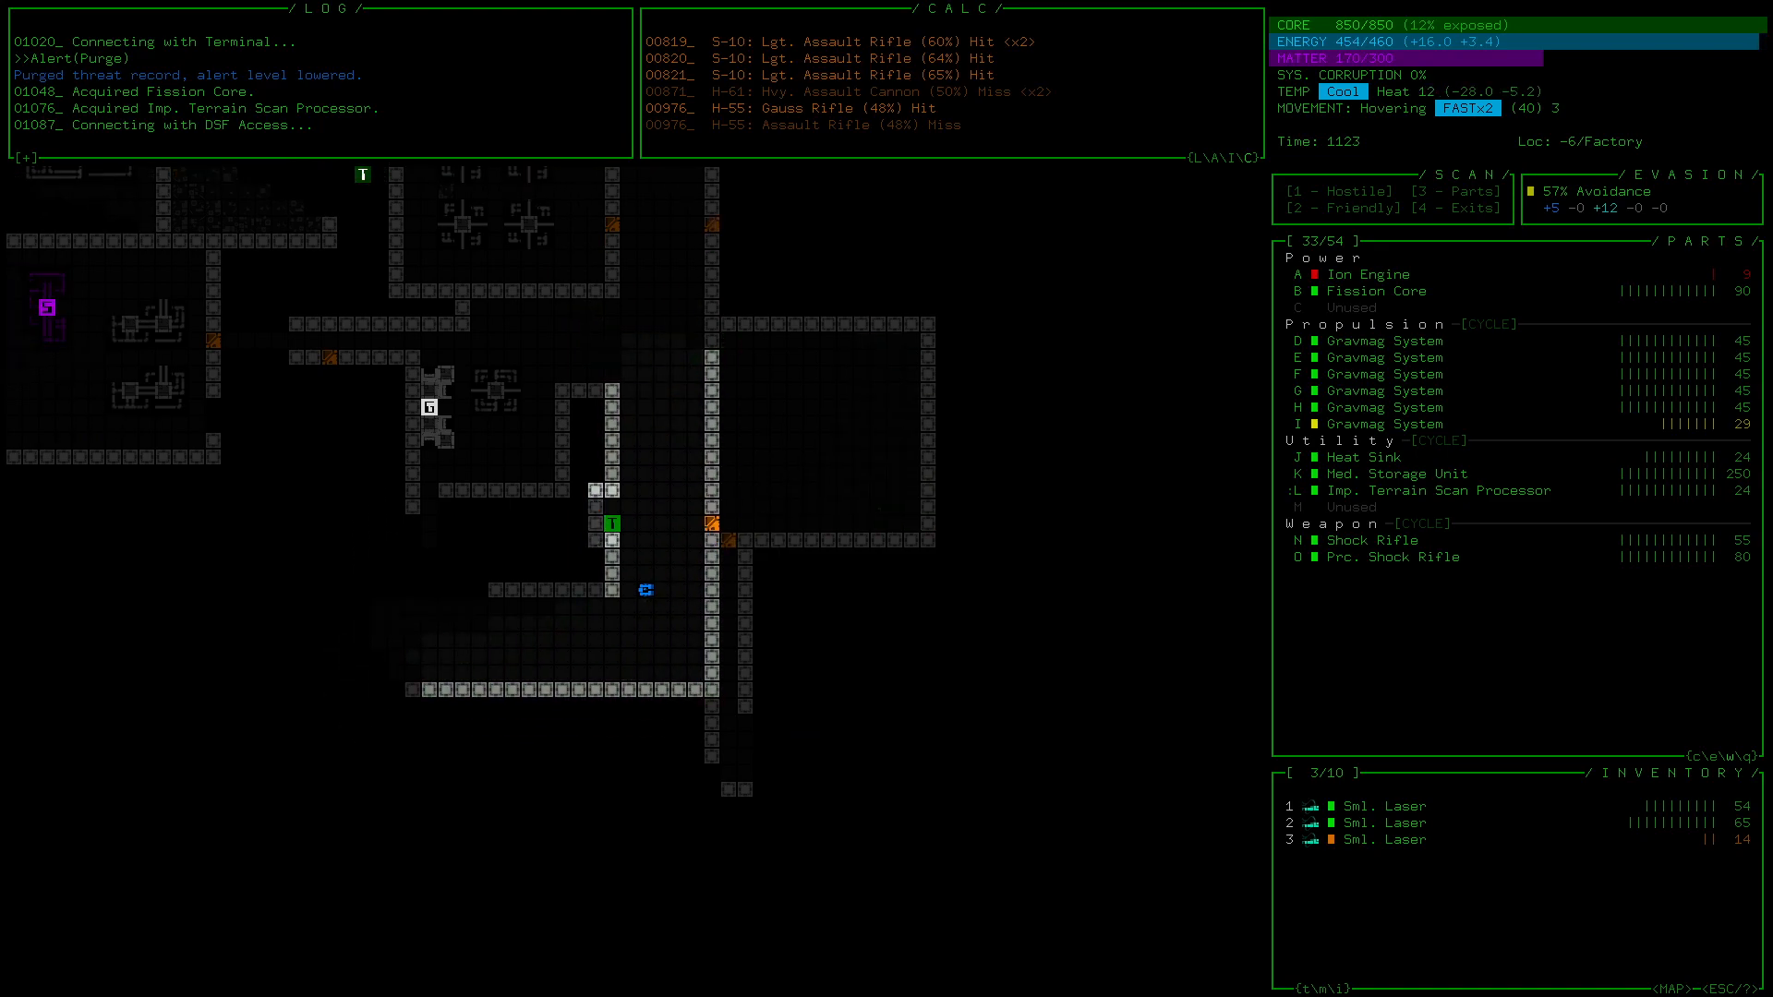
# - Advance along the factory corridors, then fit the Prototype Hover Unit from inventory
pyautogui.press('up')
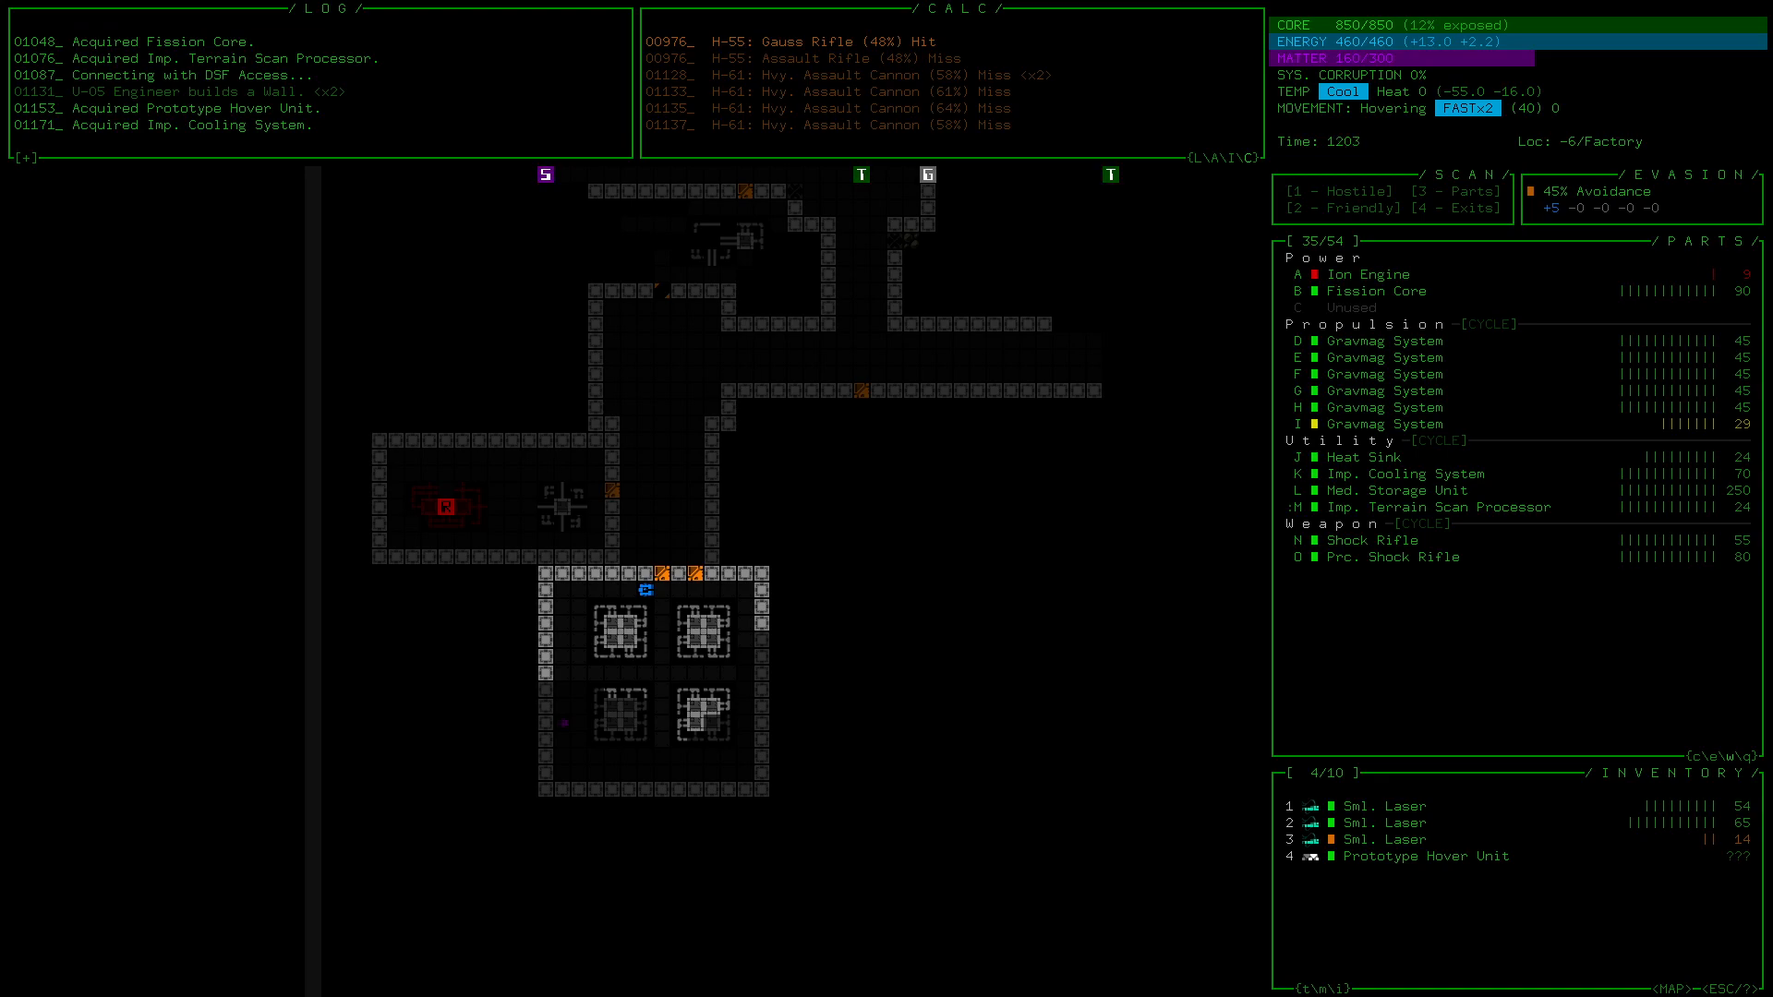
pyautogui.click(1418, 507)
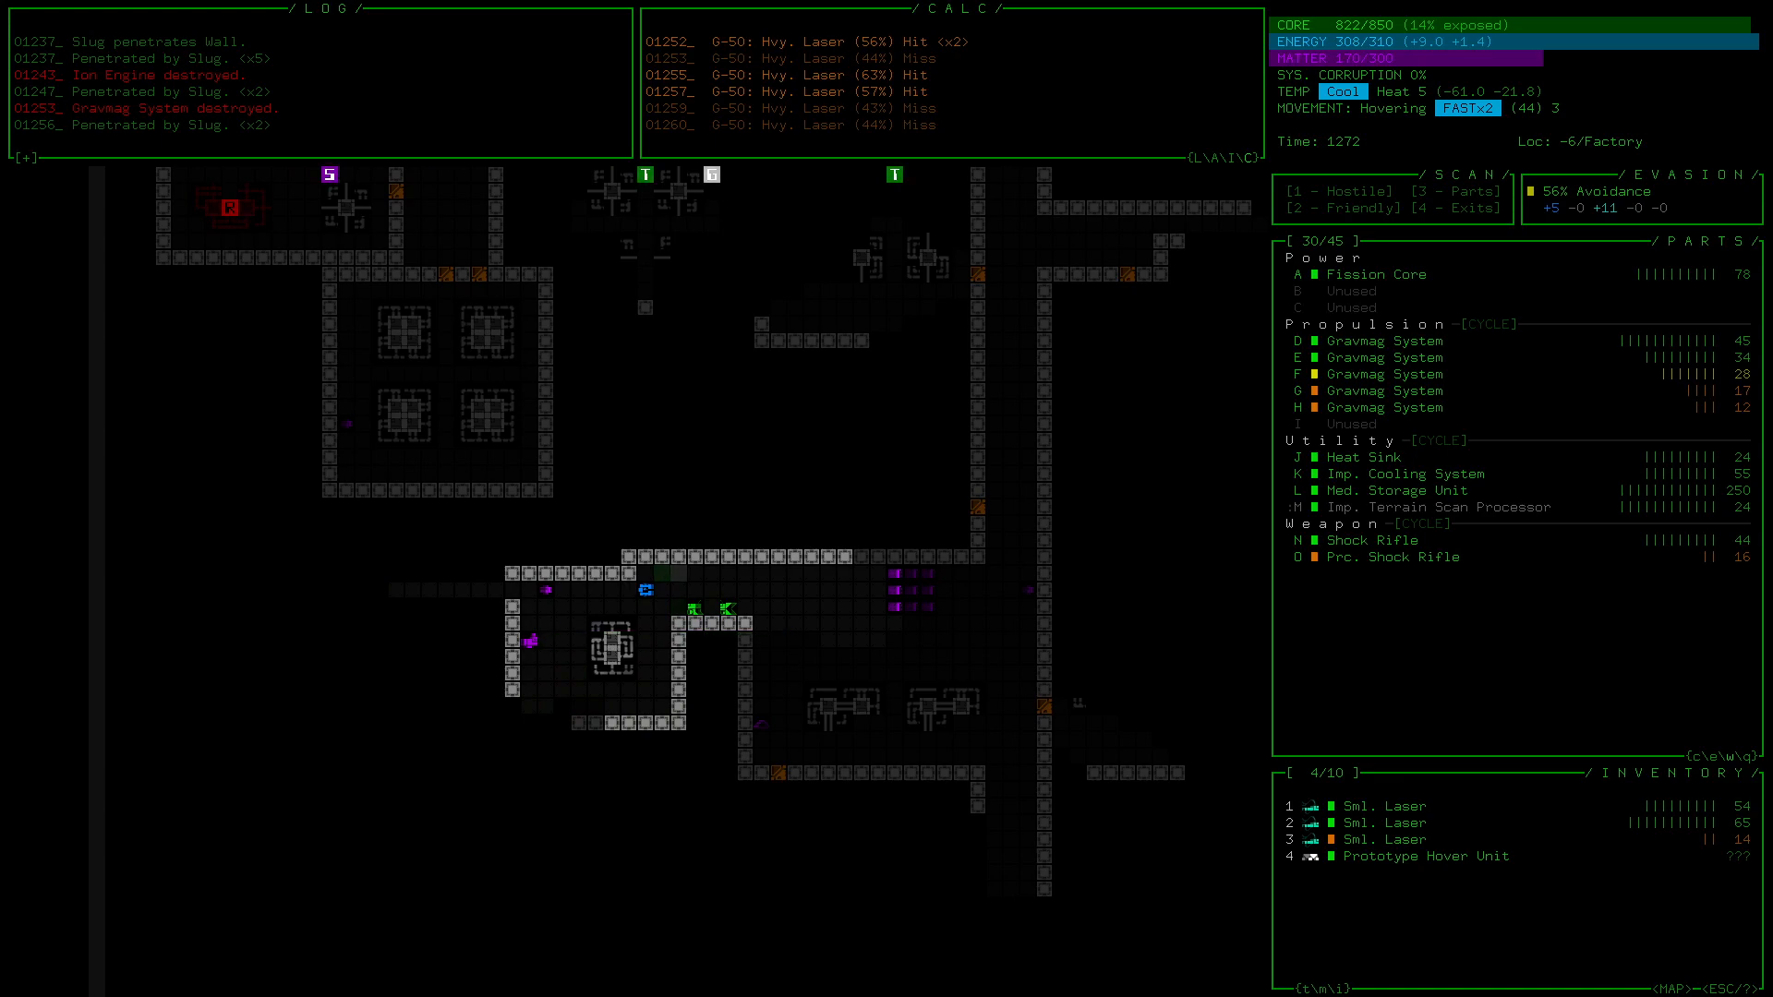
pyautogui.click(1425, 856)
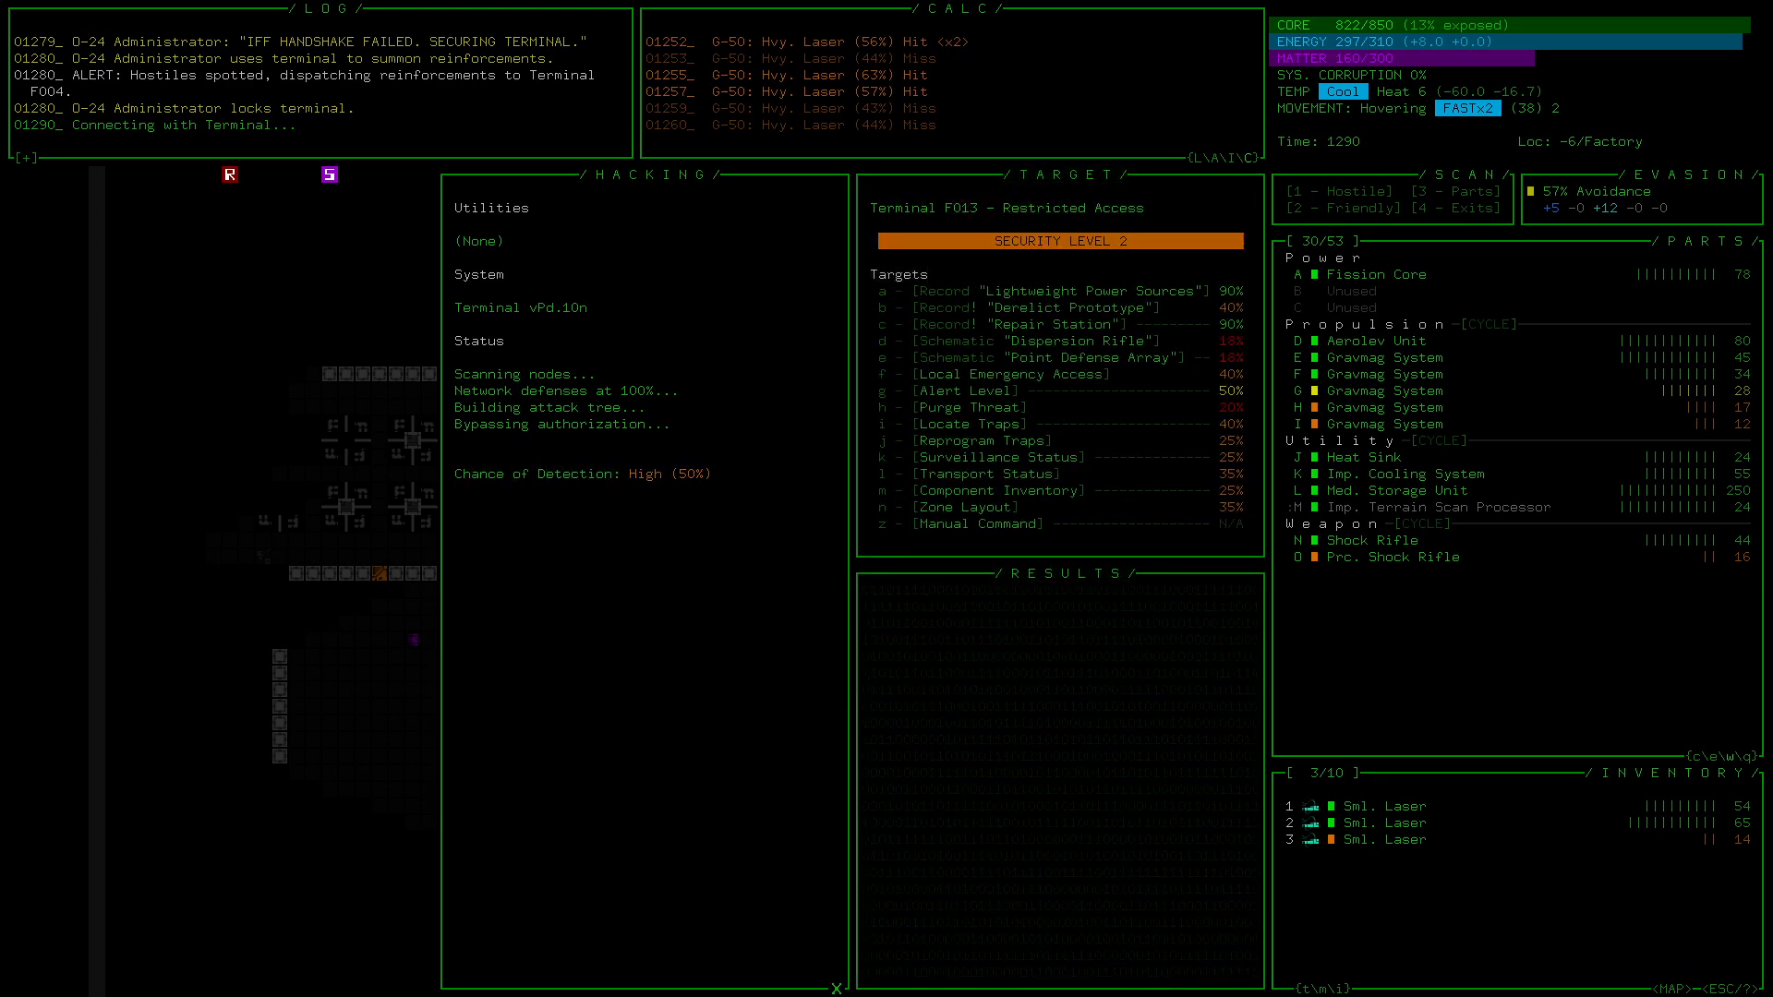
# - Select the Alert(Purge) target on Terminal F013's hacking screen
pyautogui.click(954, 407)
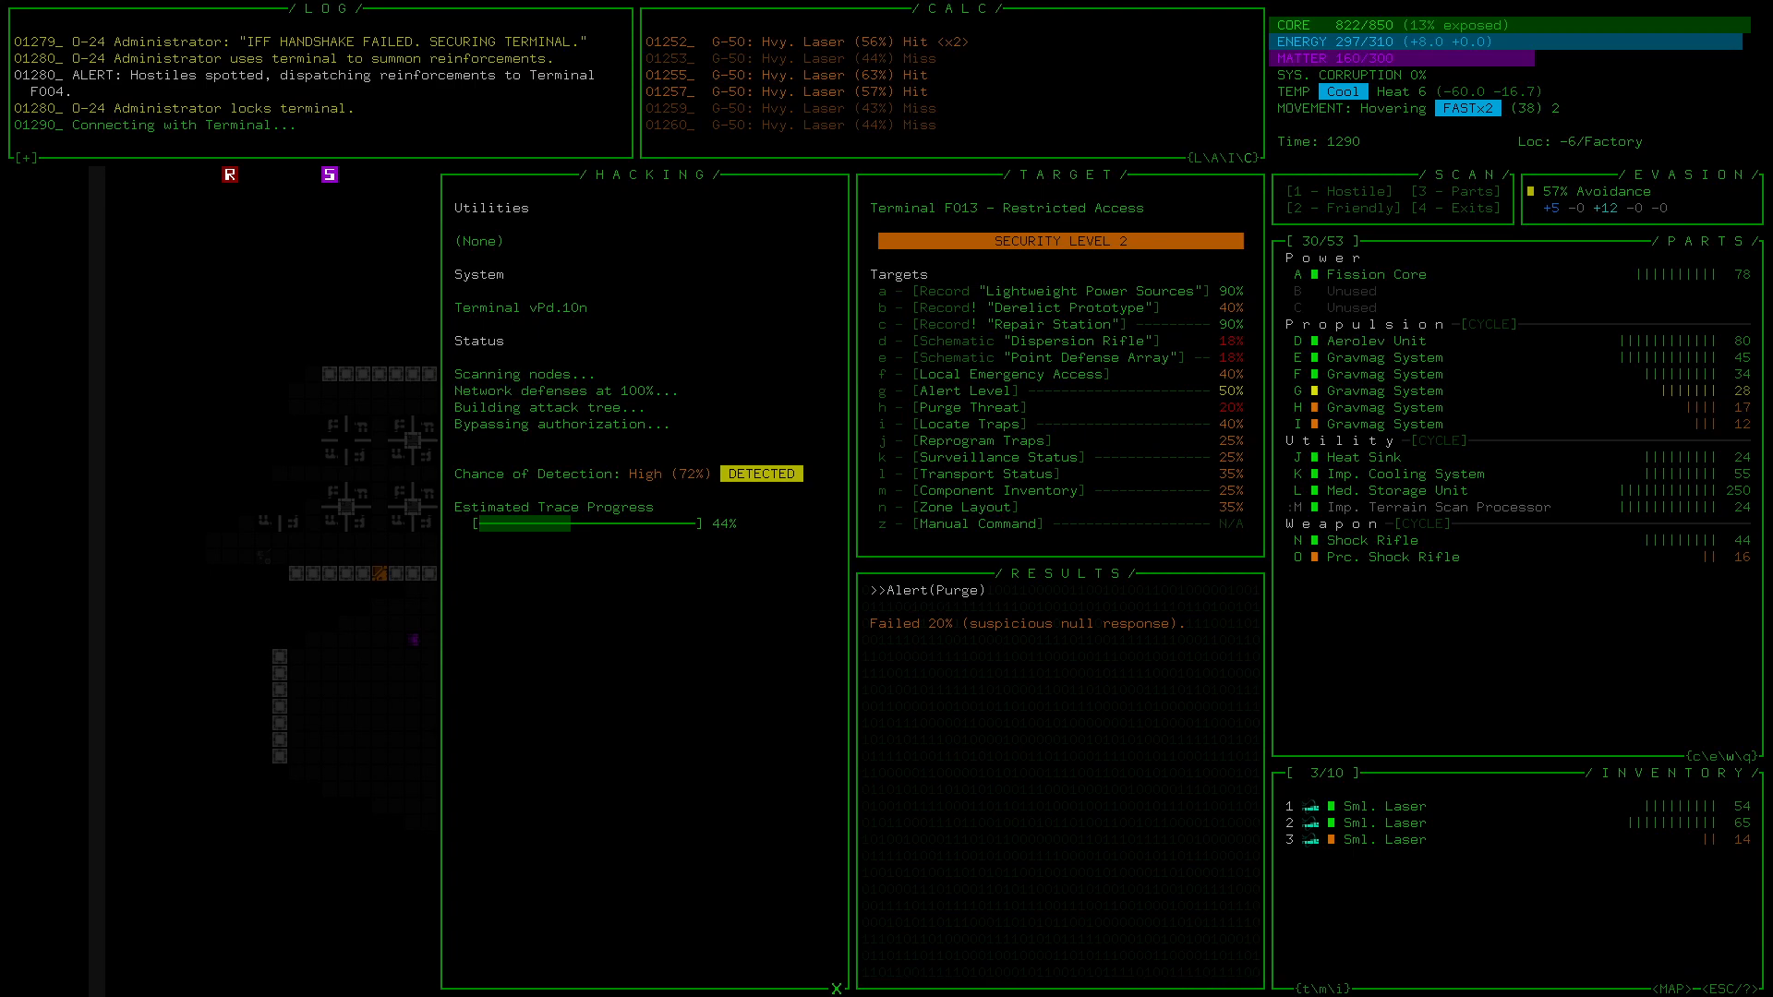
pyautogui.click(961, 507)
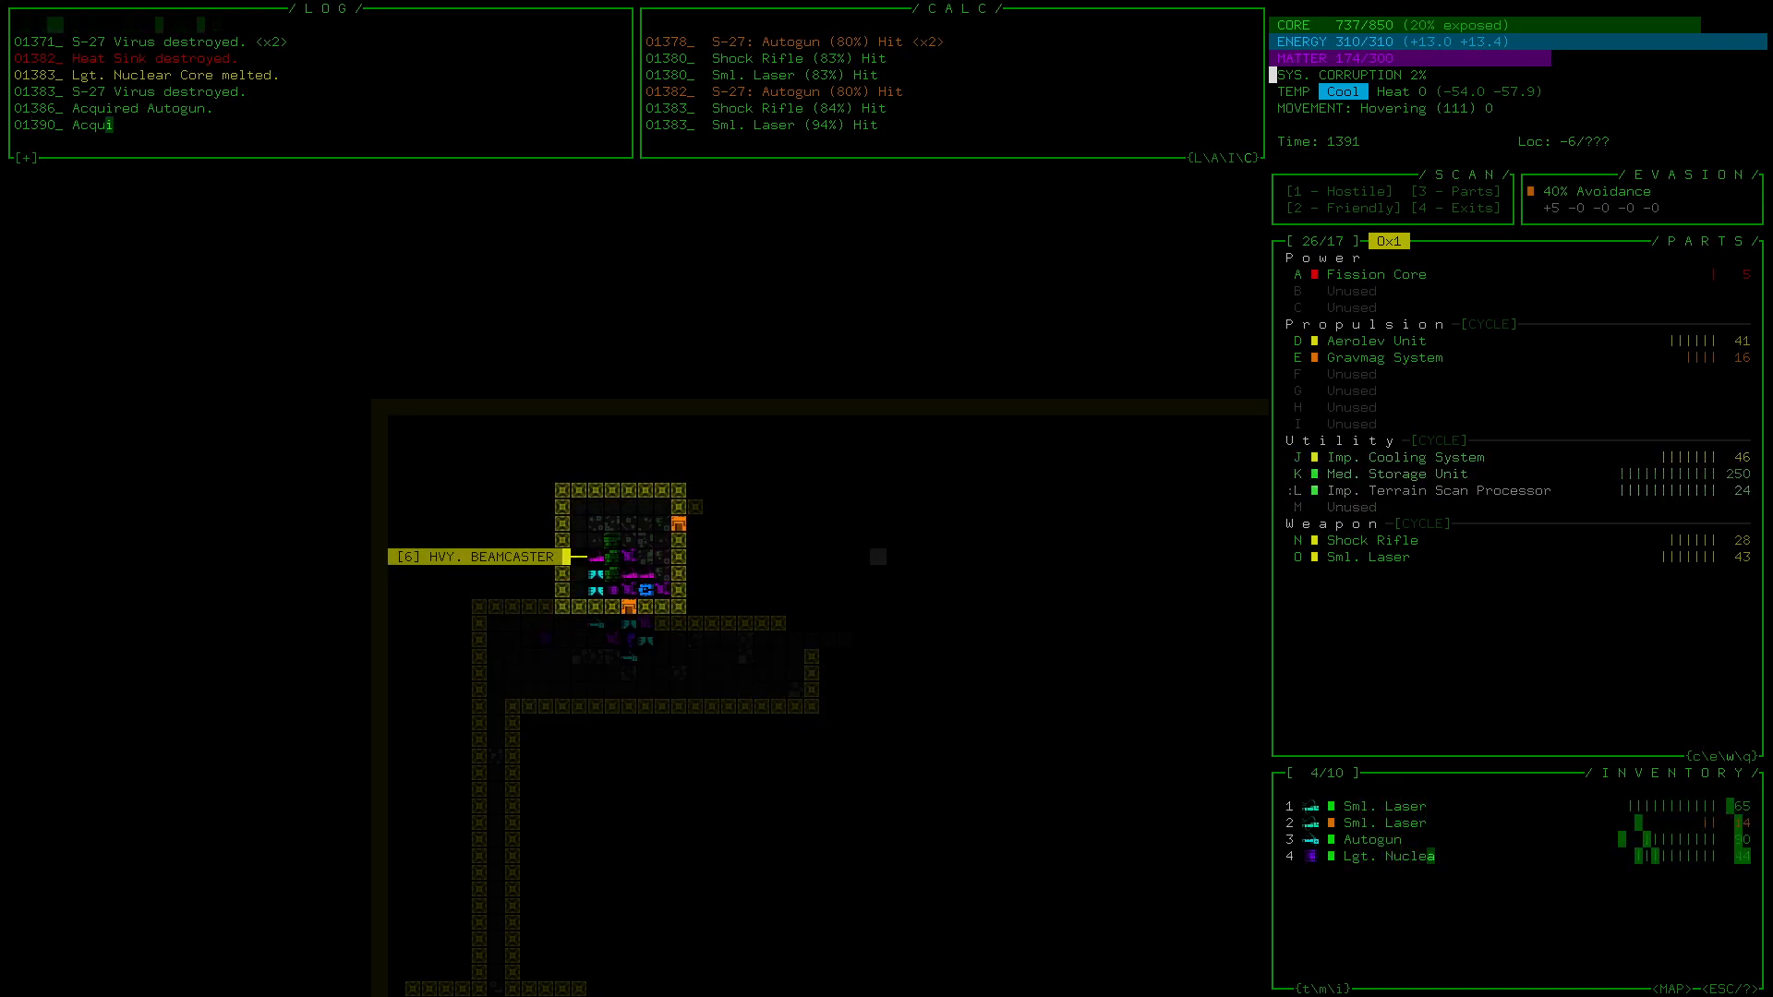
# - Click an inventory slot while collecting the Autogun and Lgt. Nuclear Core
pyautogui.click(1376, 856)
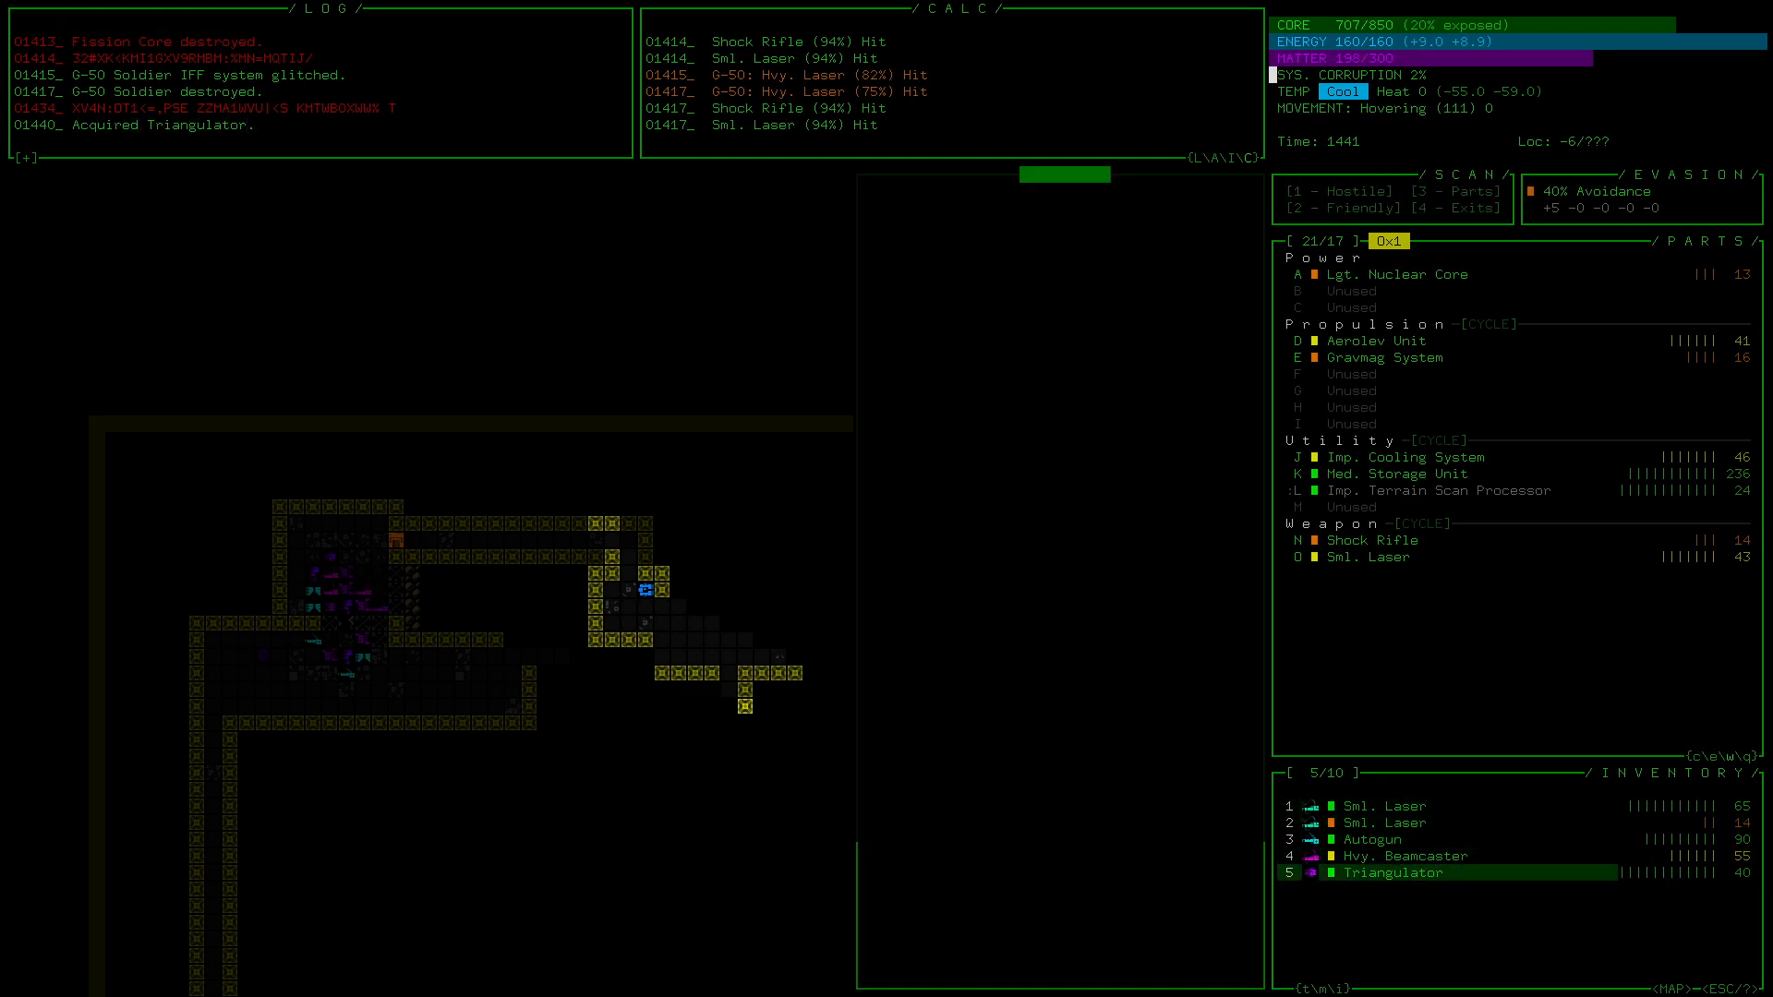
# - Fight the G-50 soldiers, power up with the Lgt. Nuclear Core, and grab the Hvy. Beamcaster and Triangulator
pyautogui.click(1393, 873)
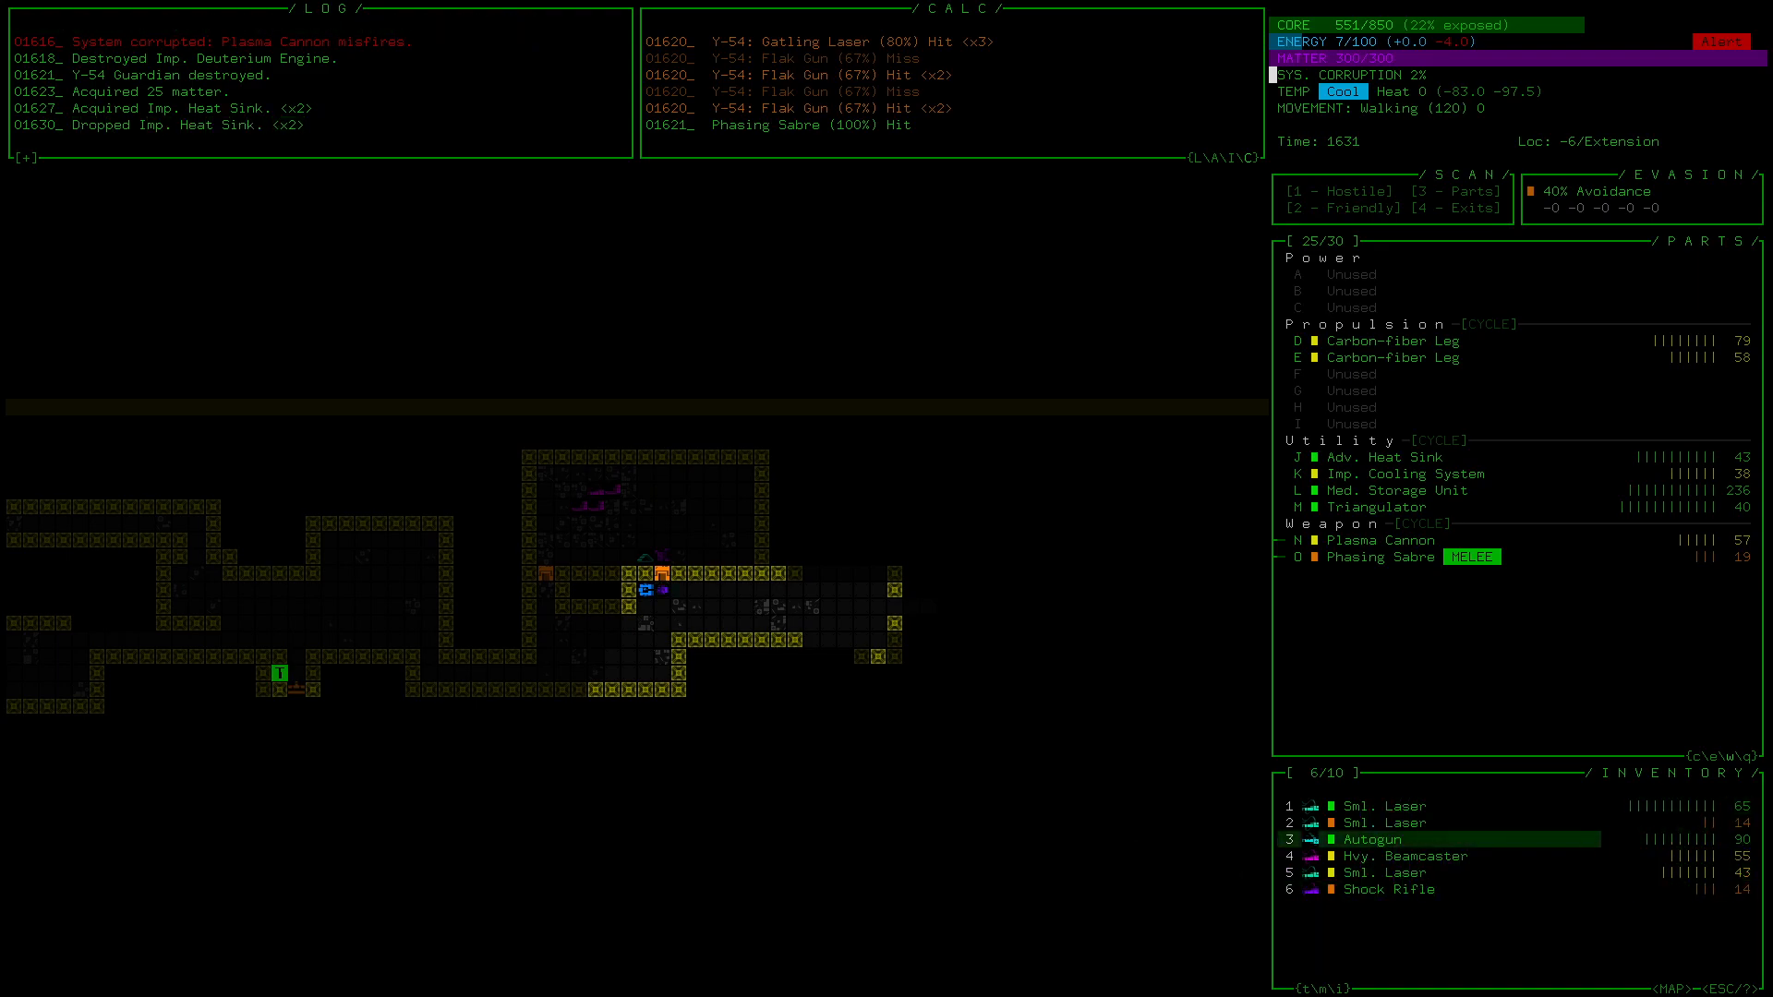
# - Move onto the Imp. Heat Sink and store it in inventory slot 7
pyautogui.click(1404, 856)
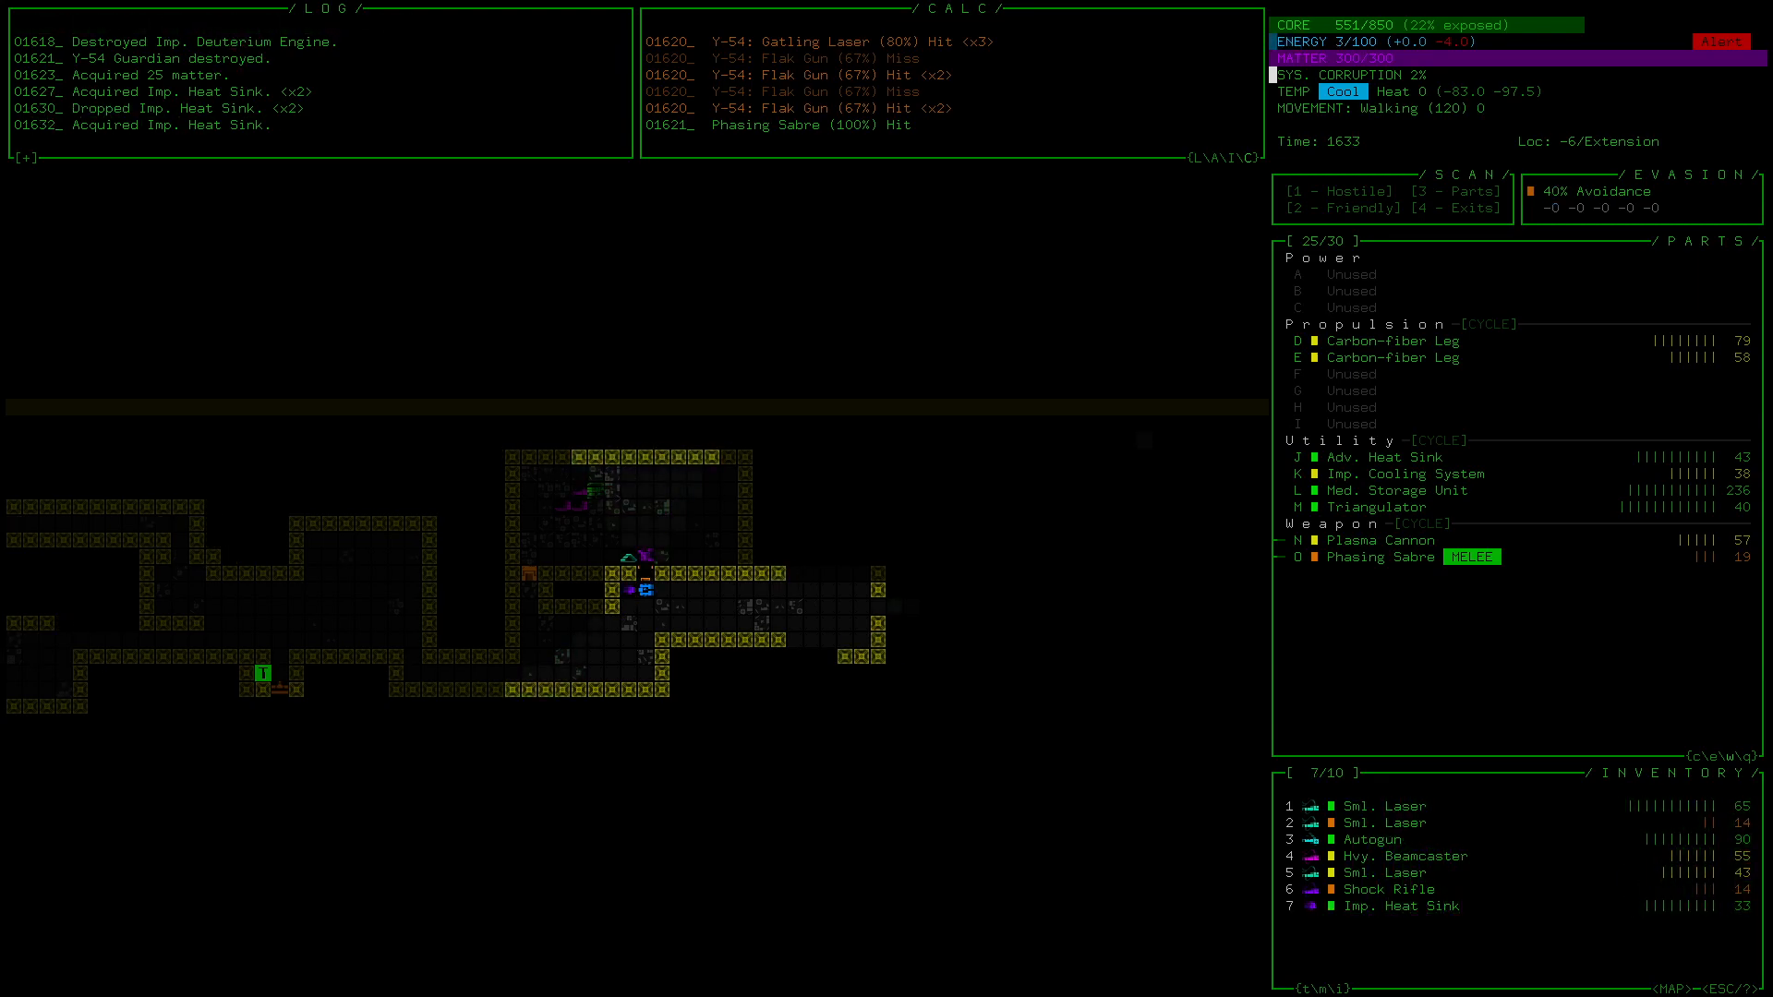
pyautogui.click(1414, 906)
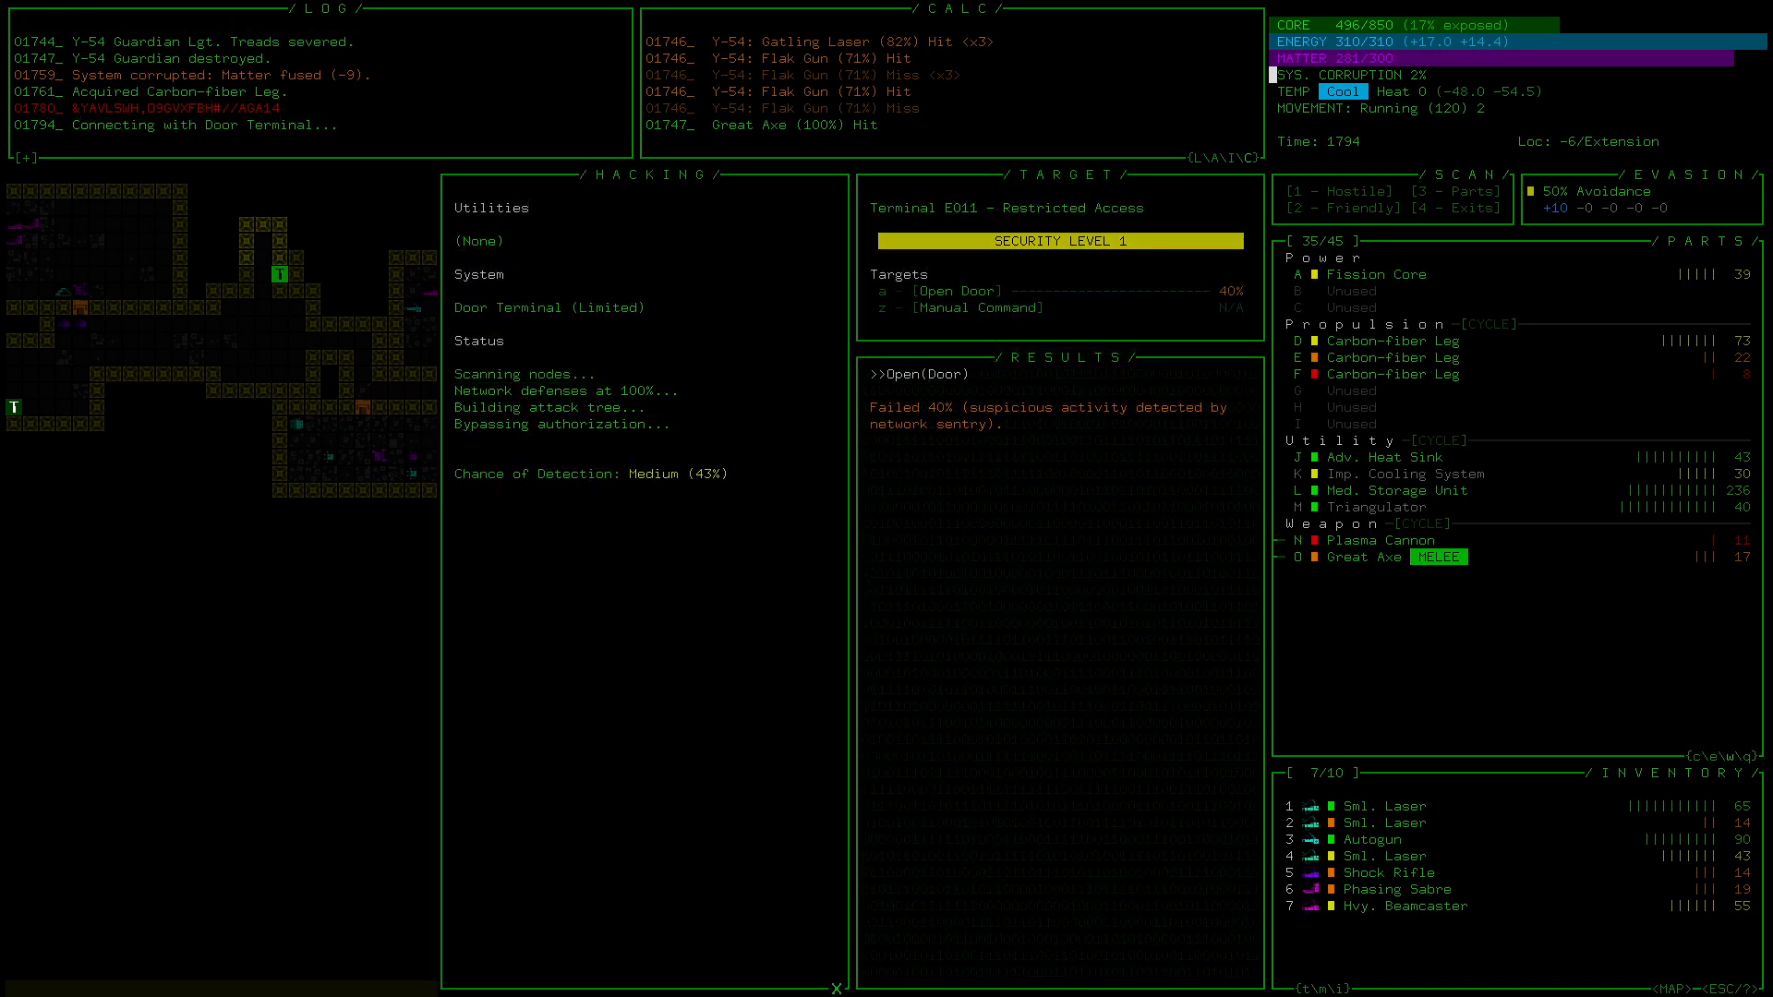
# - Try the Open Door hack on Terminal E011, which fails when a sentry detects it
pyautogui.click(933, 289)
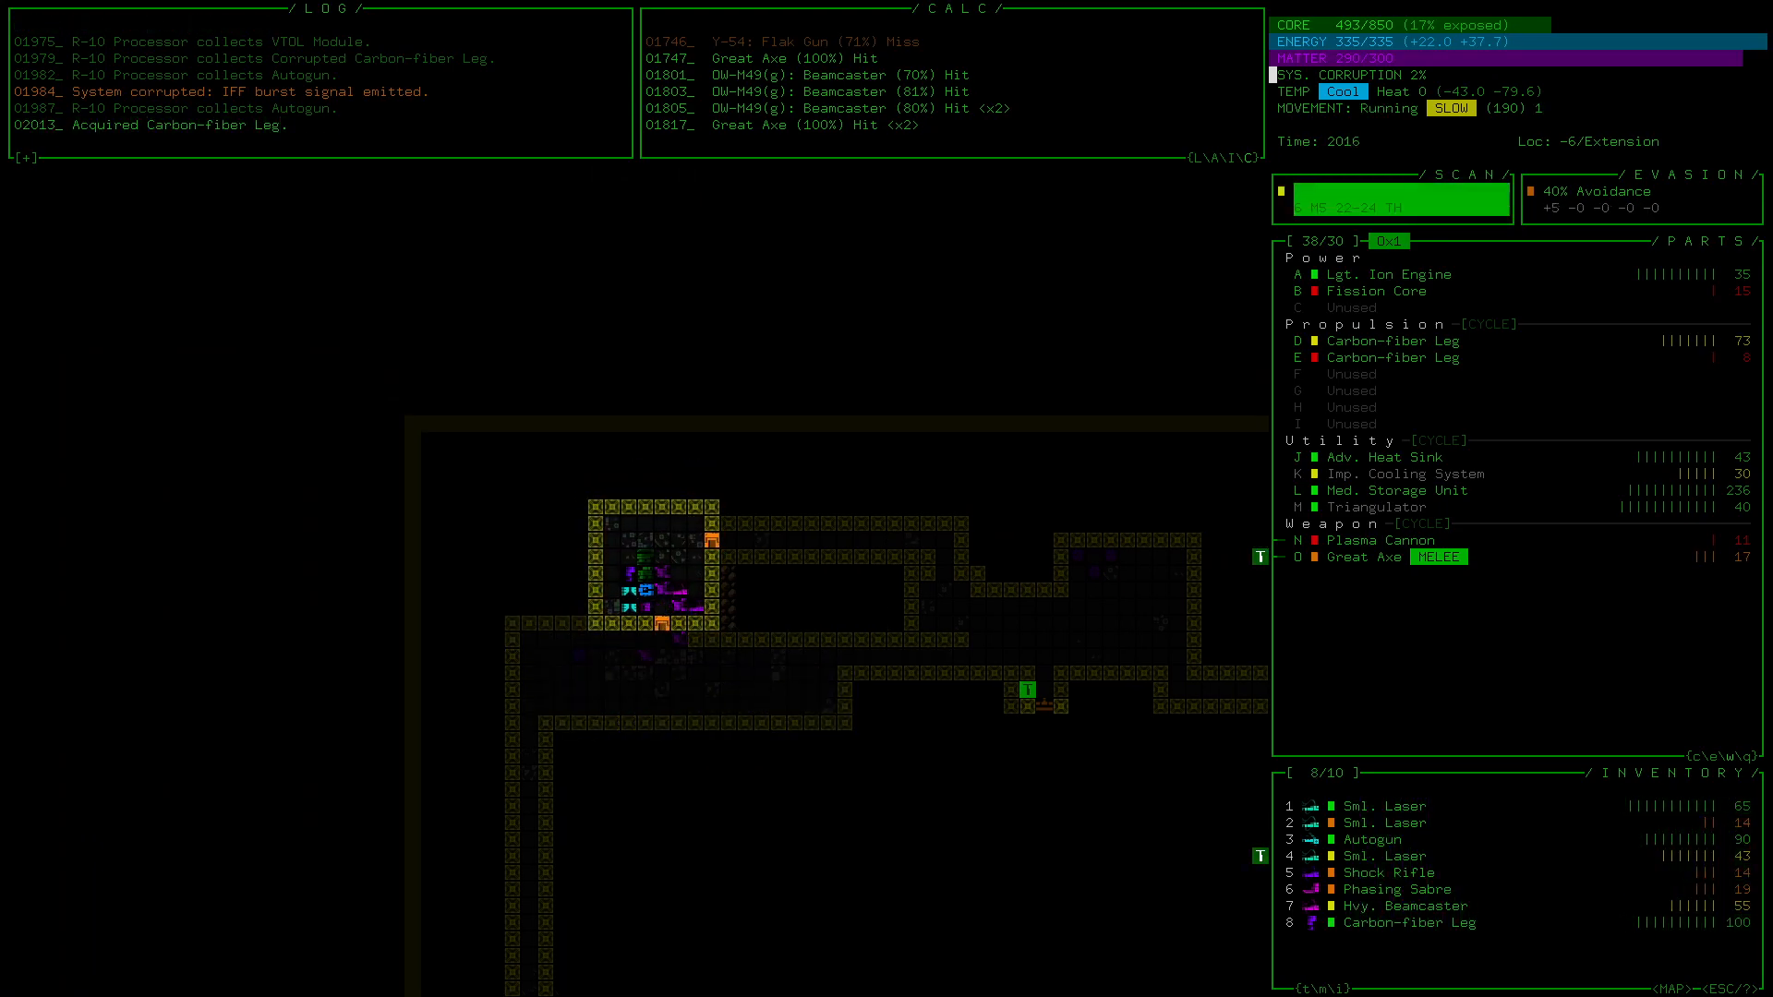
# - Equip the Lgt. Ion Engine as power and stow a Carbon-fiber Leg in inventory slot 8
pyautogui.click(1411, 921)
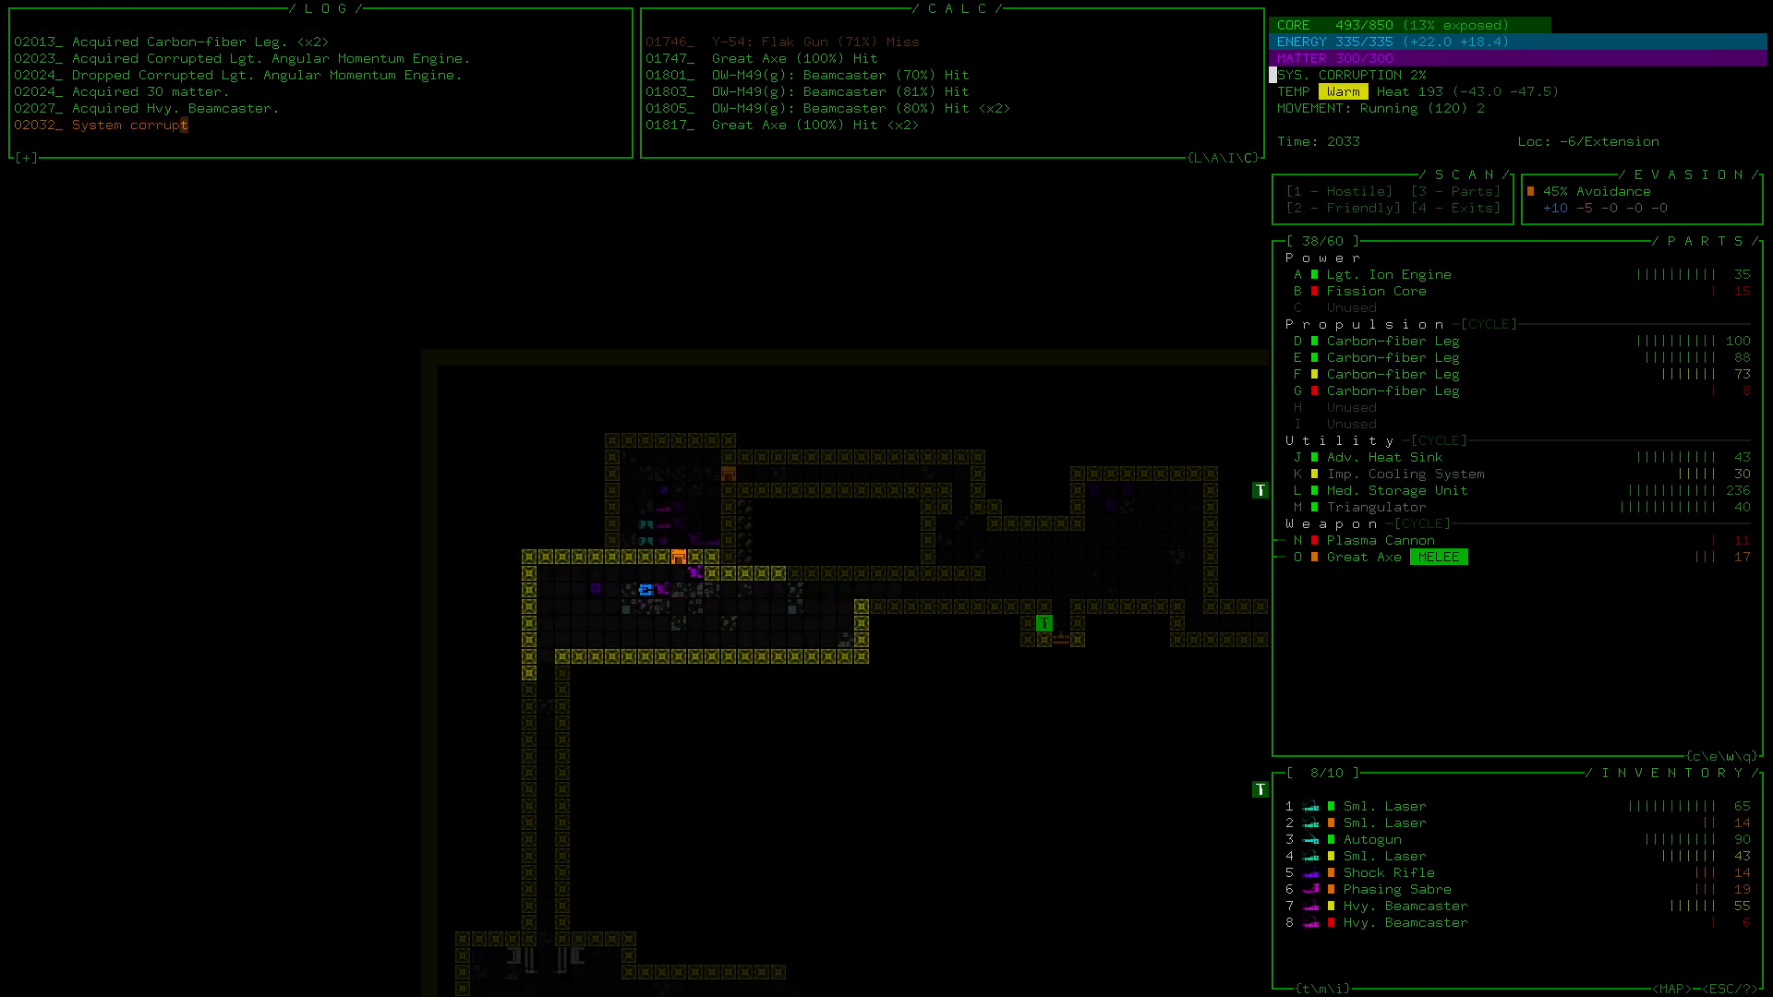
# - Walk the robot south through the Extension rooms and corridors
pyautogui.press('Down')
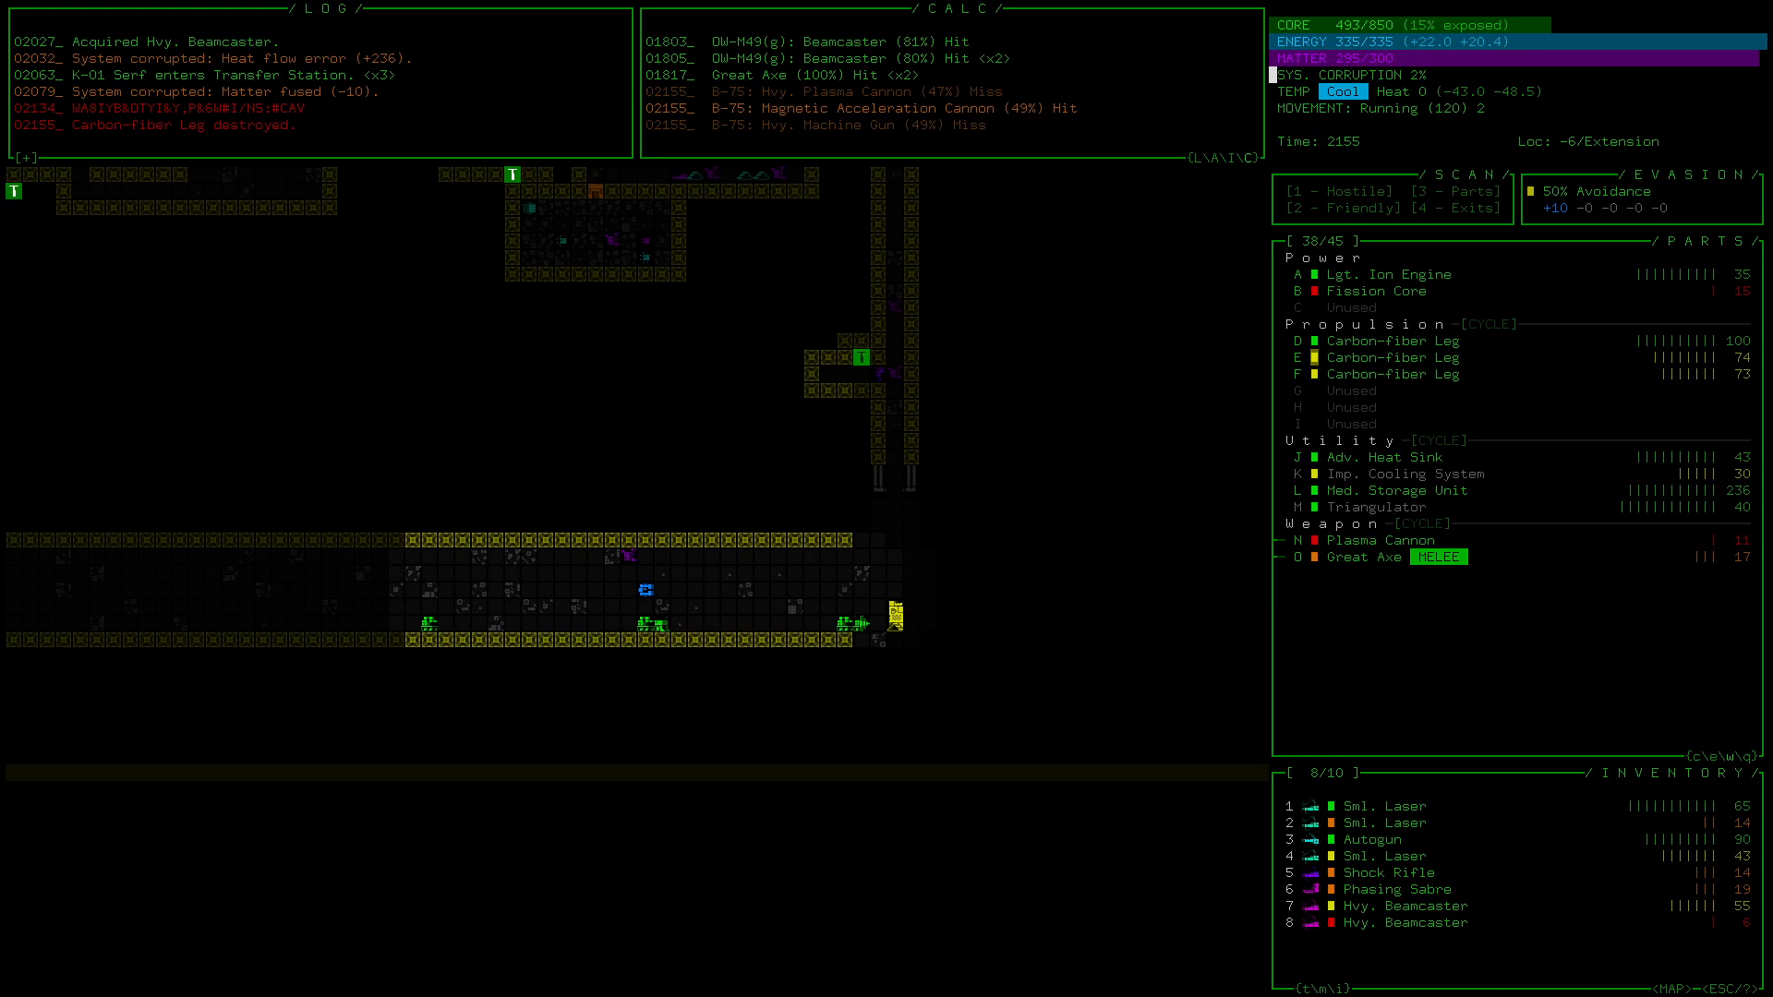
# - Advance on the B-75 down the corridor and check the inventory while it fires
pyautogui.click(1414, 806)
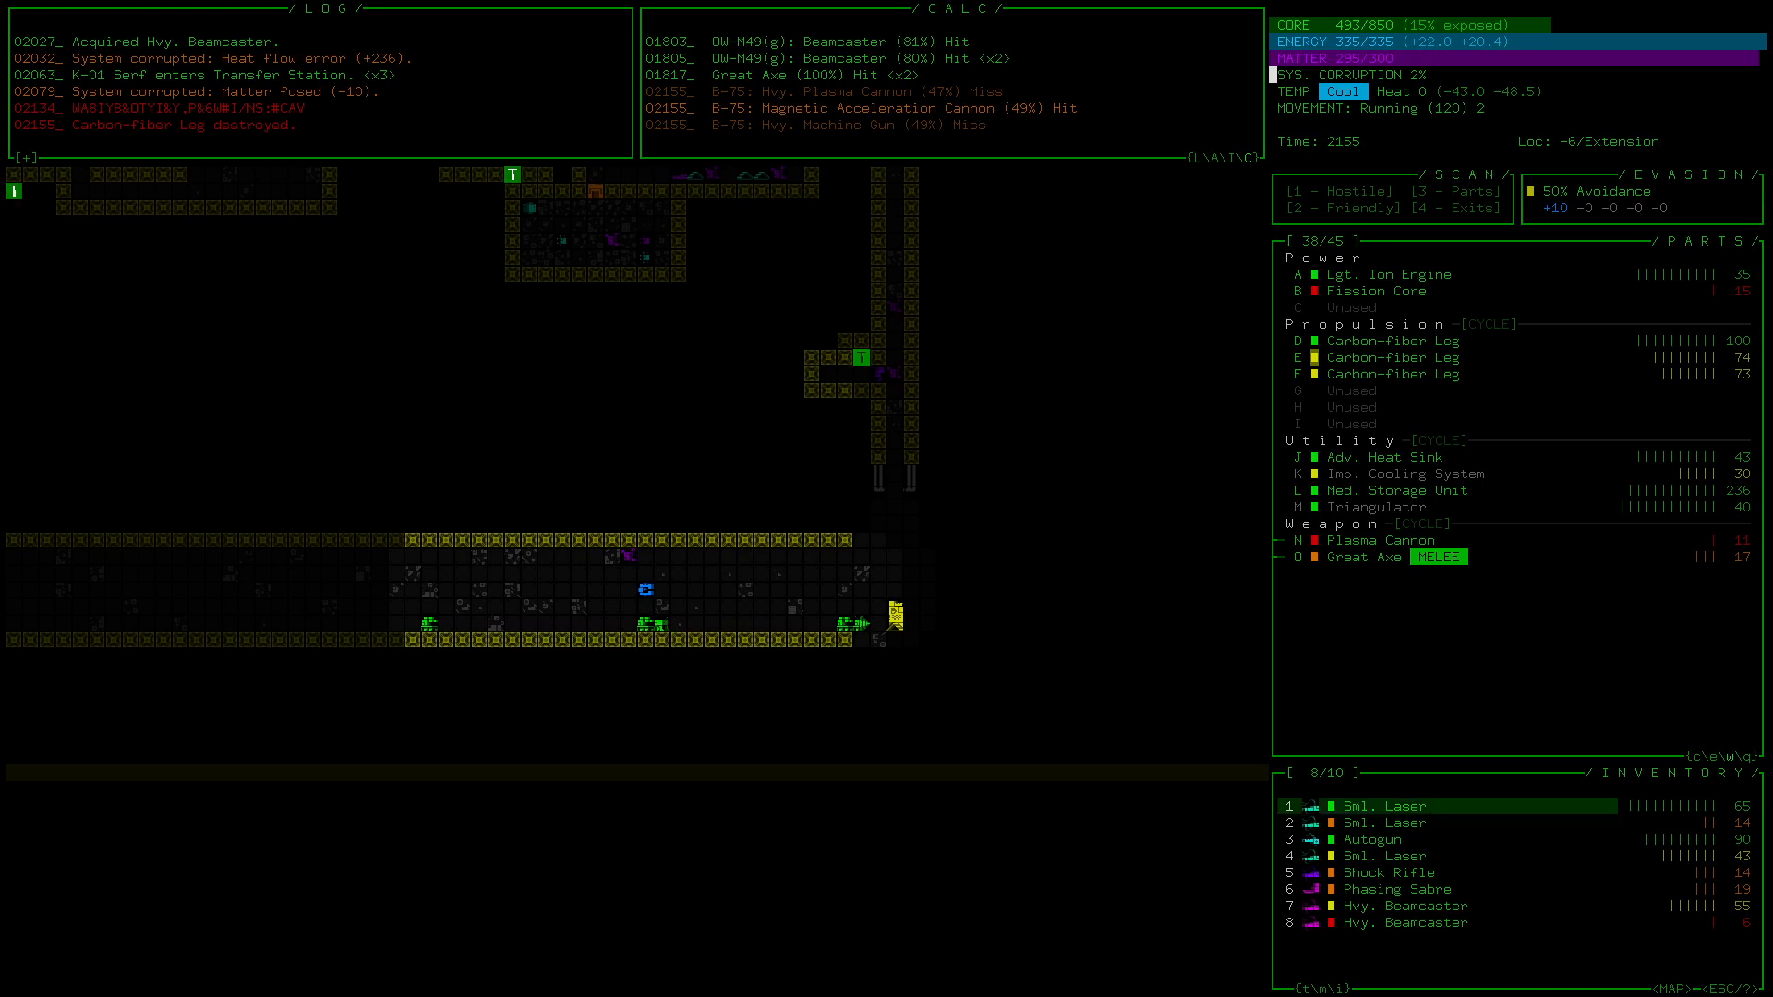